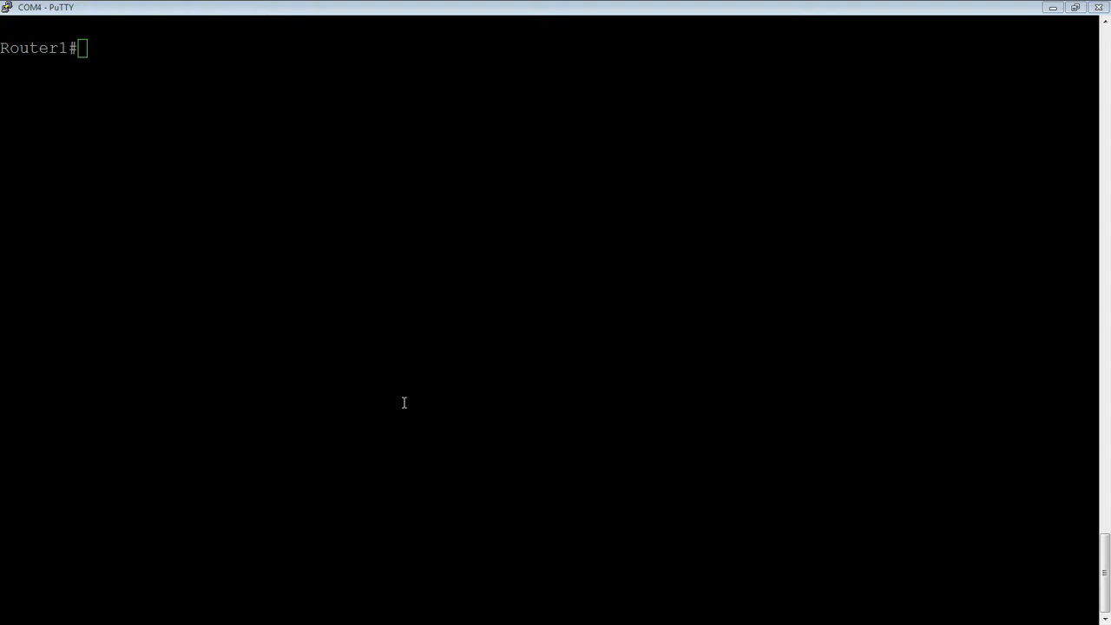
Enter config mode and tag ethernet ports 1/1/1 to 1/1/5 into VLAN 10.
type("config t")
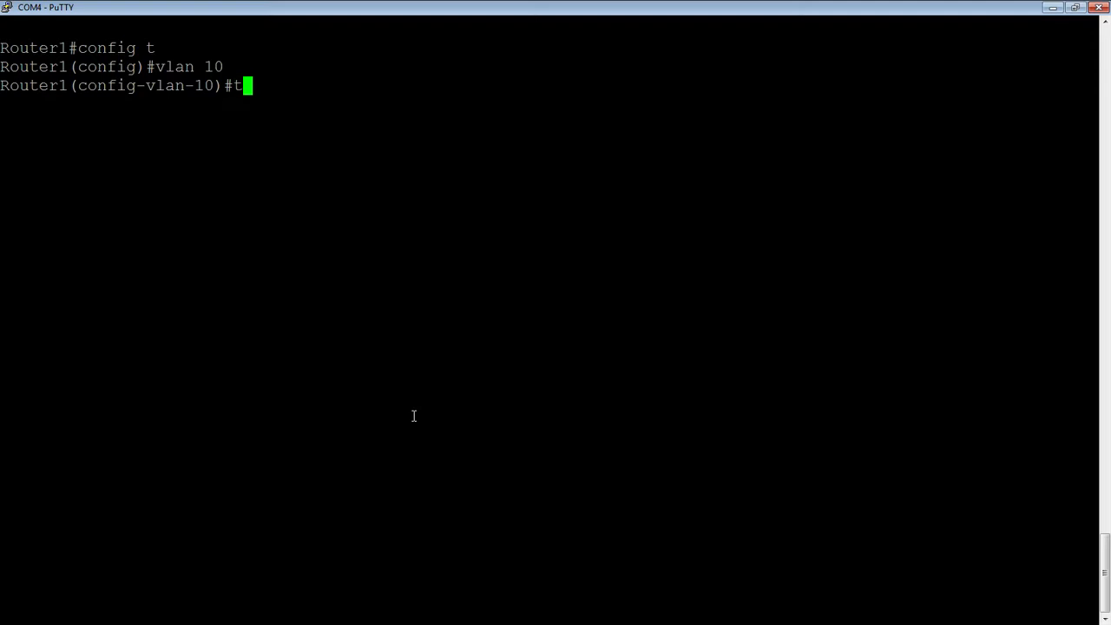
type("ag e")
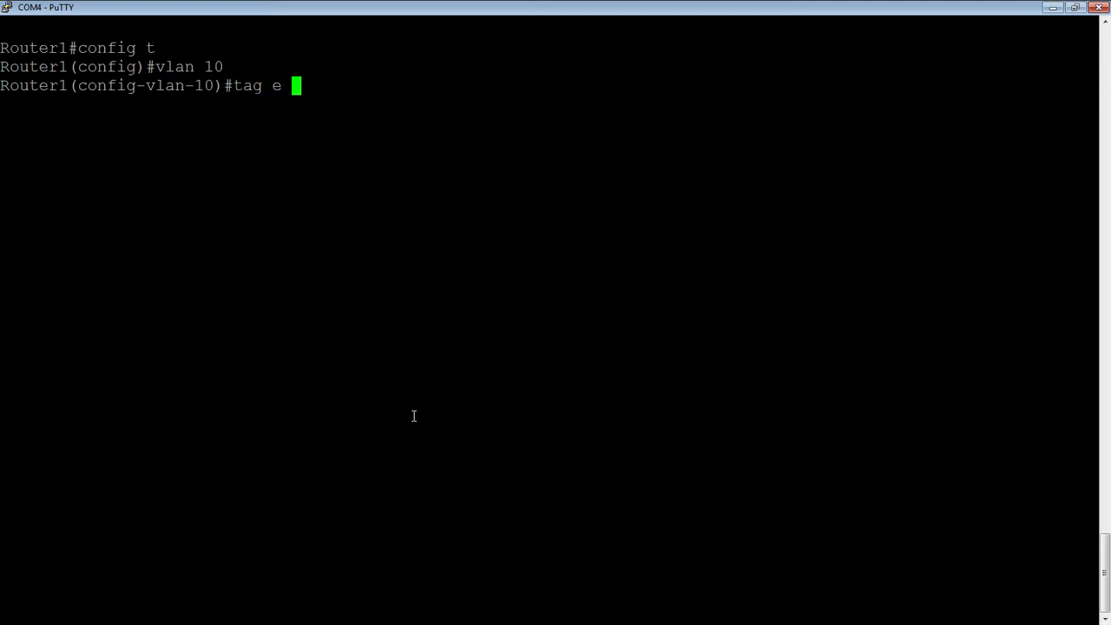
type("1/1/1")
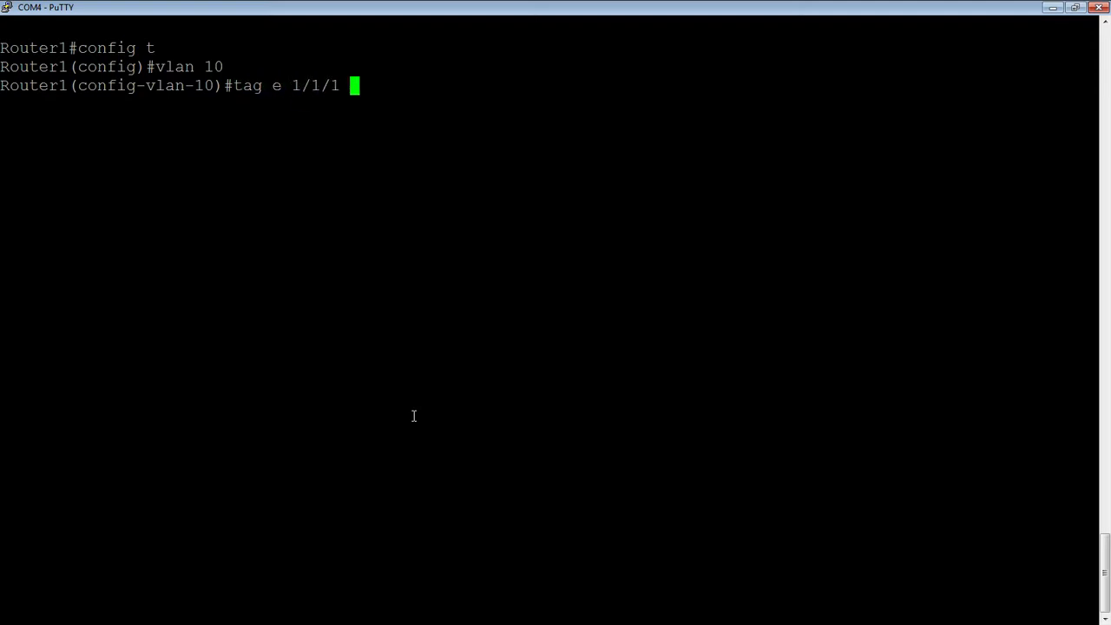
type("to 1/1/")
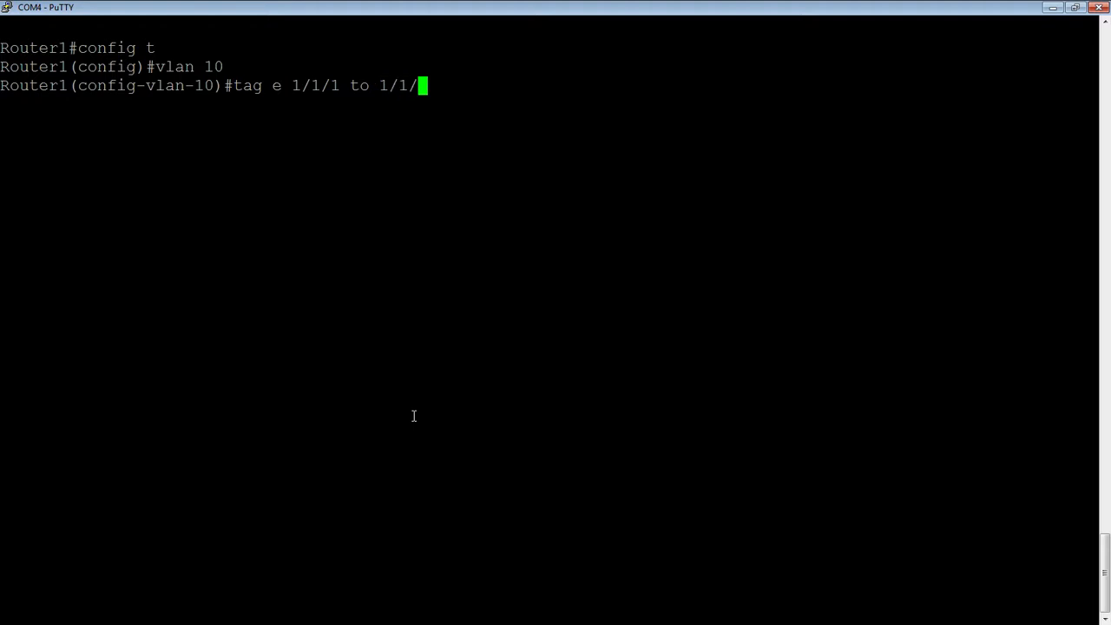
type("5")
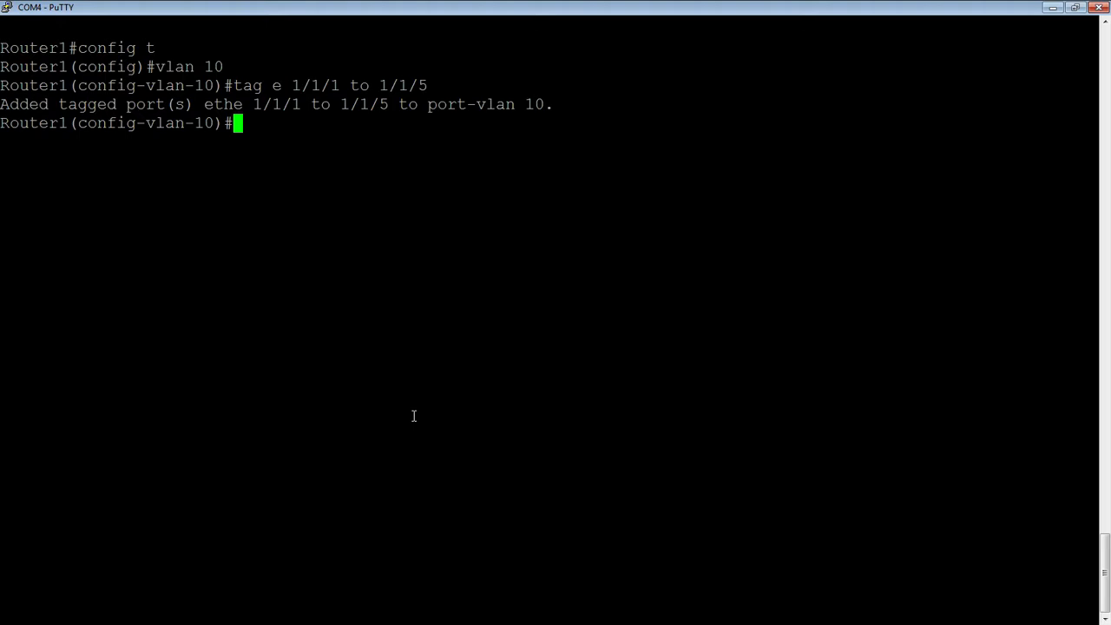
Enable spanning-tree 802-1w on VLAN 10, correcting a typo along the way.
type("span")
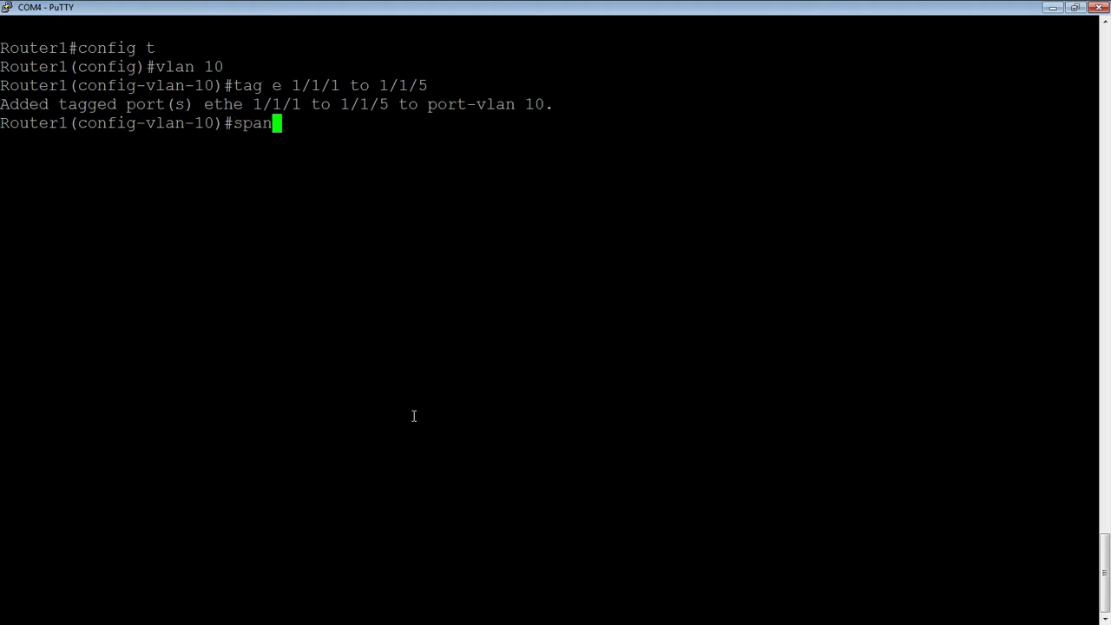
type("nion")
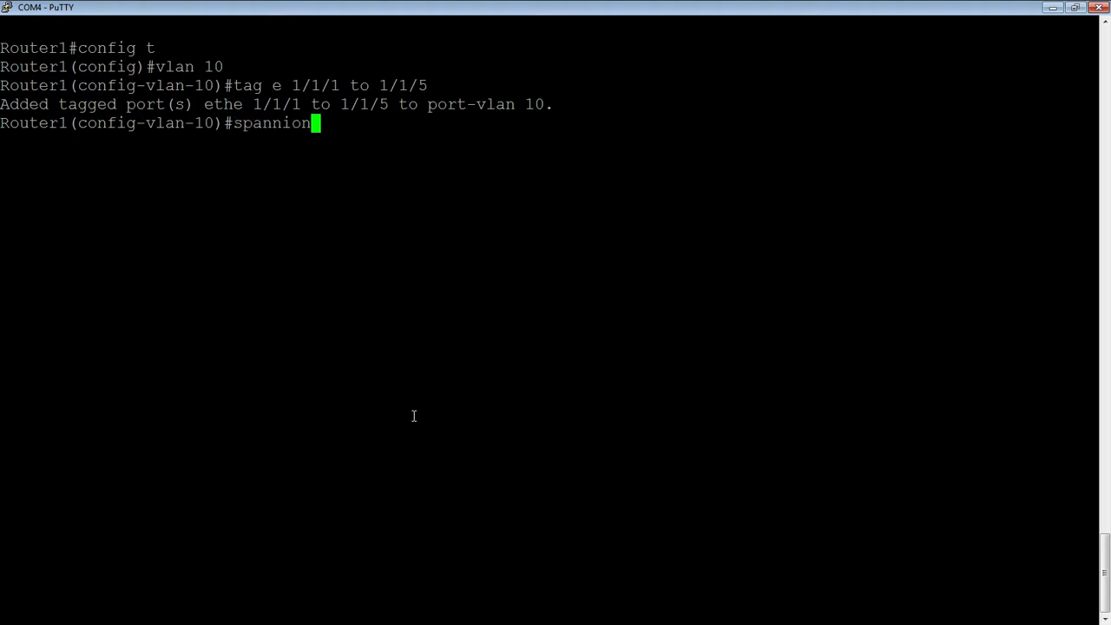
key("BackSpace")
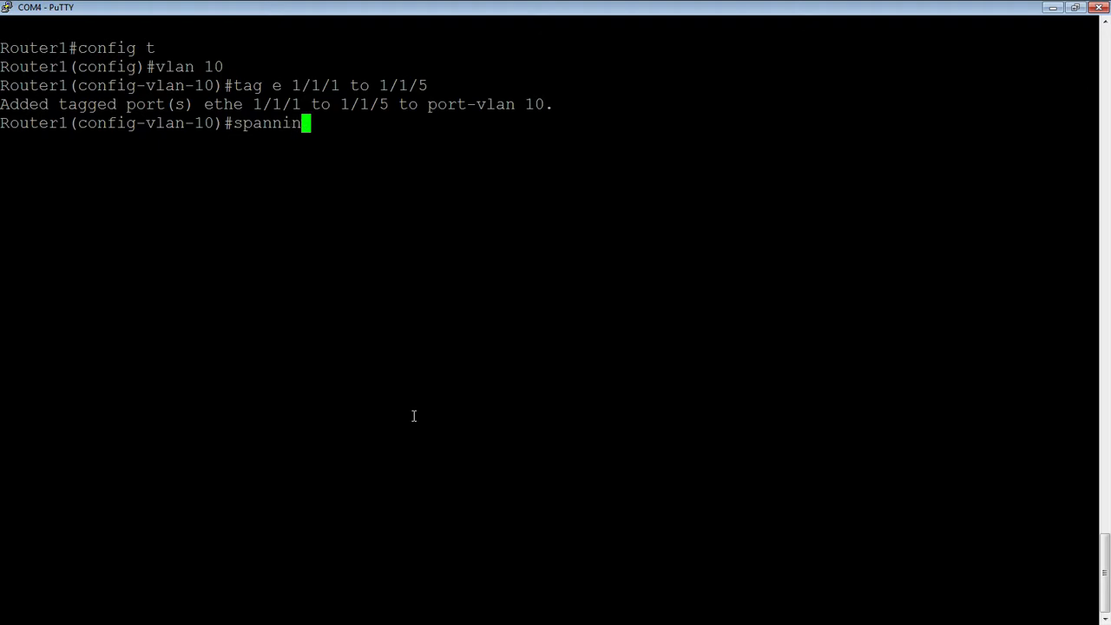
type("g-tree")
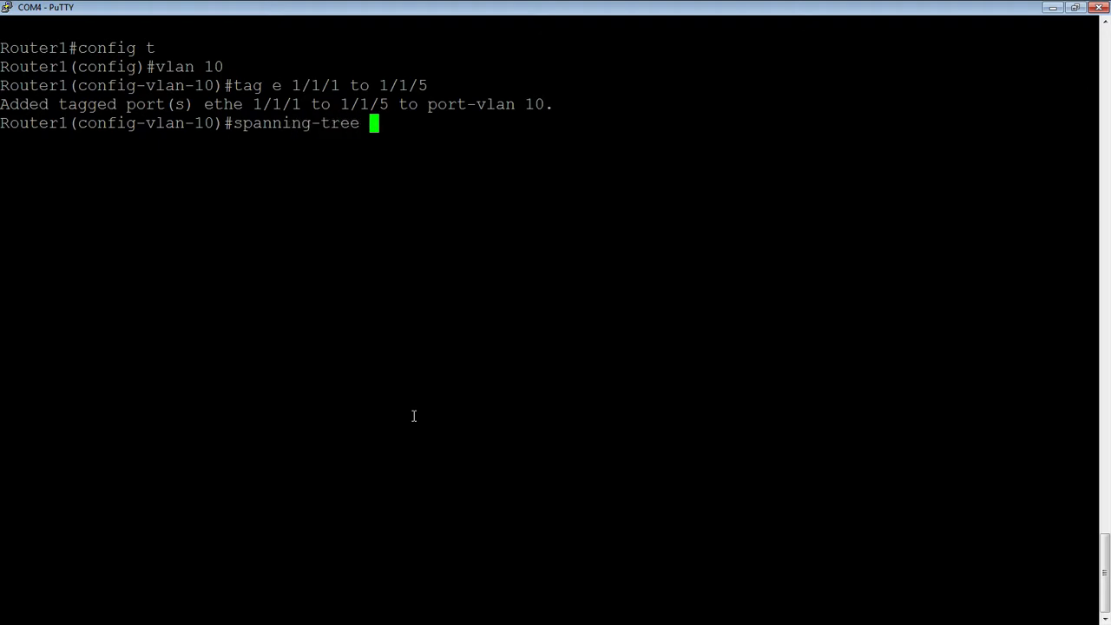
type("802-")
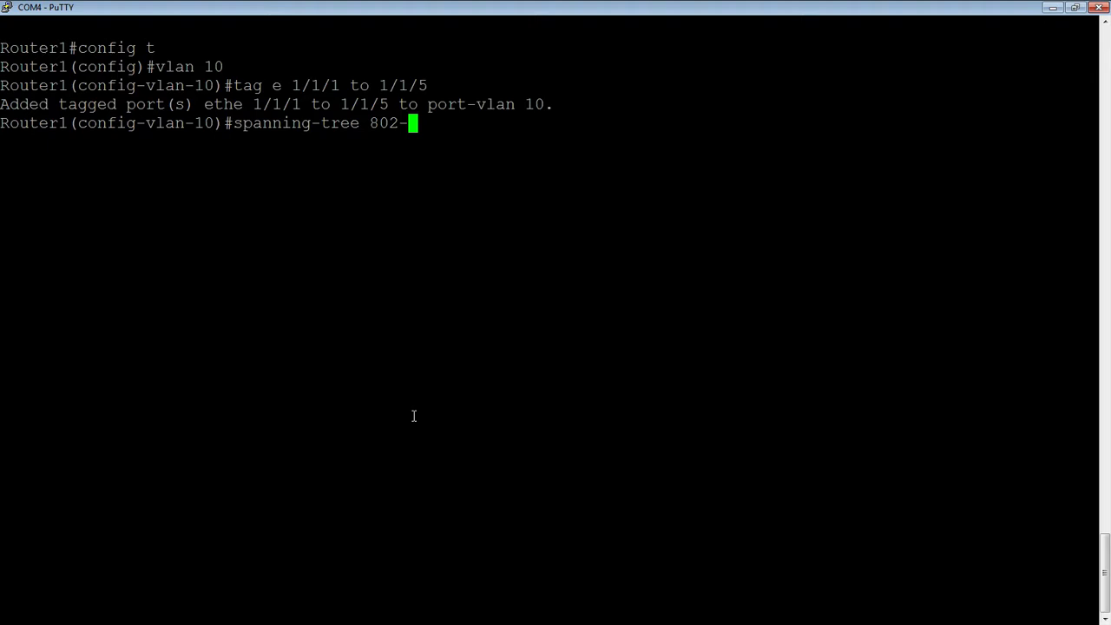
type("1w")
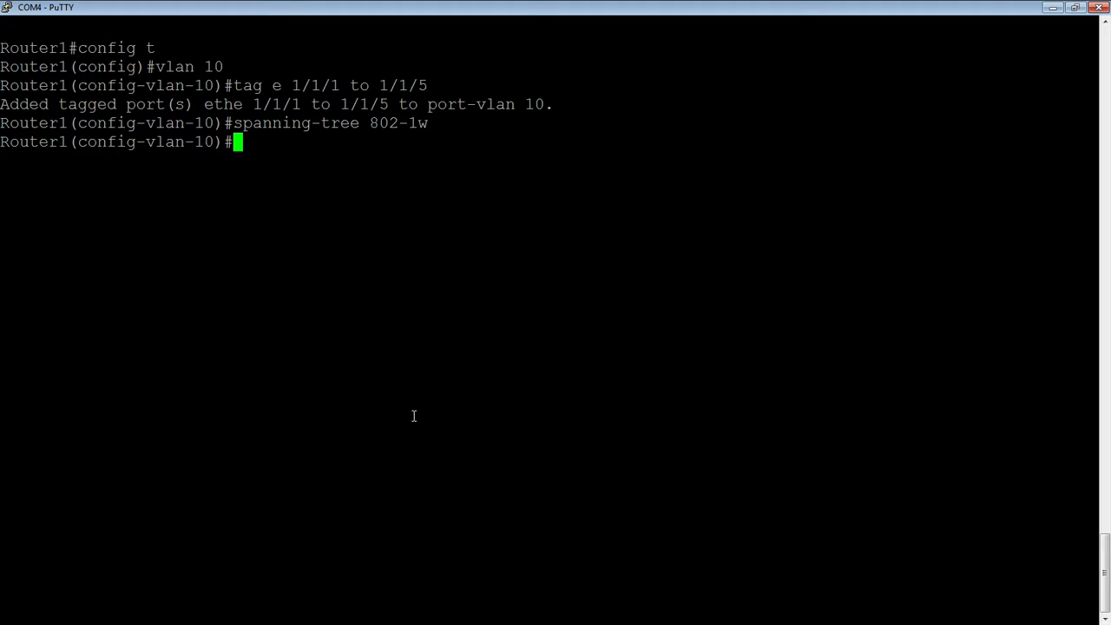
Exit VLAN 10 configuration and name VLAN 10 Data.
type("exit")
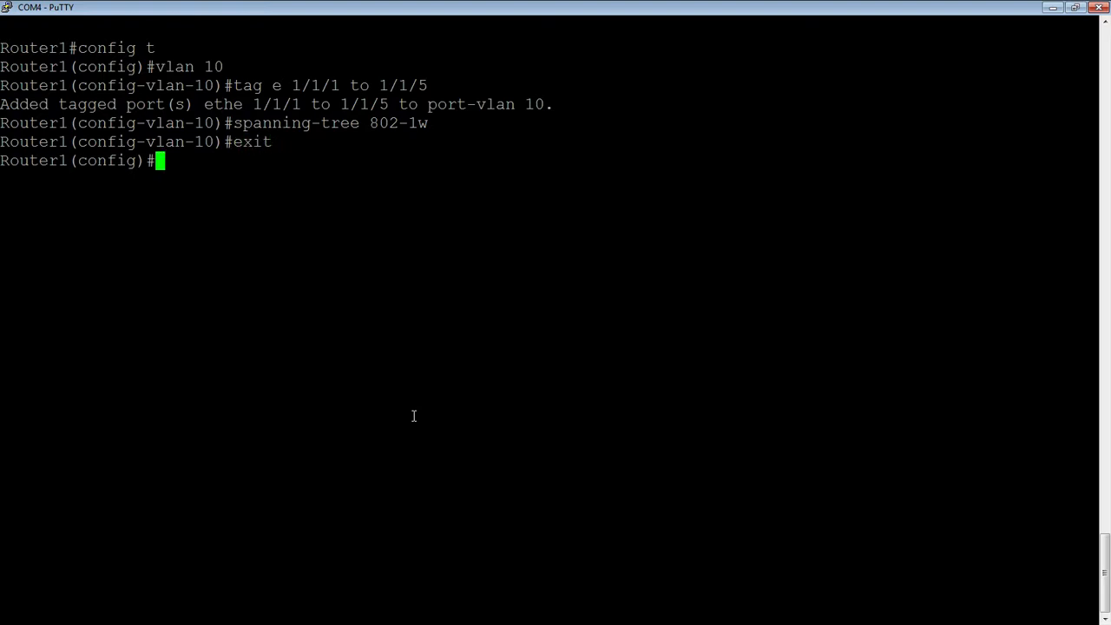
type("vlan 10")
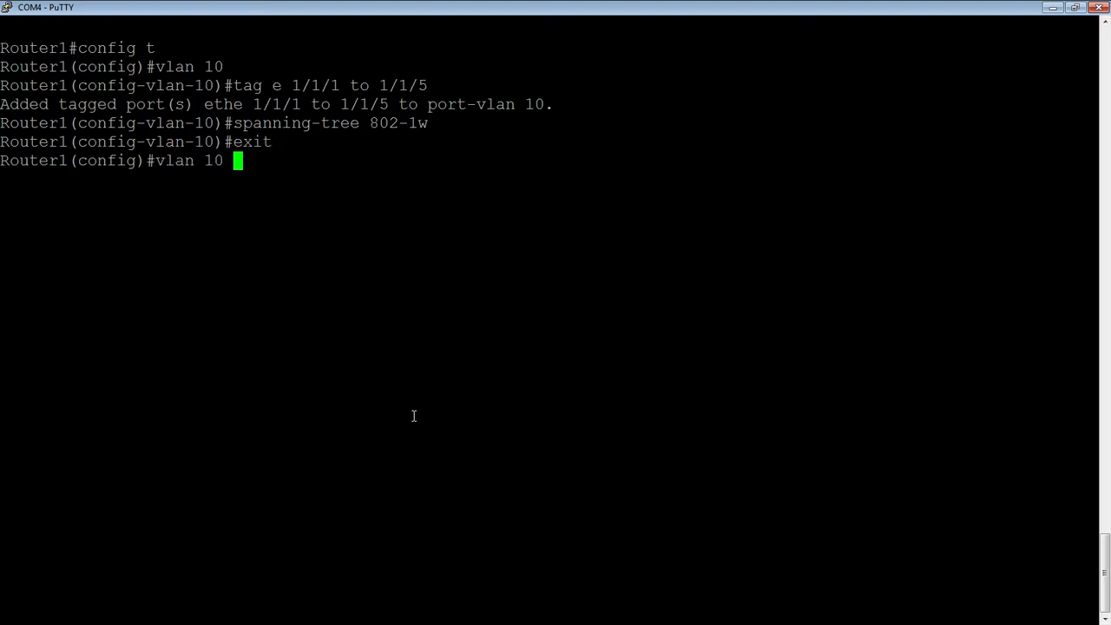
type("name Data")
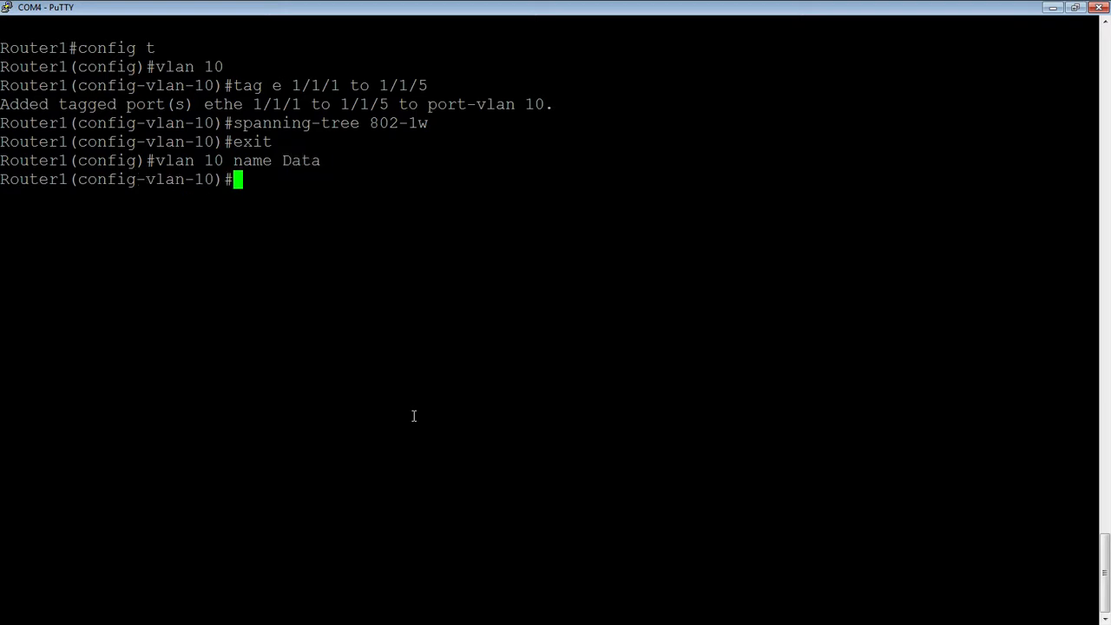
Exit again and create VLAN 20 named Voice.
type("exit")
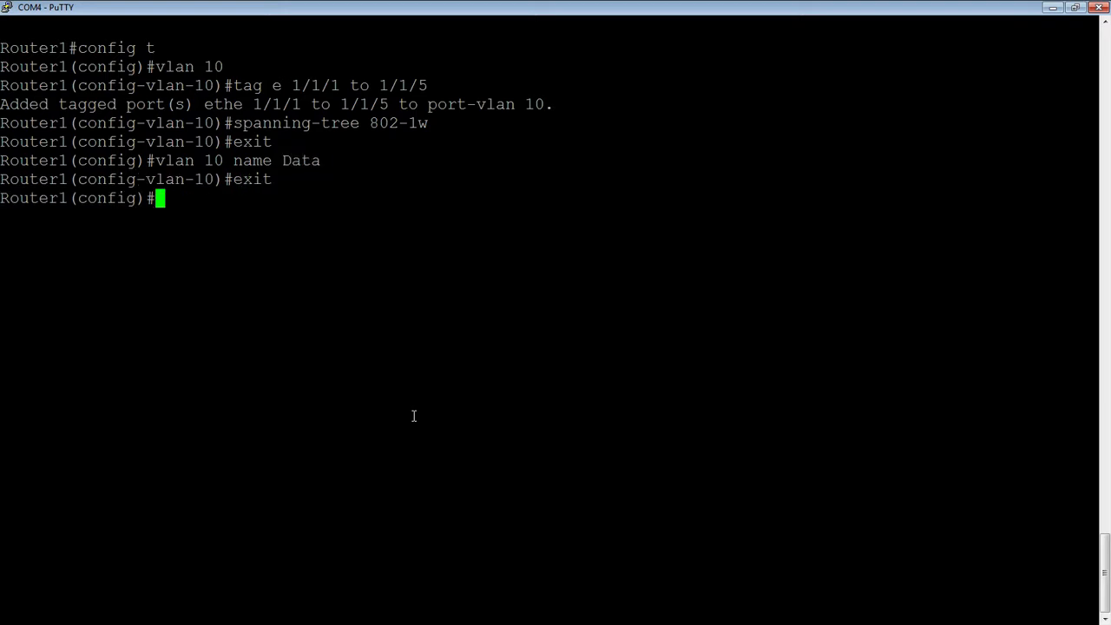
type("vlan 20")
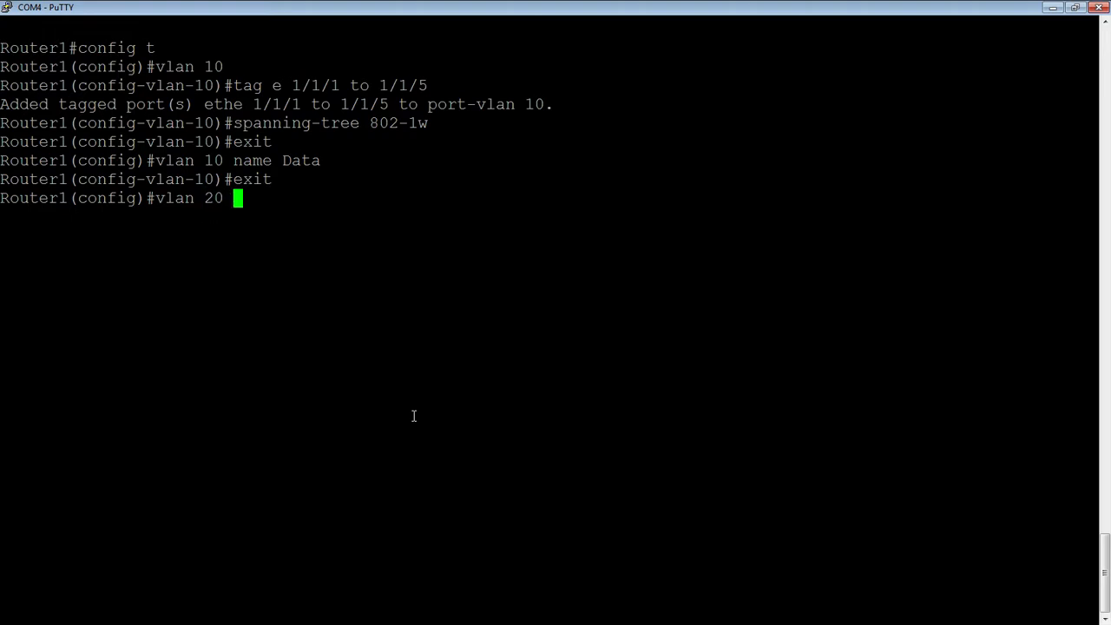
type("name V")
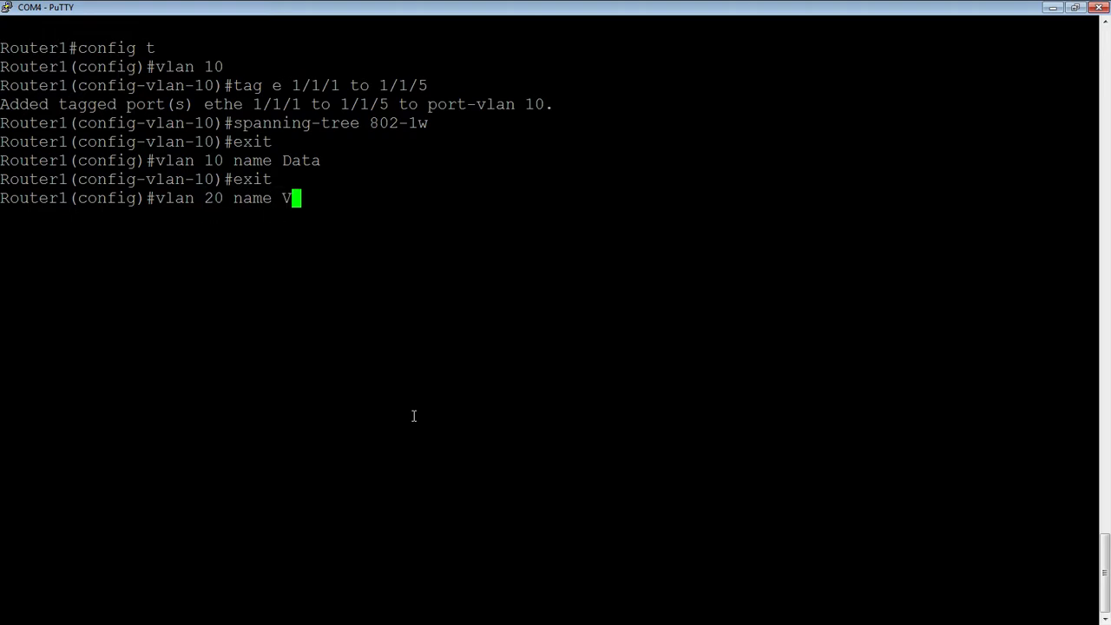
type("oice")
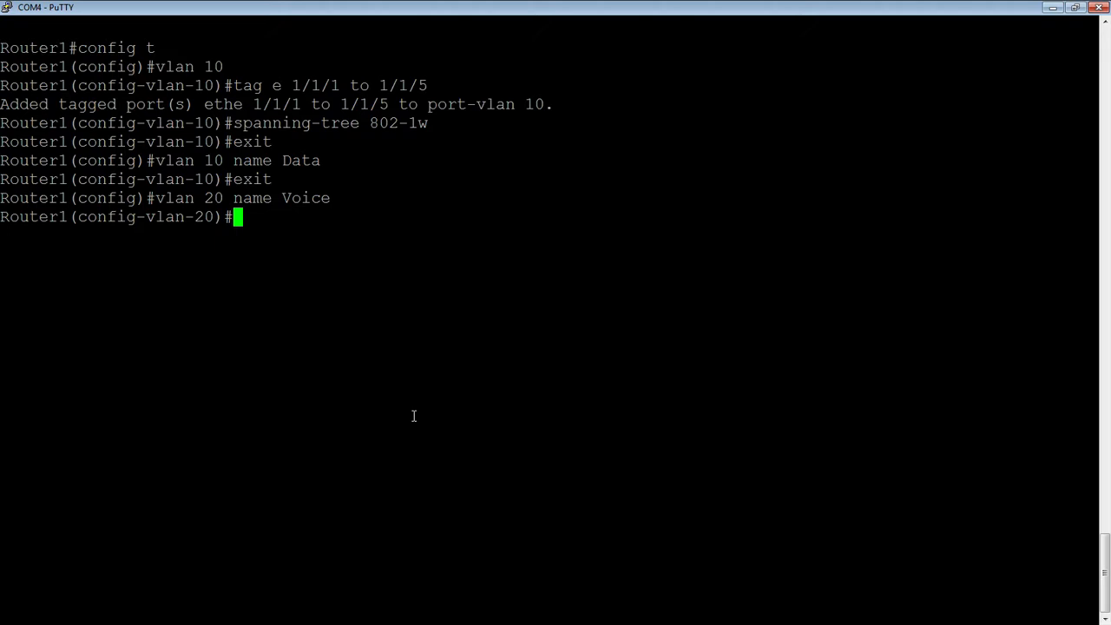
Tag ports 1/1/1 to 1/1/5 into VLAN 20, enable 802-1w spanning tree, and exit to global config.
type("exit")
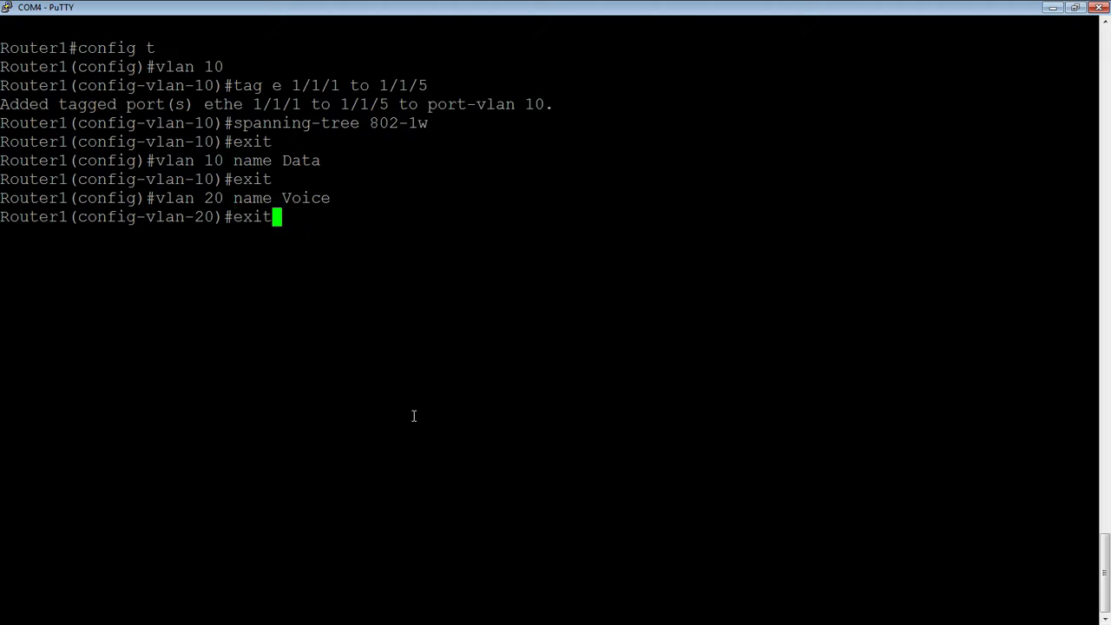
type("tag e 1/1/1 to 1/1/5")
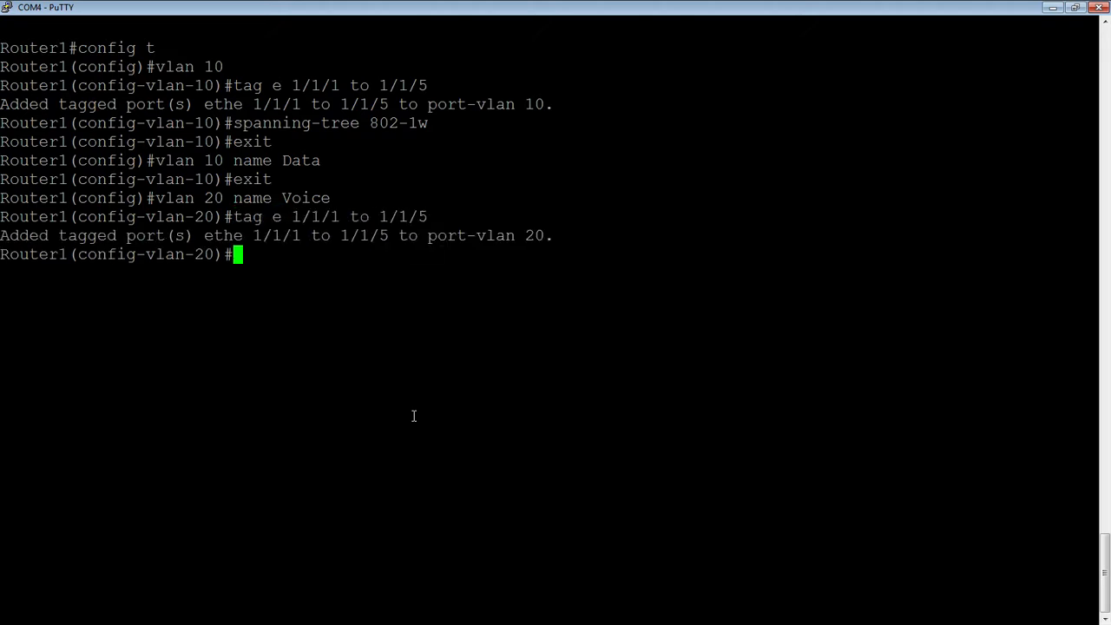
type("vlan 10 name Data")
type("spanning-tree 802-1w")
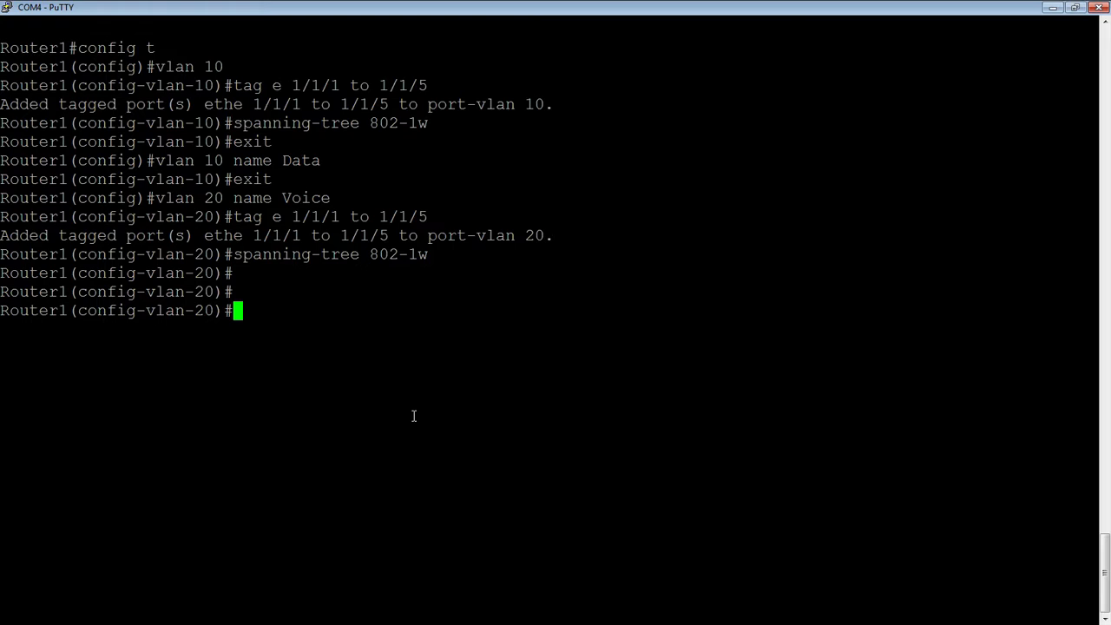
type("exit")
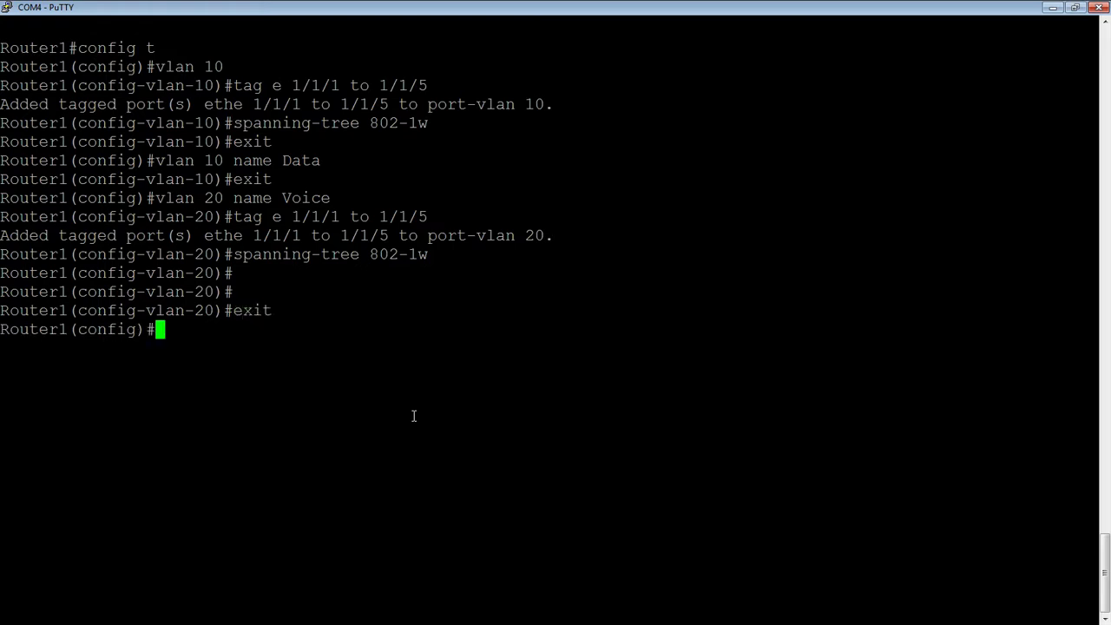
Run lldp globally and begin the lldp med network-policy command, listing its options.
type("l")
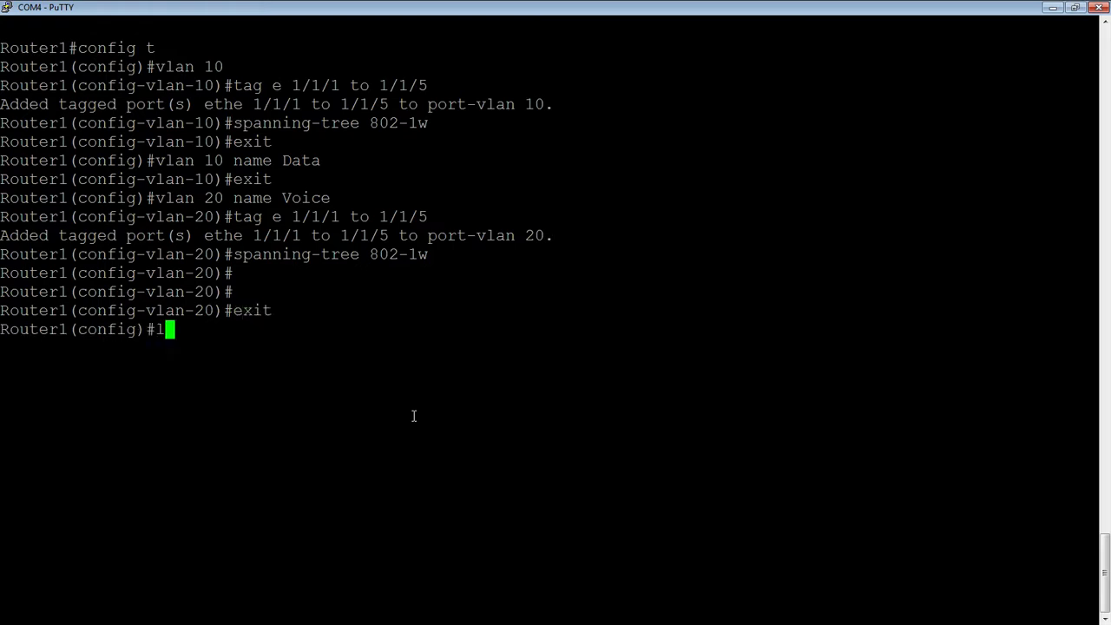
type("ldp run")
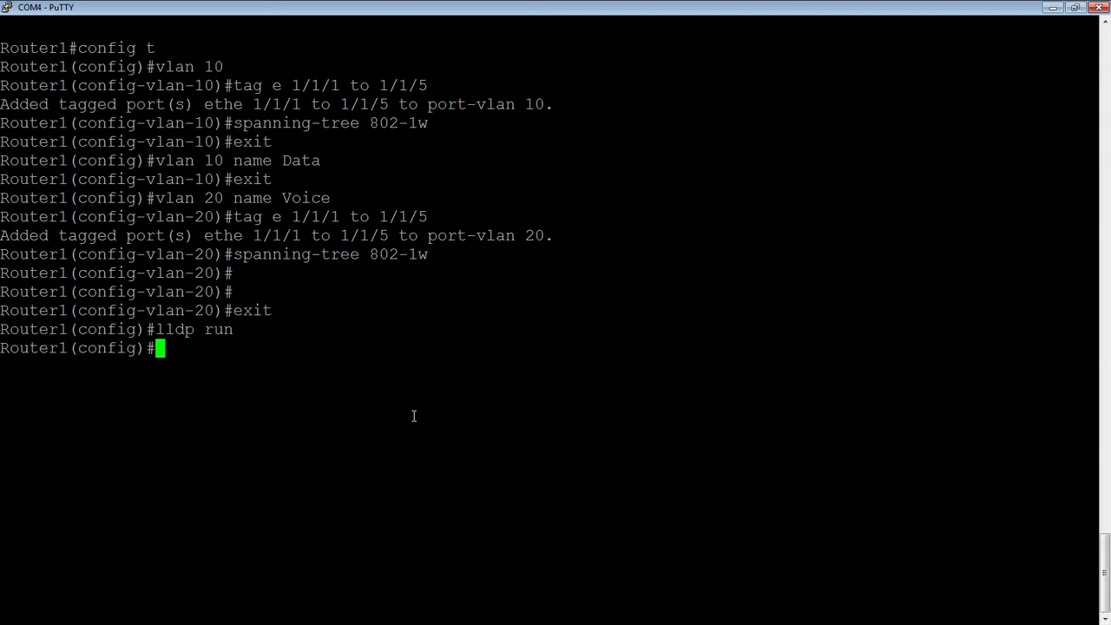
type("lldp med")
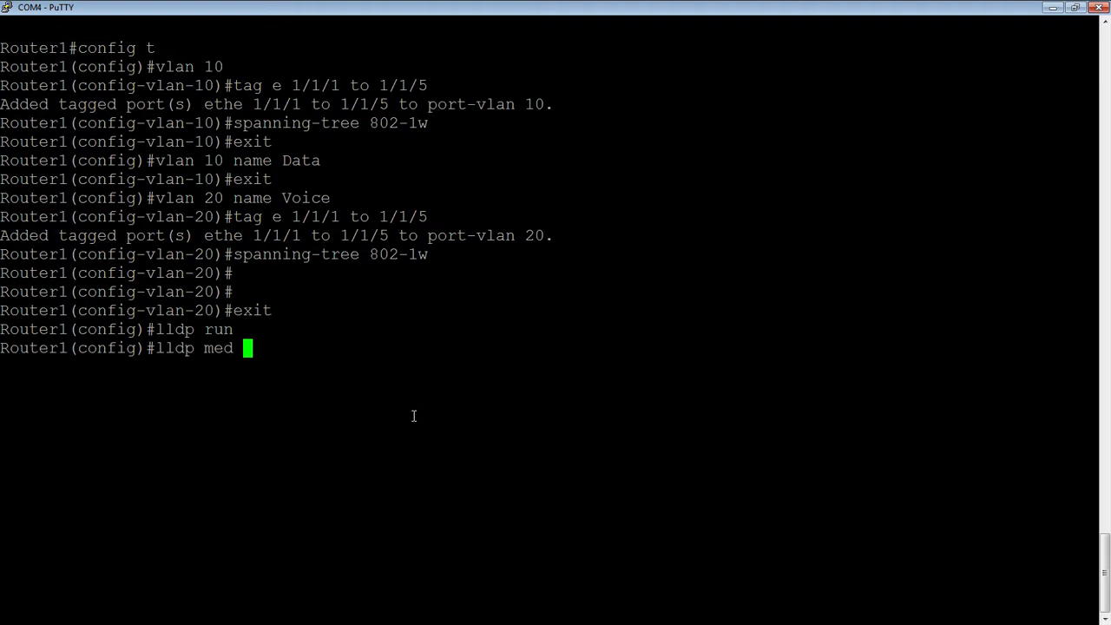
type("network")
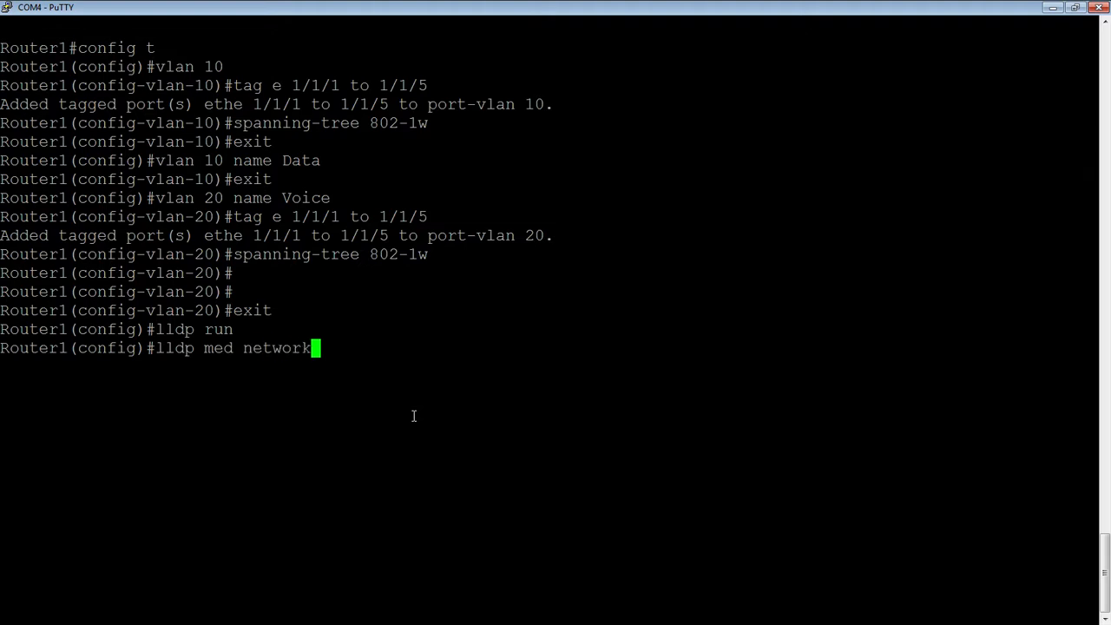
type("-policy")
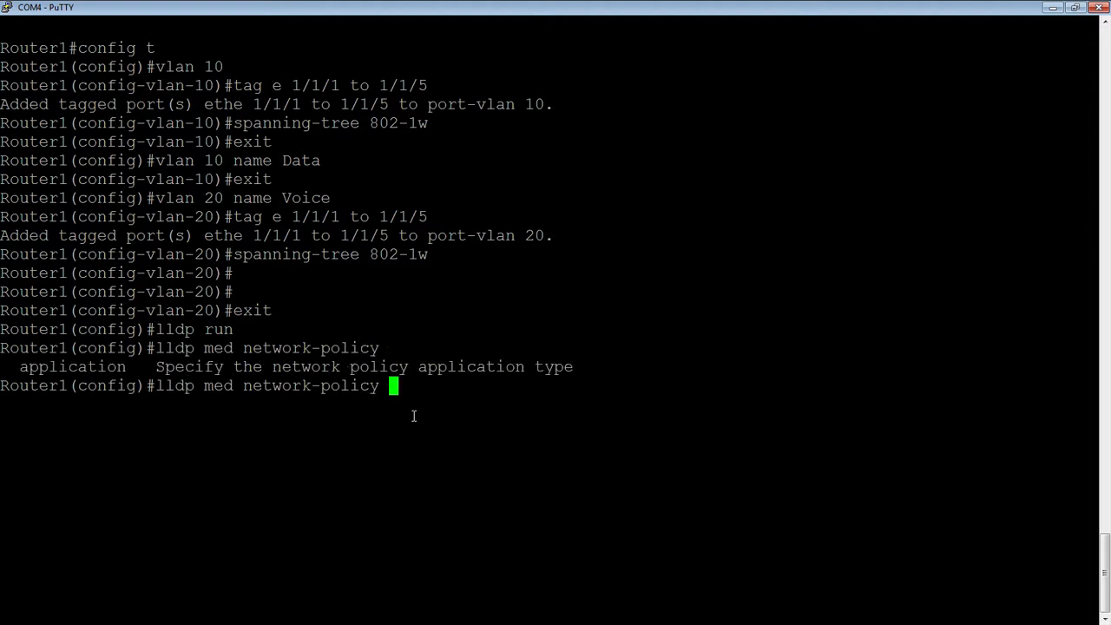
Continue the policy as application voice tagged vlan 20, checking options after tagged.
type("application")
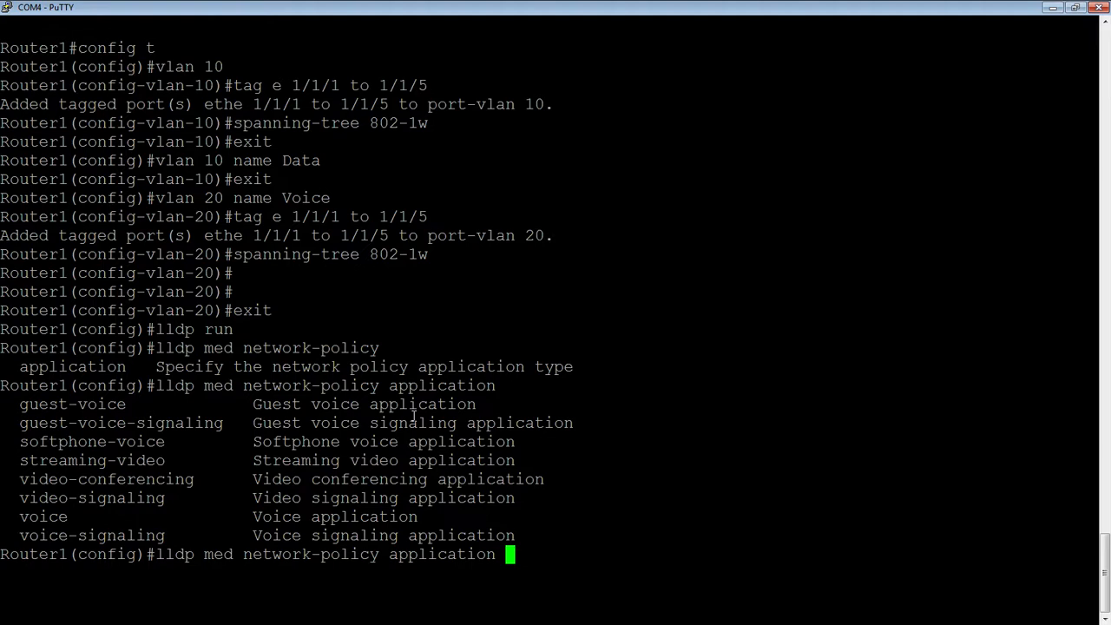
type("voice")
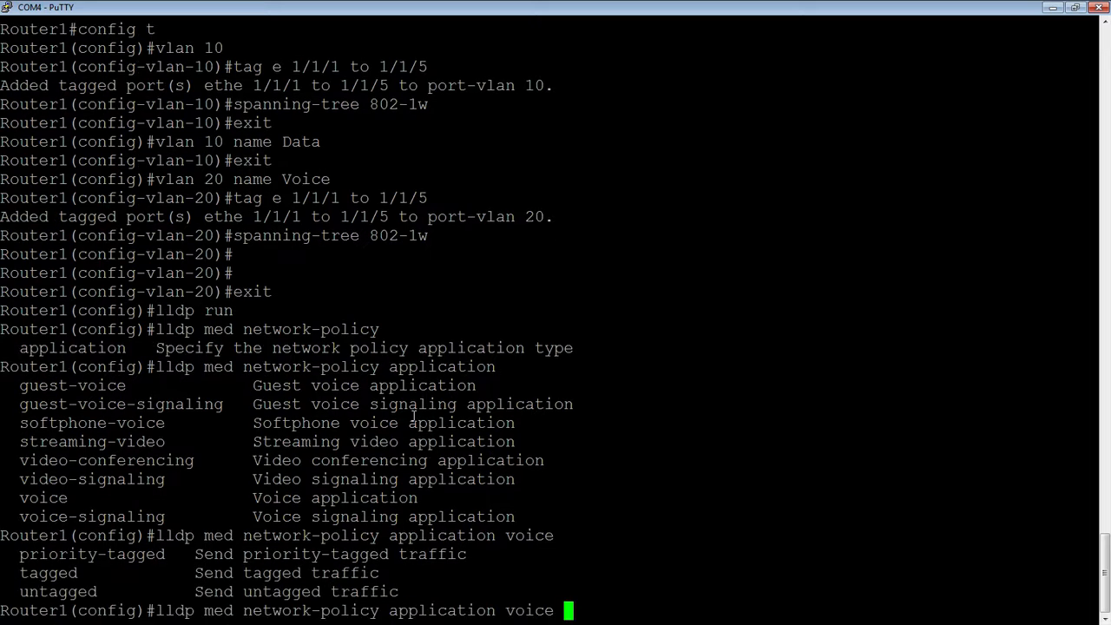
type("tagged")
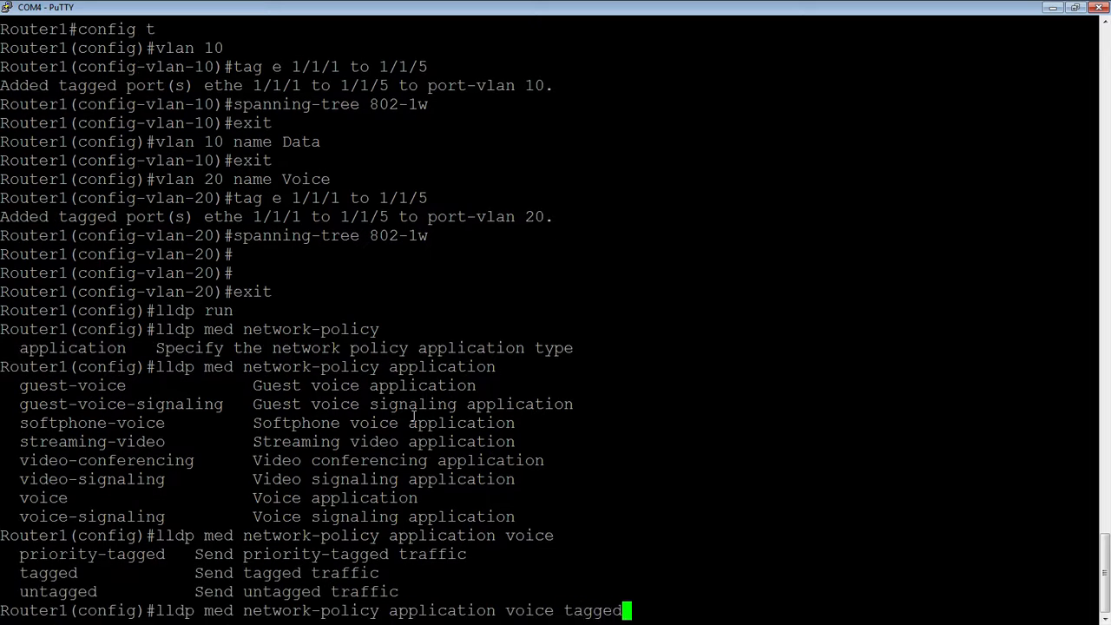
key("Return")
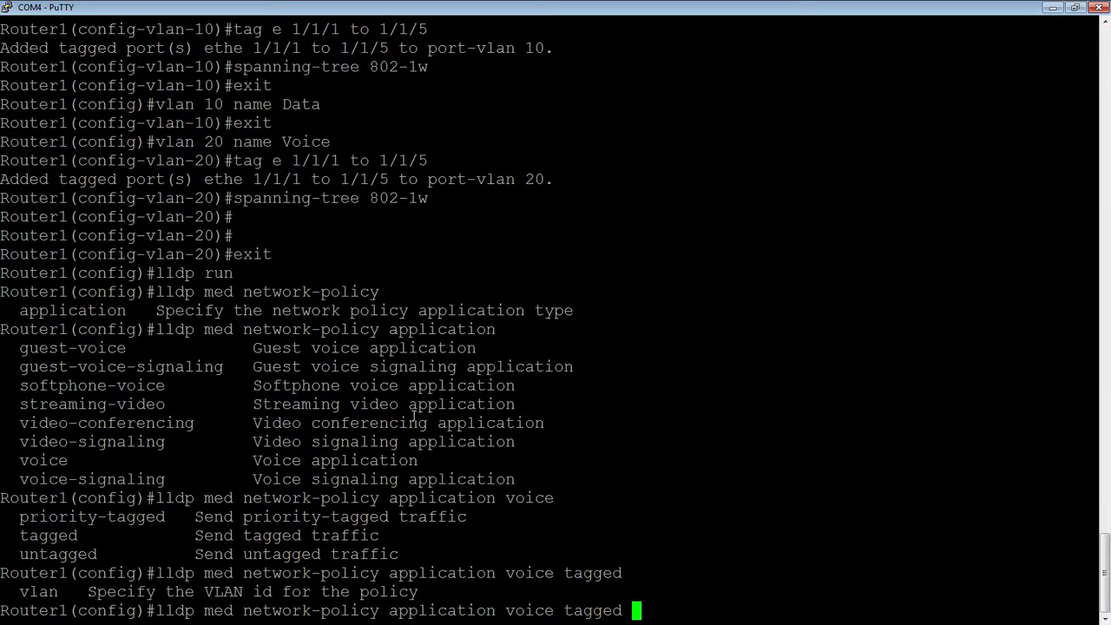
type("vlan 20")
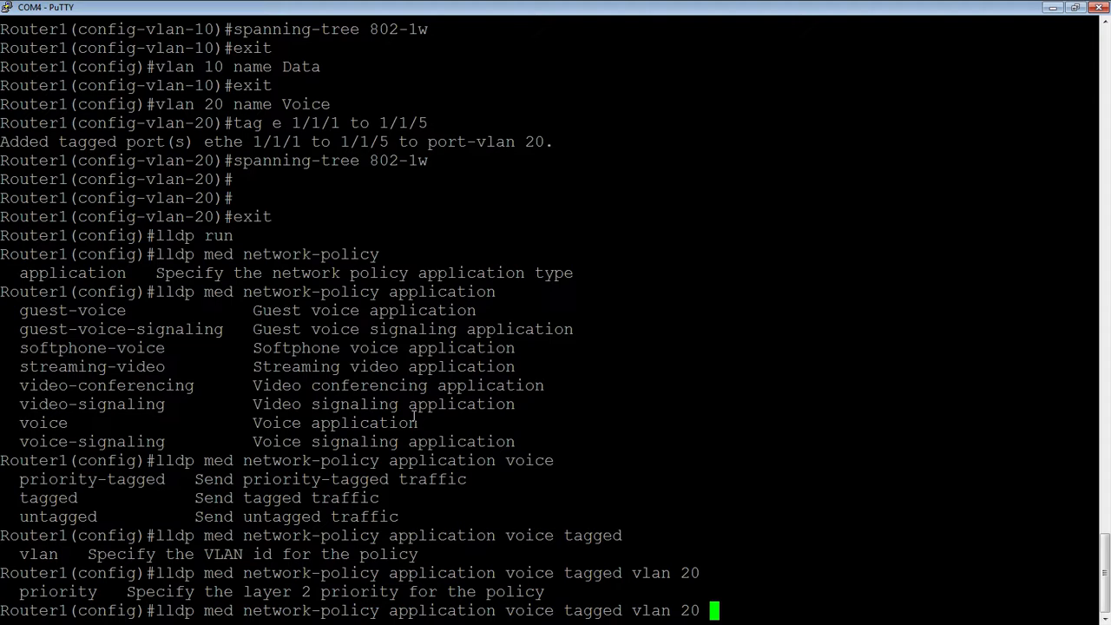
Add priority 5 and dscp 46 to the voice policy, listing what can follow.
type("priority")
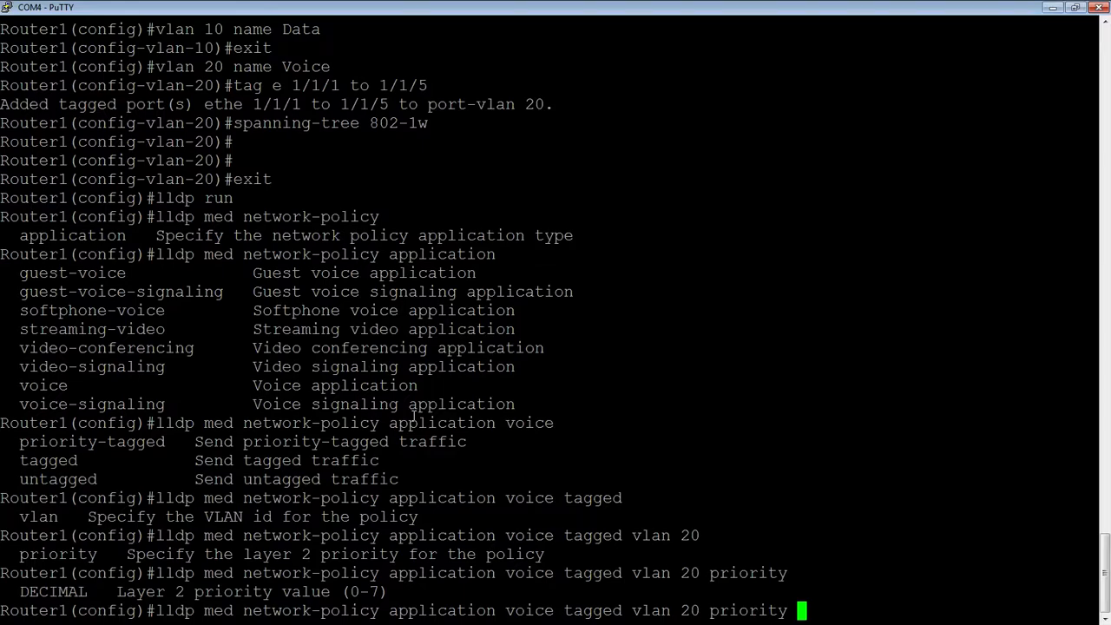
type("5")
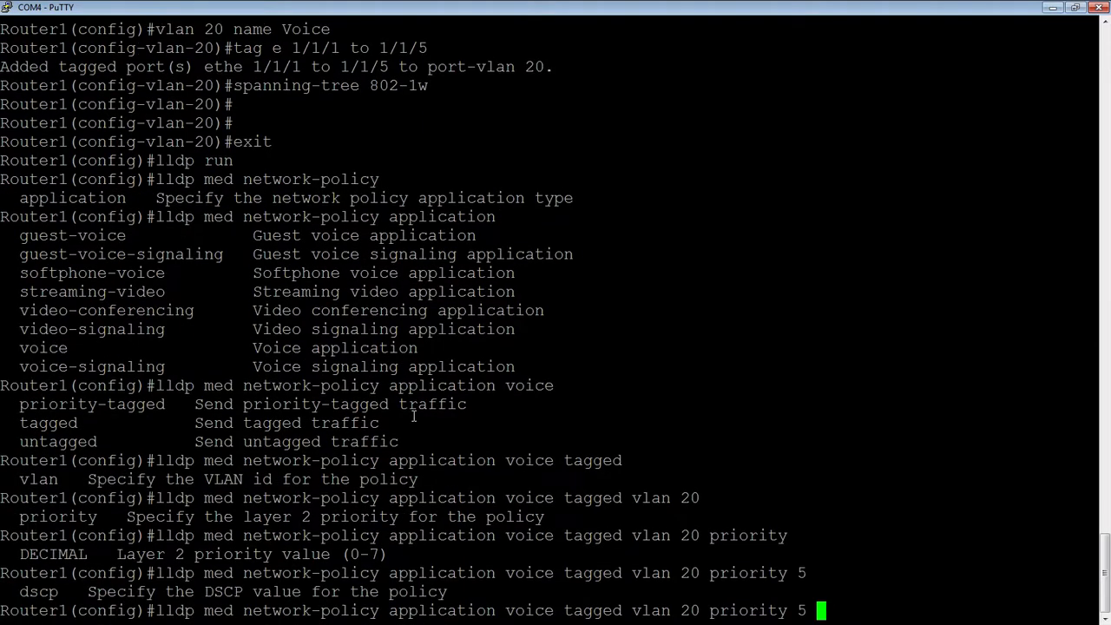
type("d")
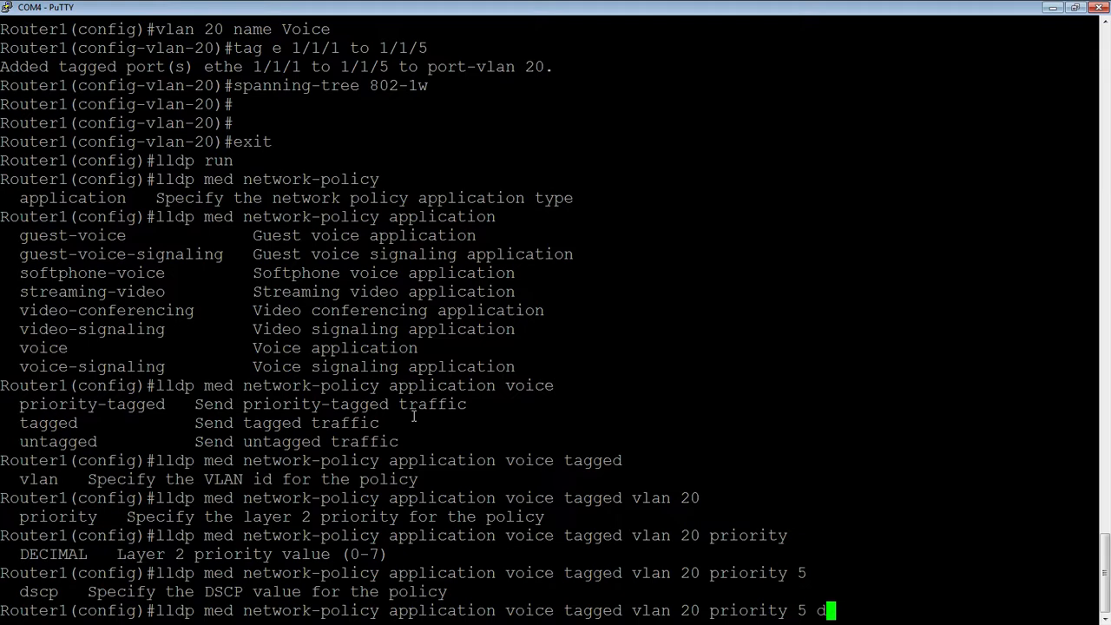
type("scp")
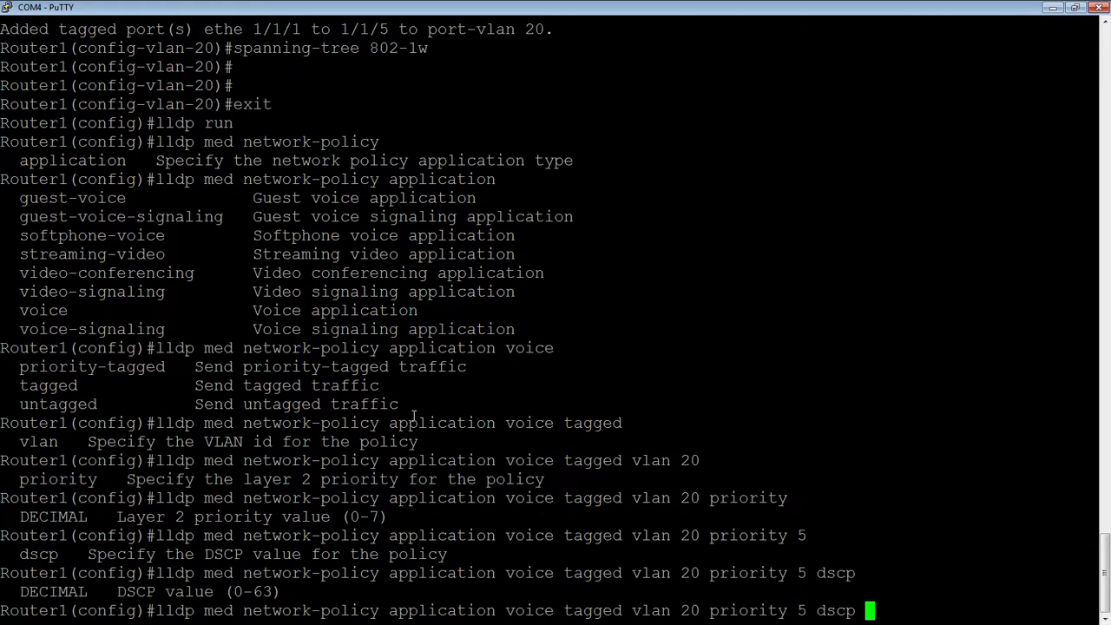
type("46")
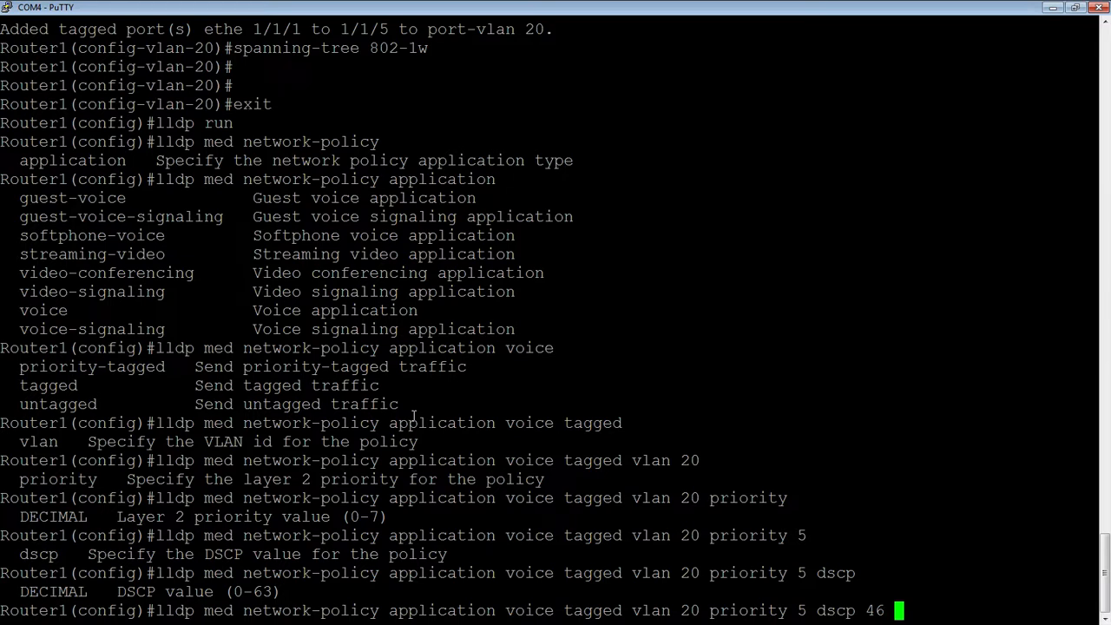
key("Return")
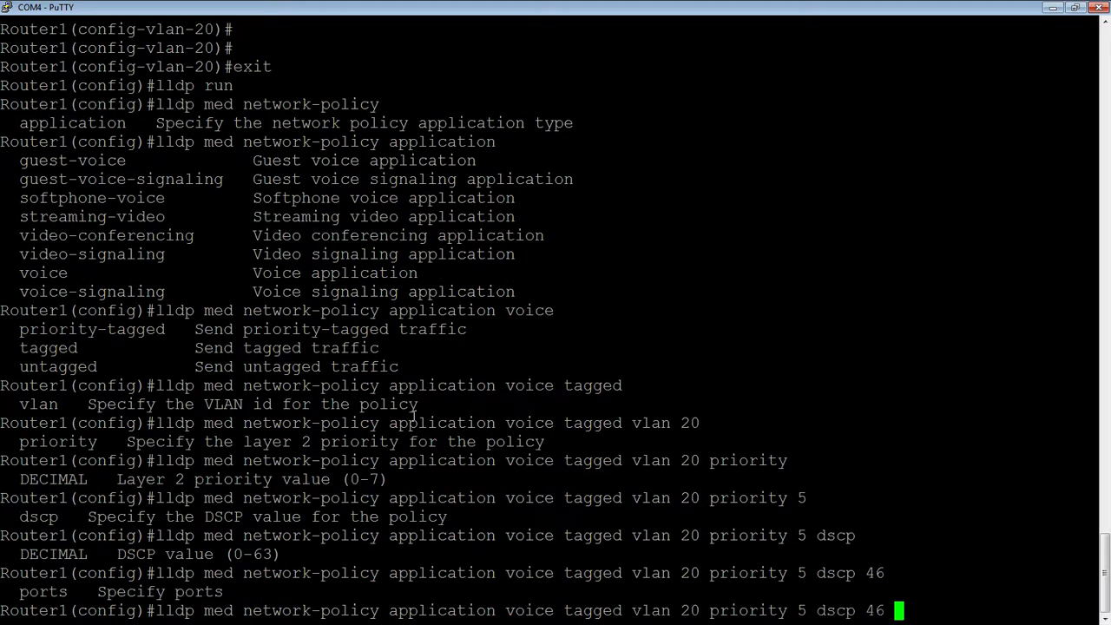
Apply the voice policy to ports e 1/1/1 to 1/1/5 and submit the command.
type("port")
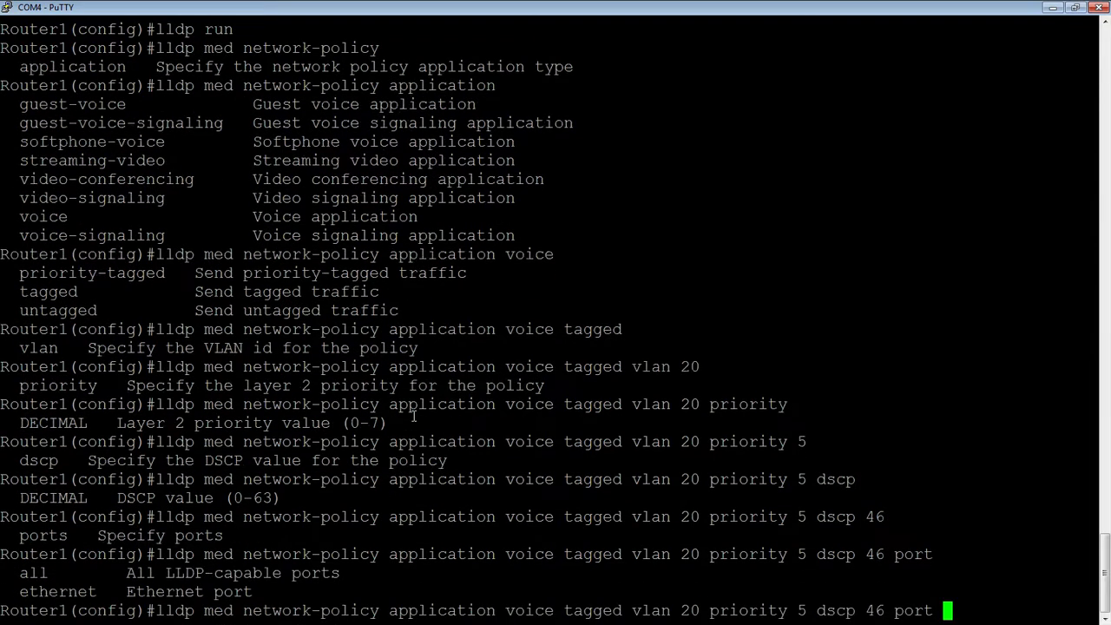
type("e")
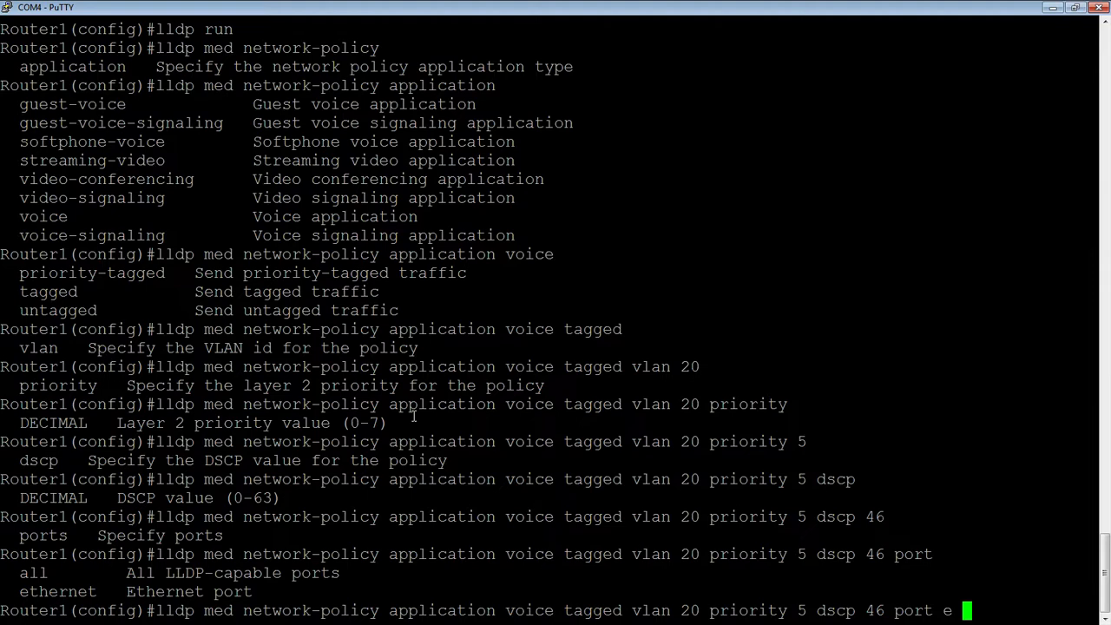
type("1/1/1 to 1/1/5")
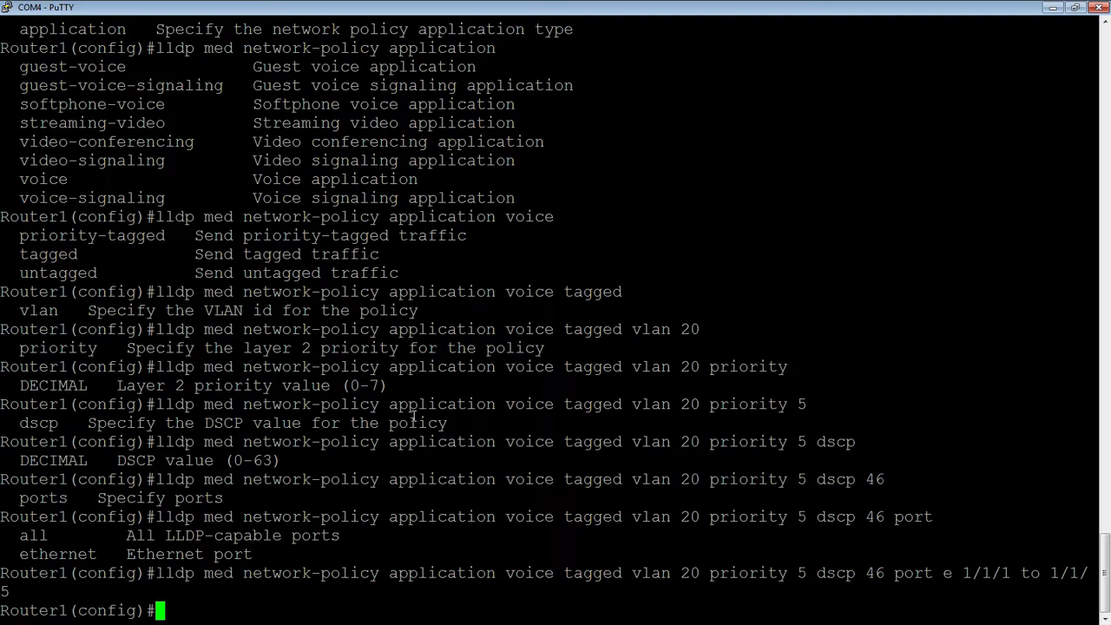
Start an lldp med network-policy for application voice-signaling.
type("l")
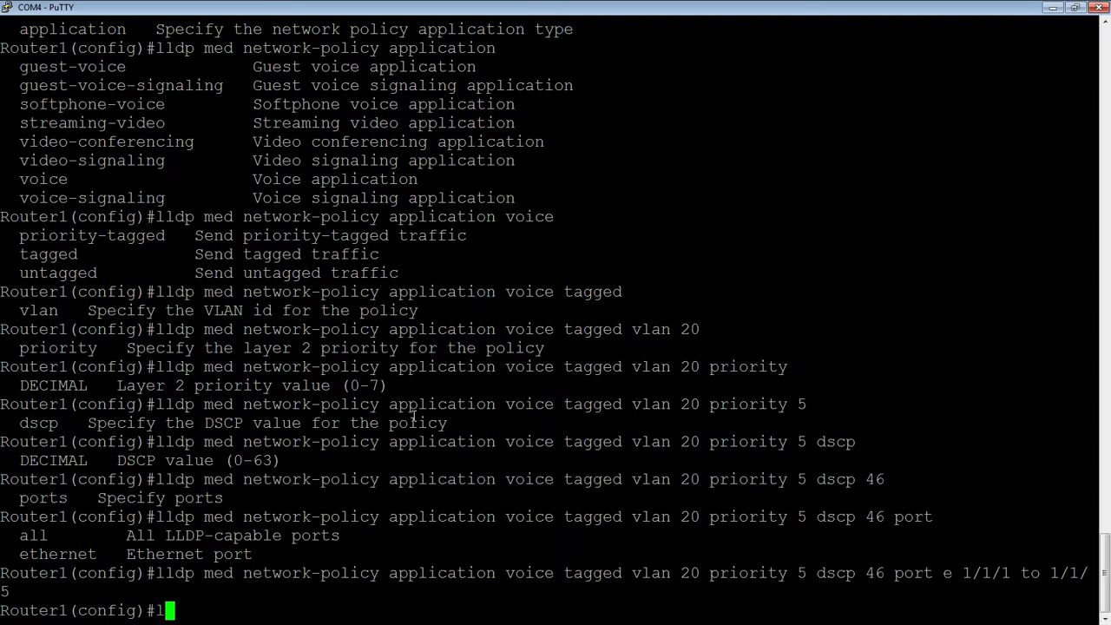
type("ldp med")
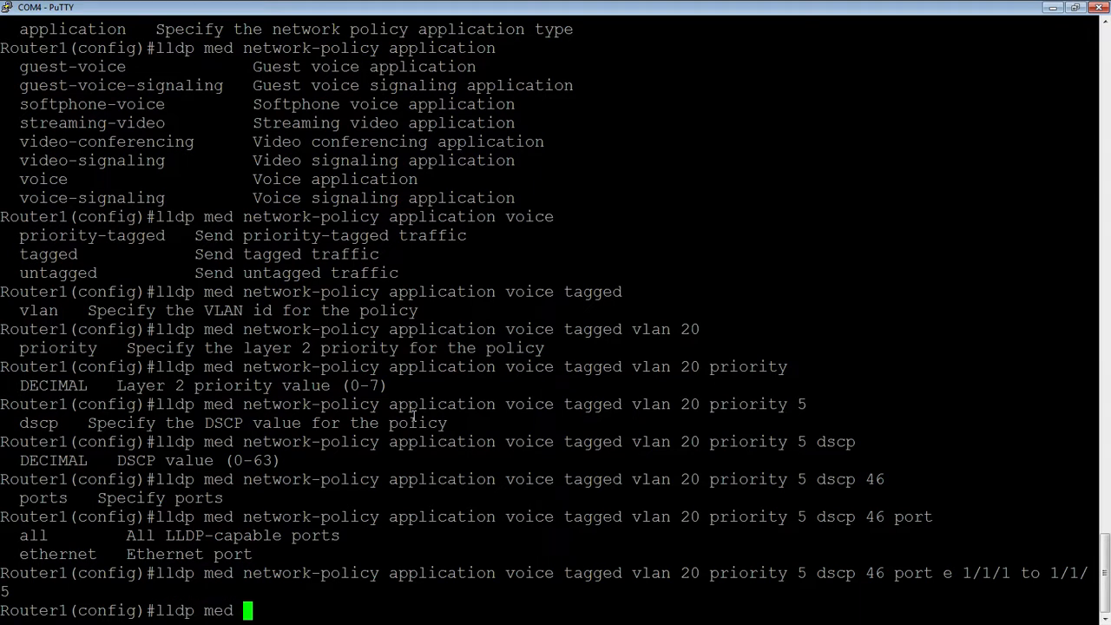
type("network")
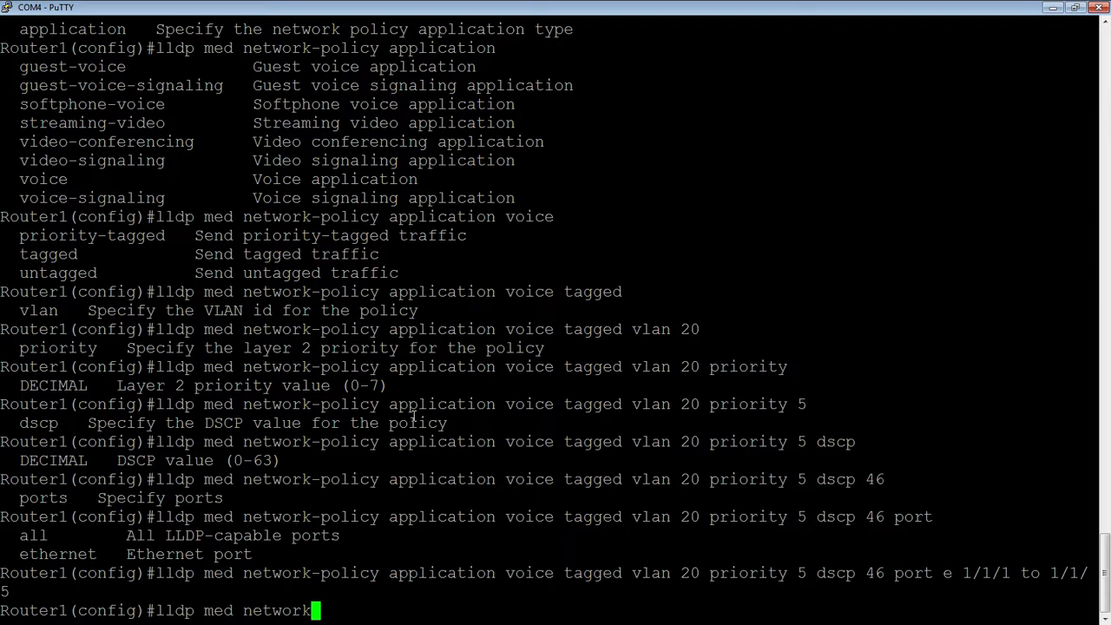
type("-poli")
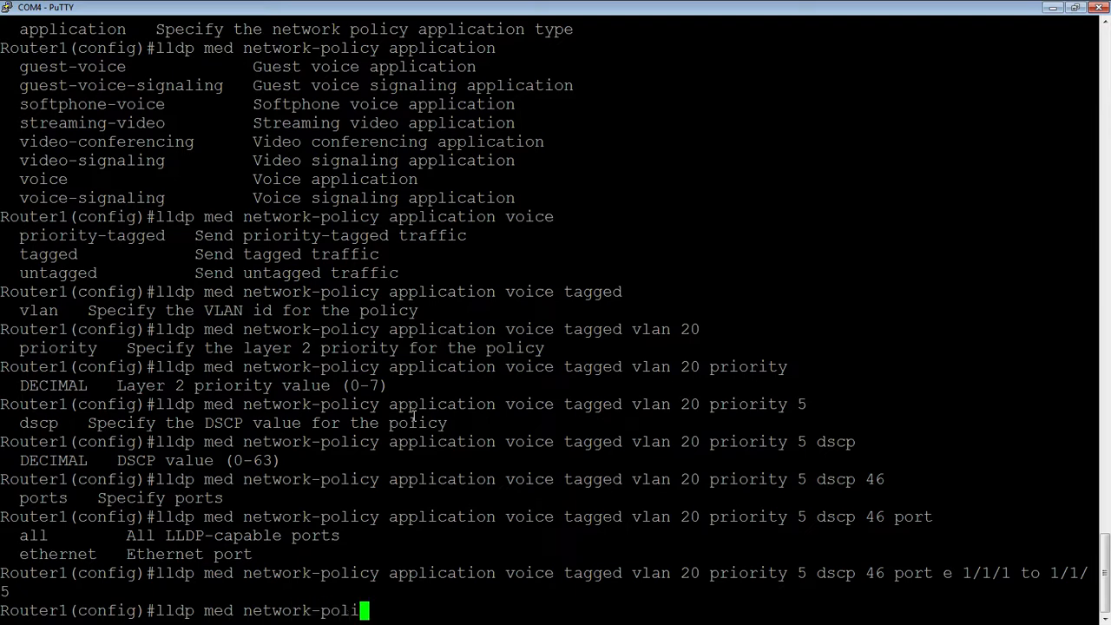
type("app")
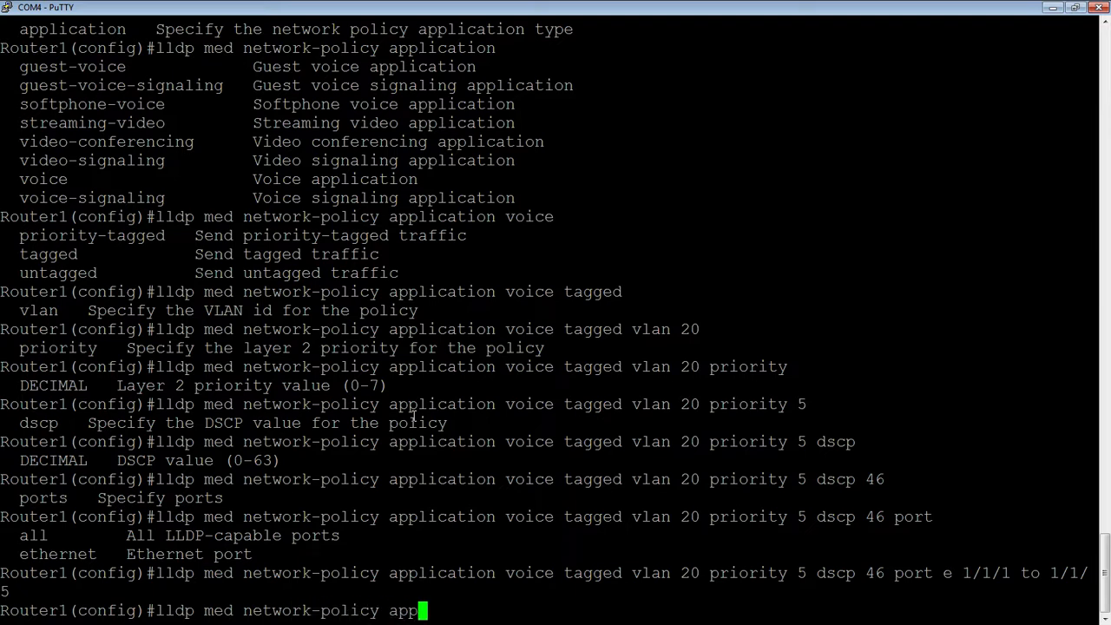
key("Tab")
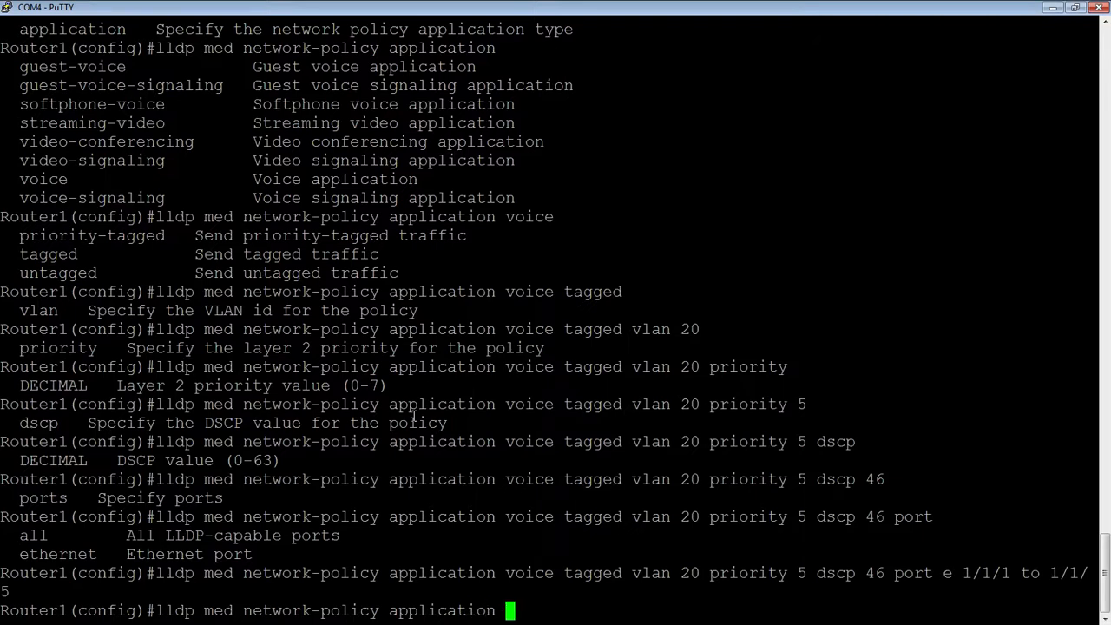
type("voic")
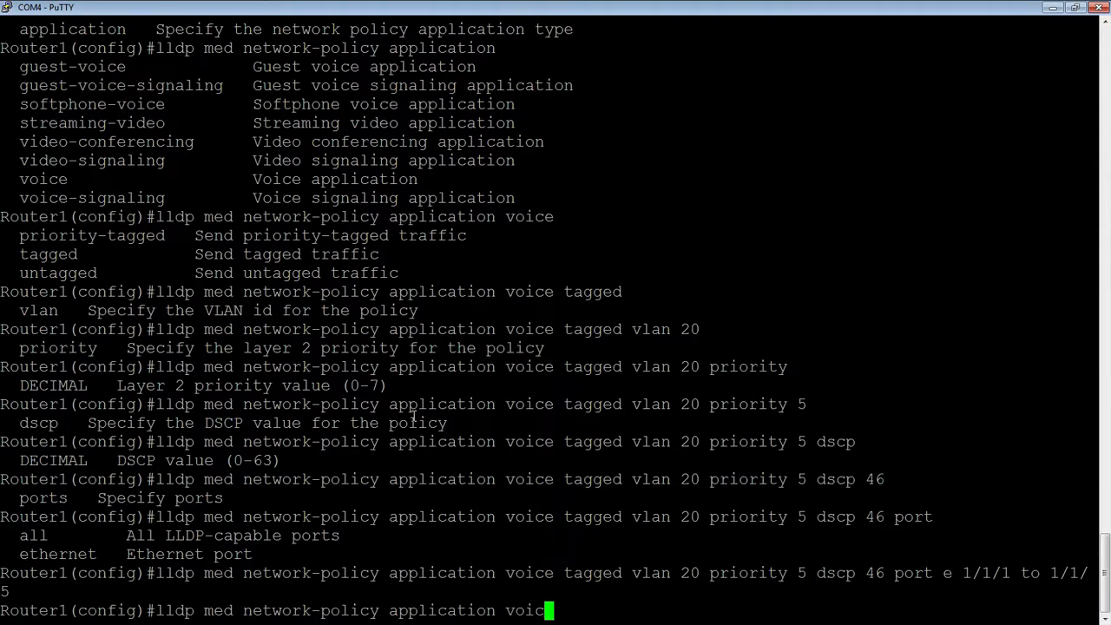
type("-")
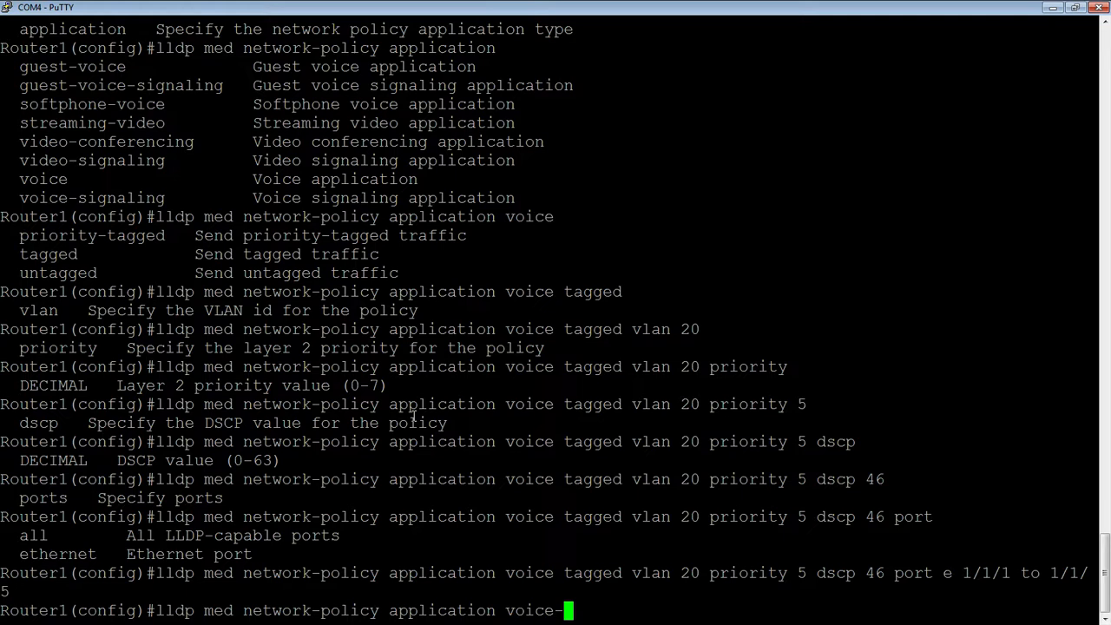
type("sign")
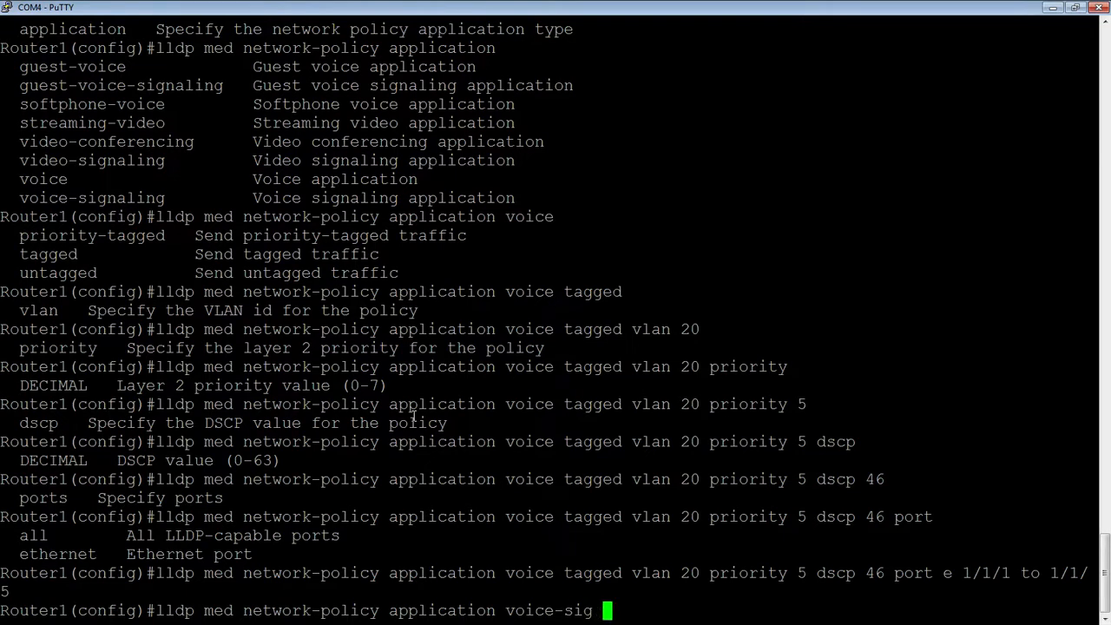
Enter tagged vlan 20 with priority 4 and a DSCP value for the voice-signaling policy.
type("vlan 20")
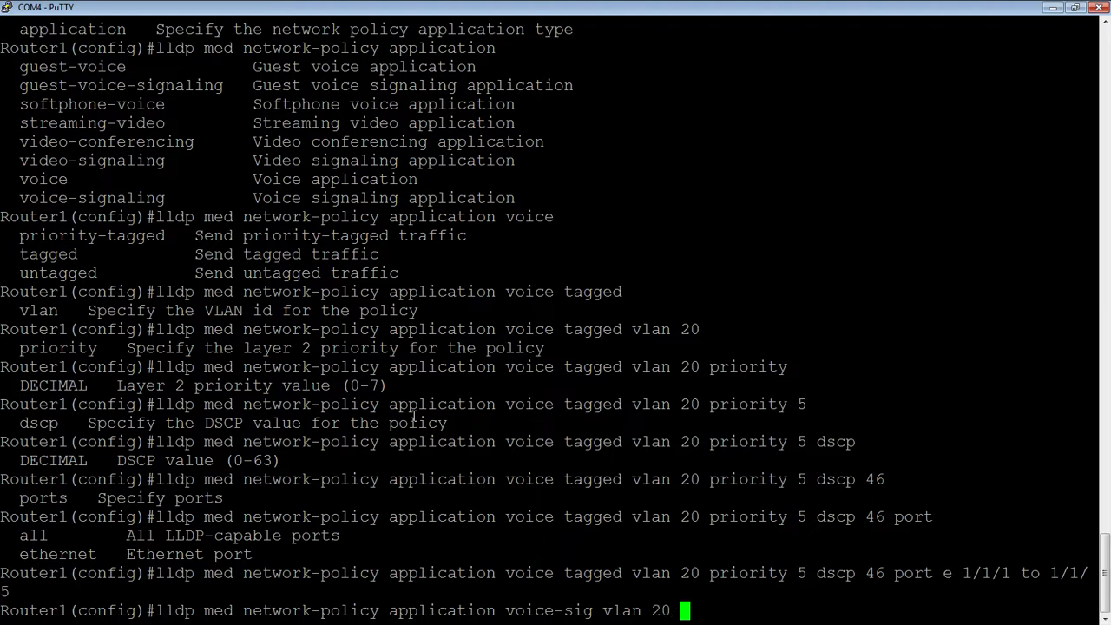
type("prio")
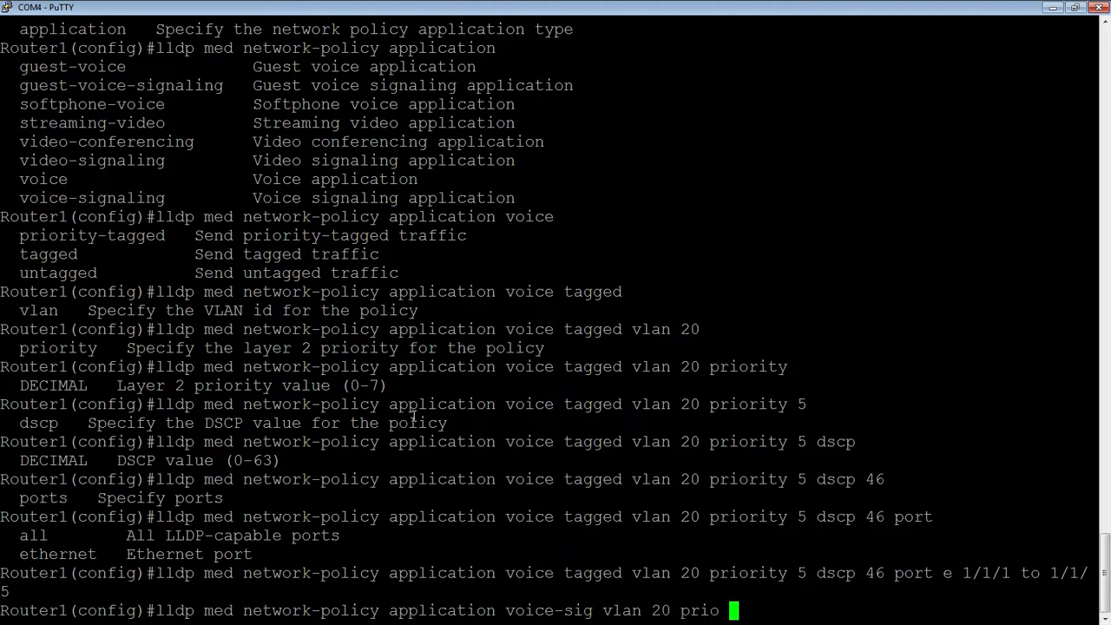
type("4 dscp")
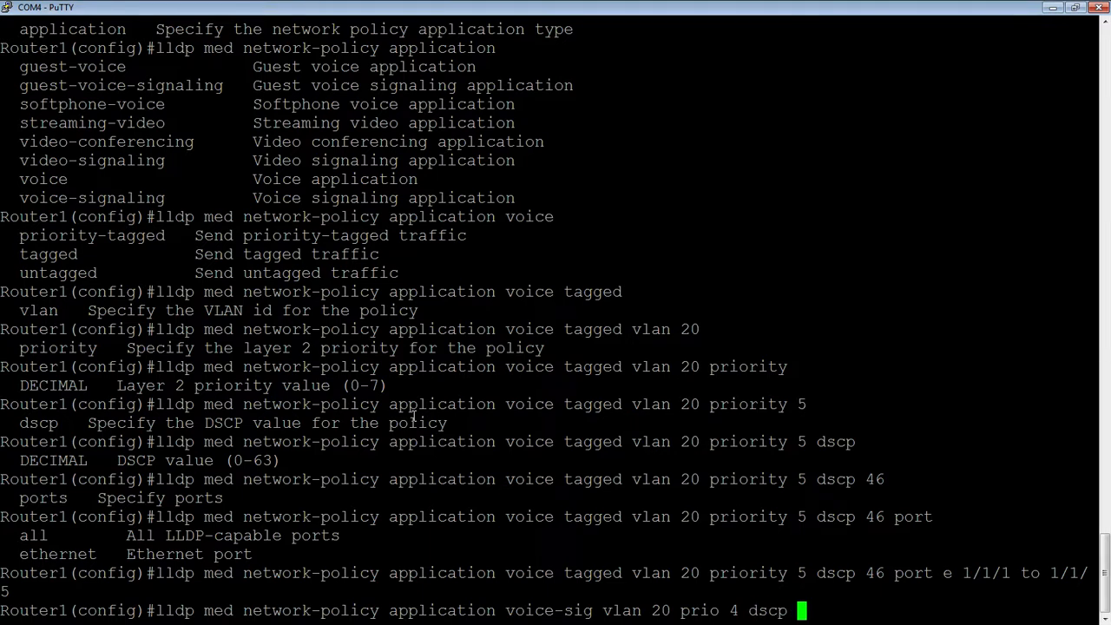
type("42 por")
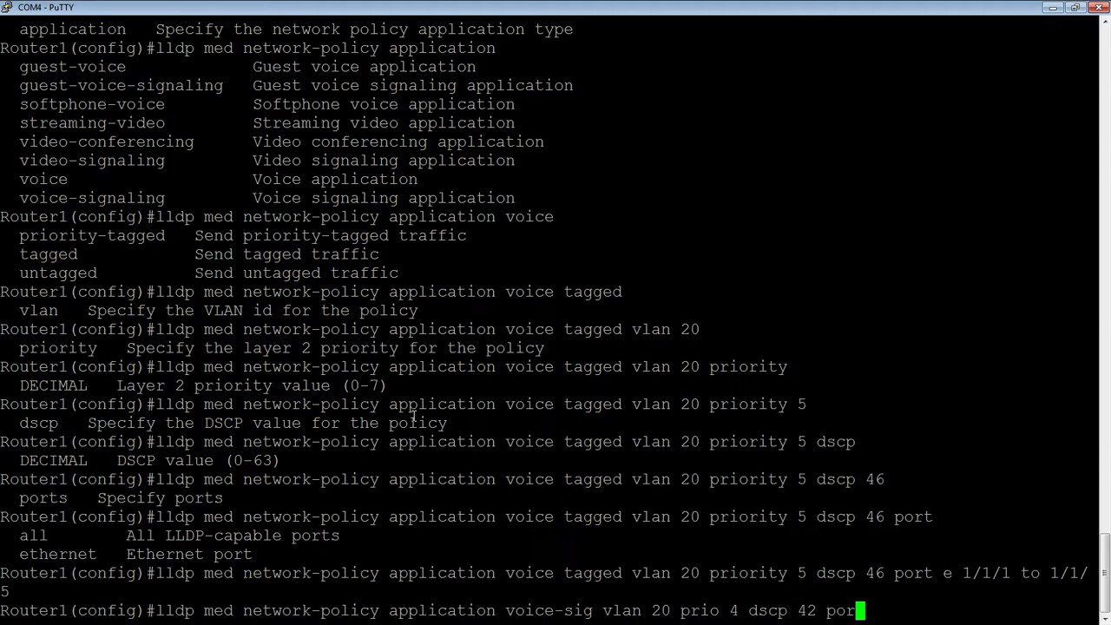
type("e 1/1/1 to 1/1/5")
type("lldp med network-policy application voice-si tagg vlan")
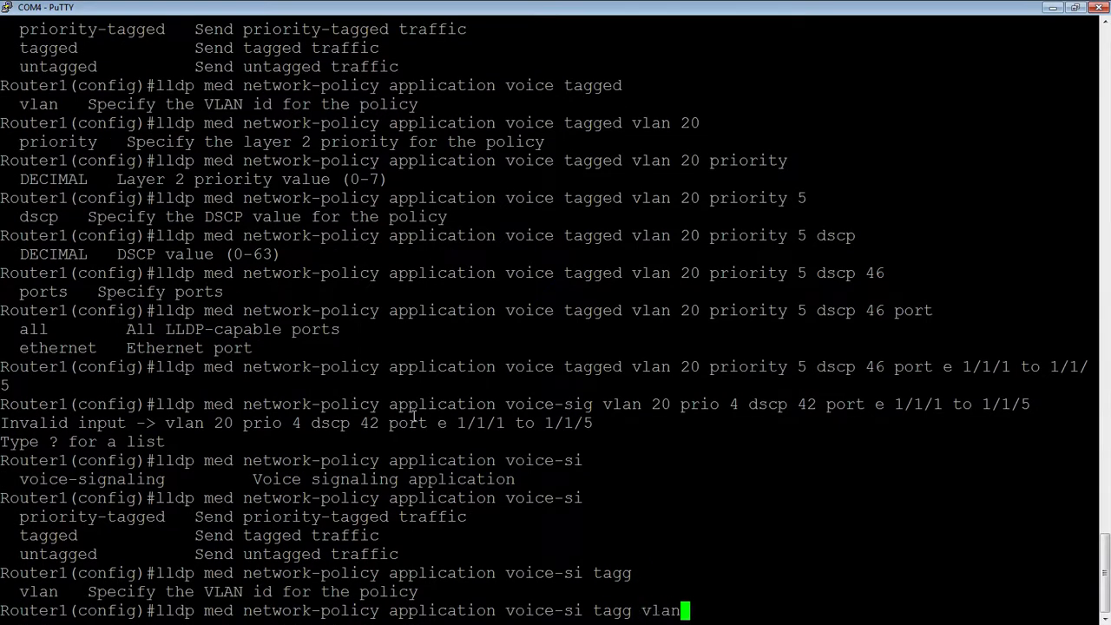
Re-enter vlan 20 priority 4 dscp 42 and apply the policy to ports e 1/1/1 to 1/1/5.
type("20")
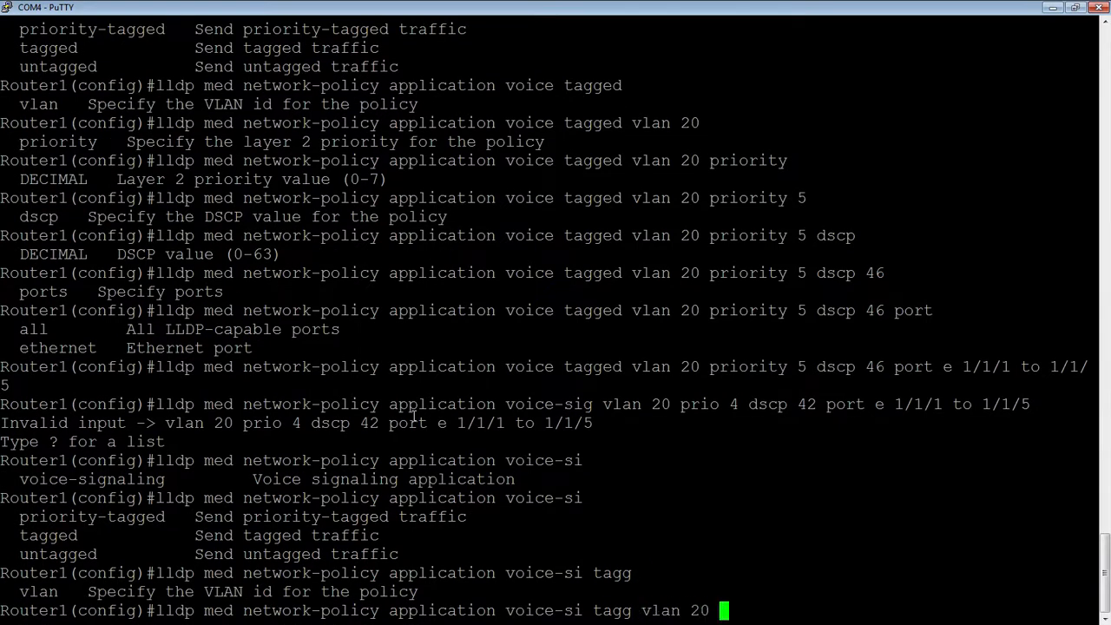
type("prio")
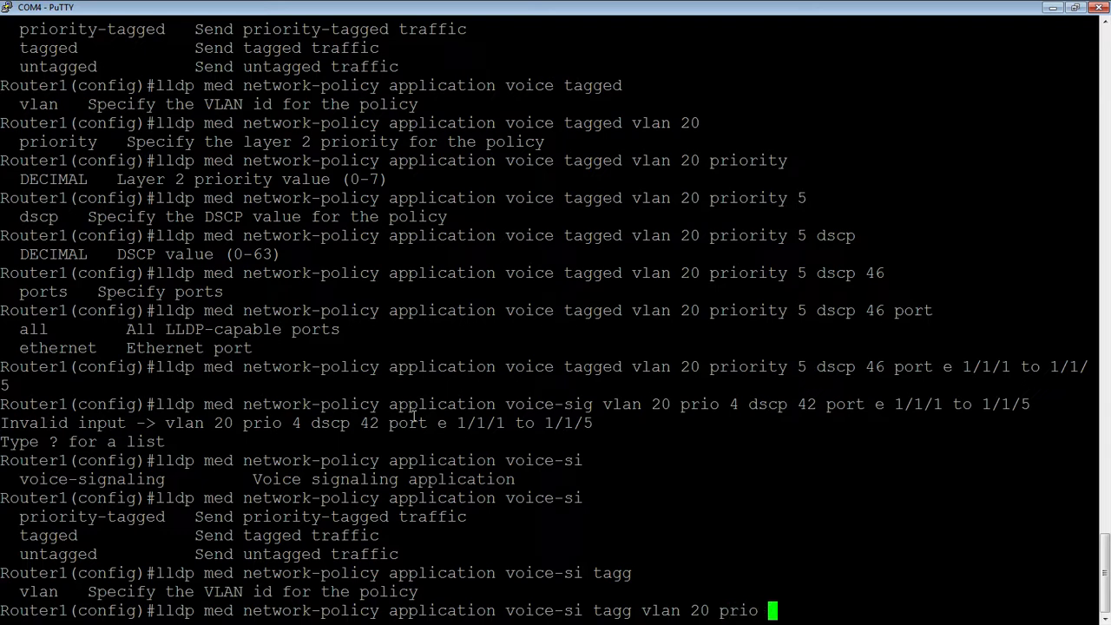
type("4")
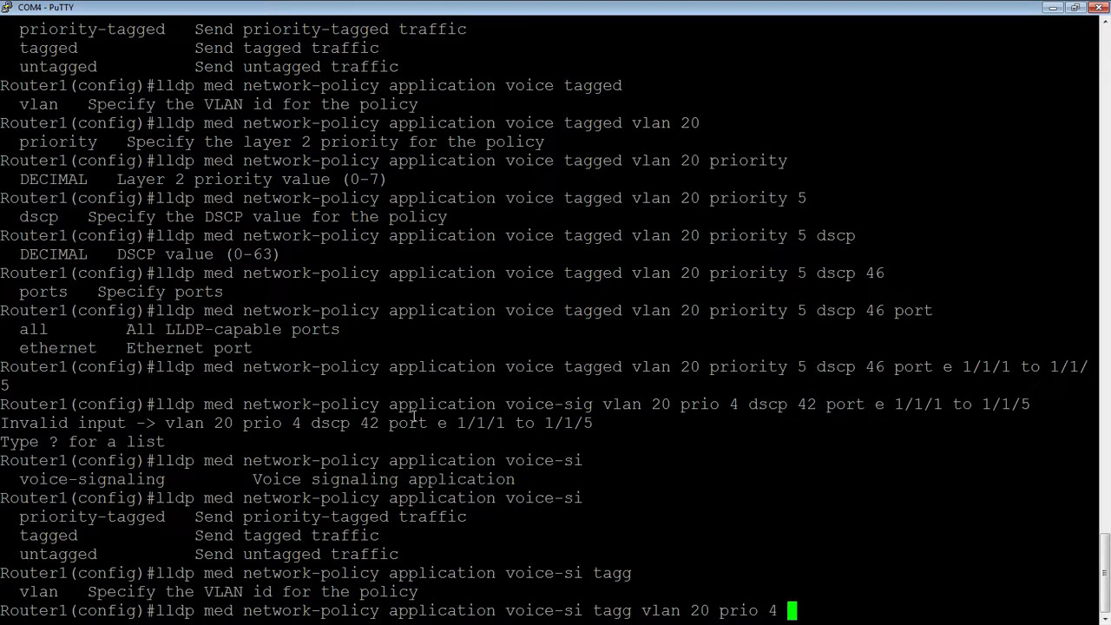
type("dscp 42")
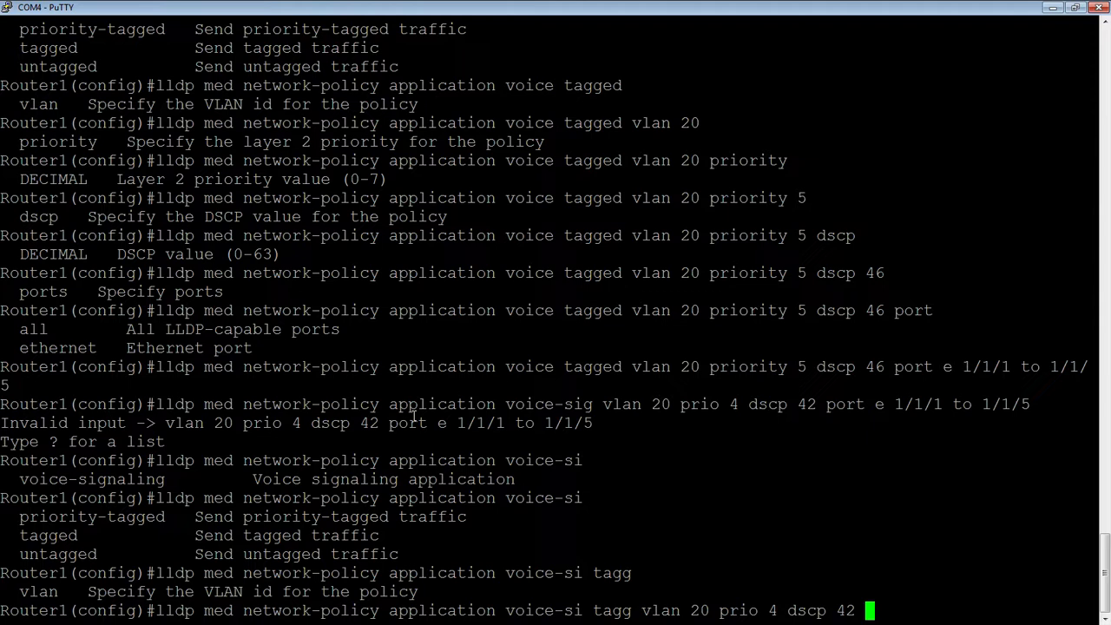
type("ports")
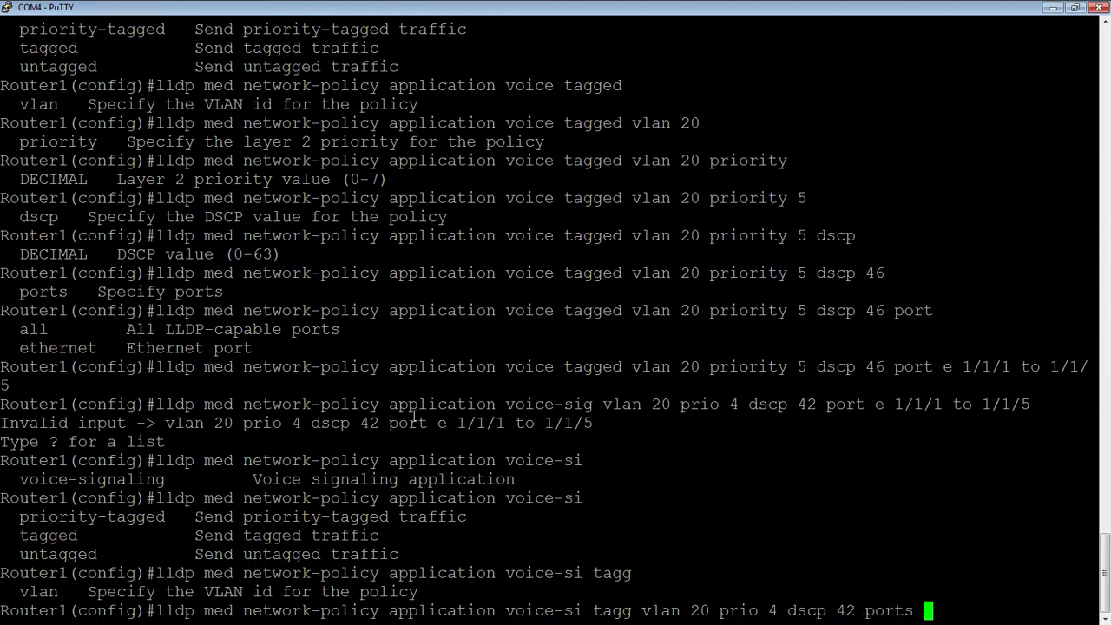
type("e 1/1/1 to 1/1/5")
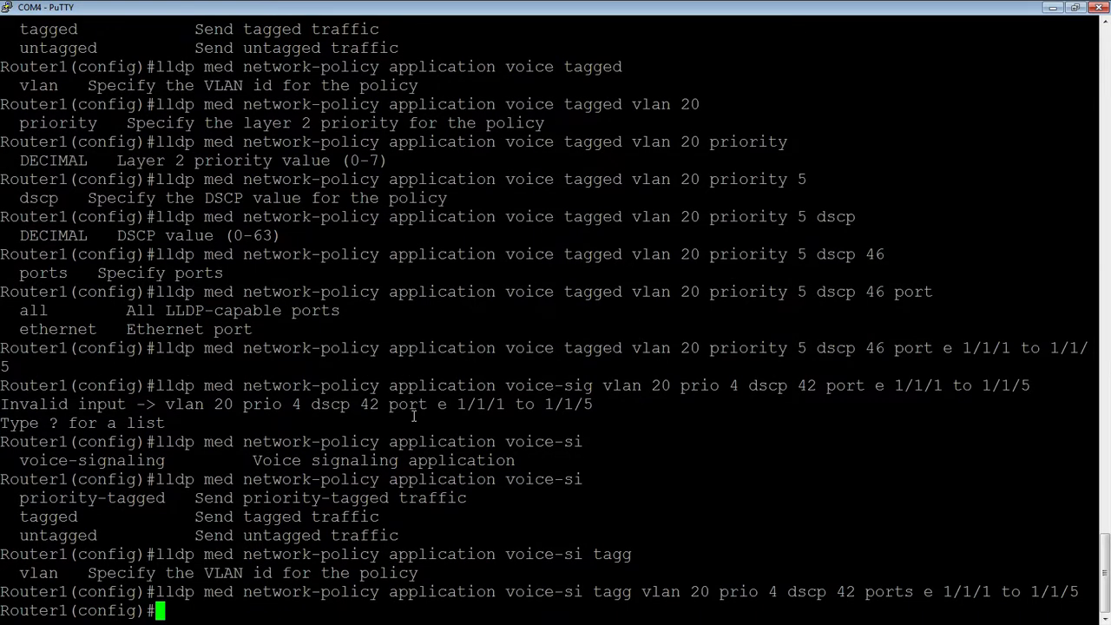
Show the running configuration with sh run.
type("sh run")
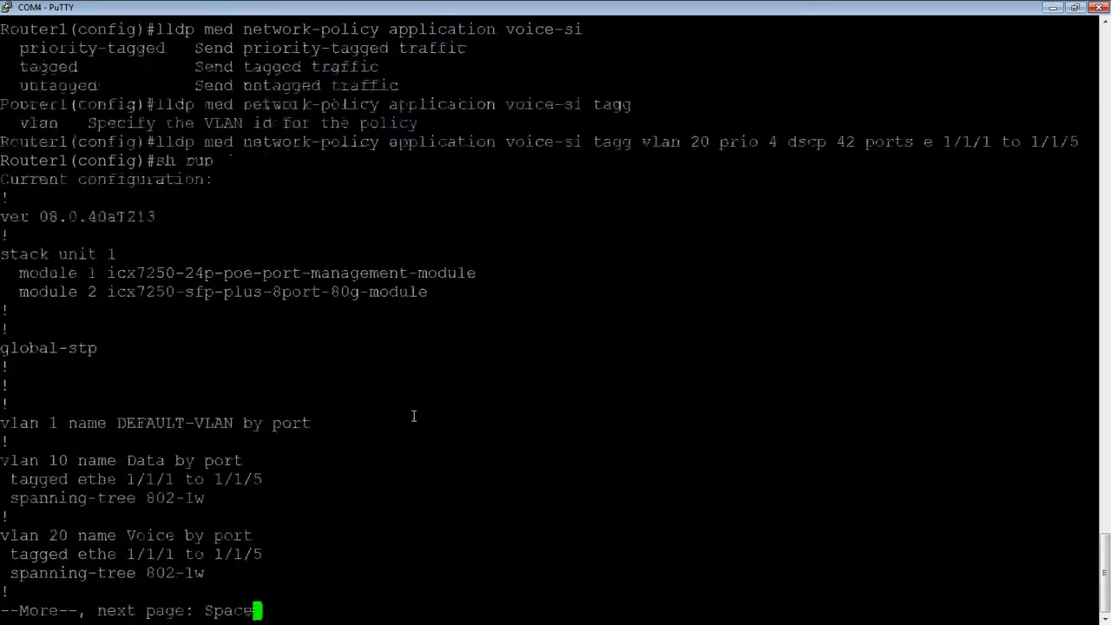
Page through the running config to confirm both LLDP-MED policies, then quit the listing.
key("space")
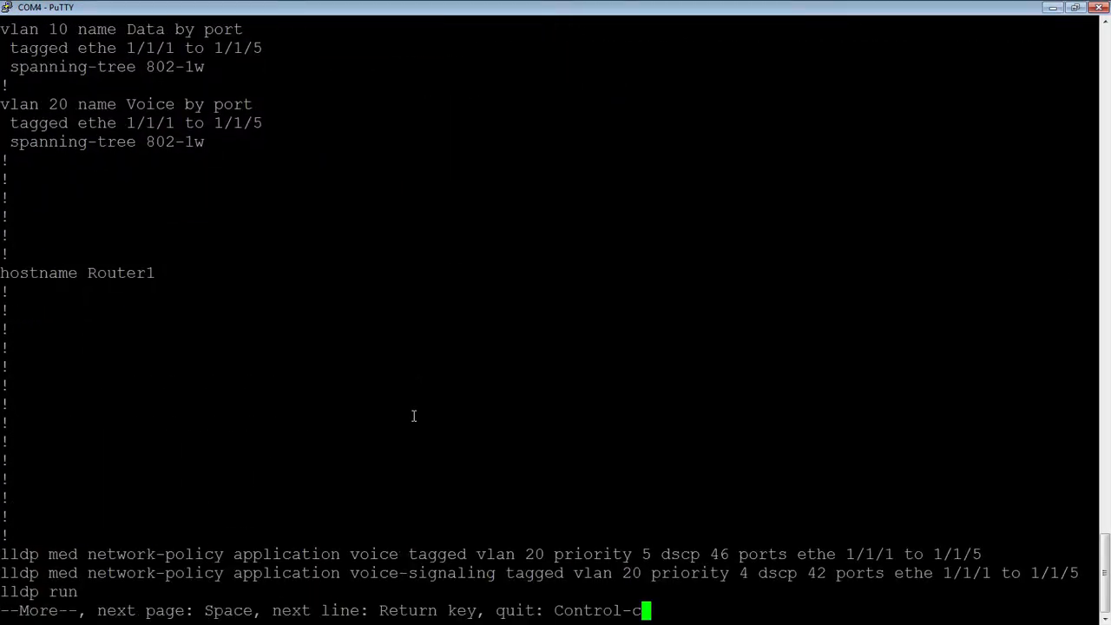
key("Return")
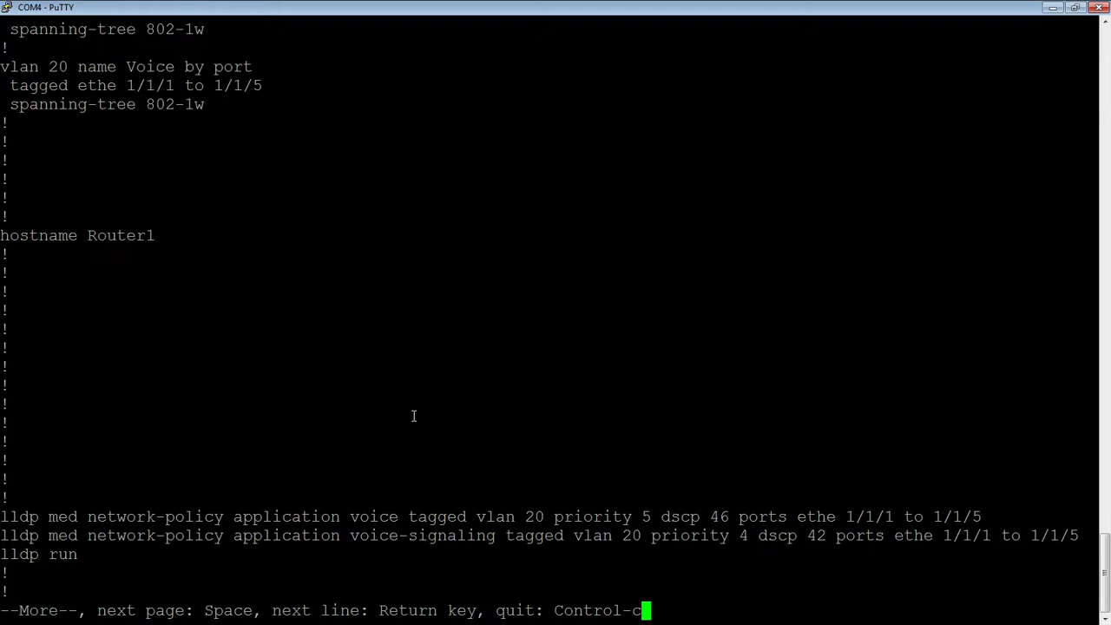
key("ctrl+c")
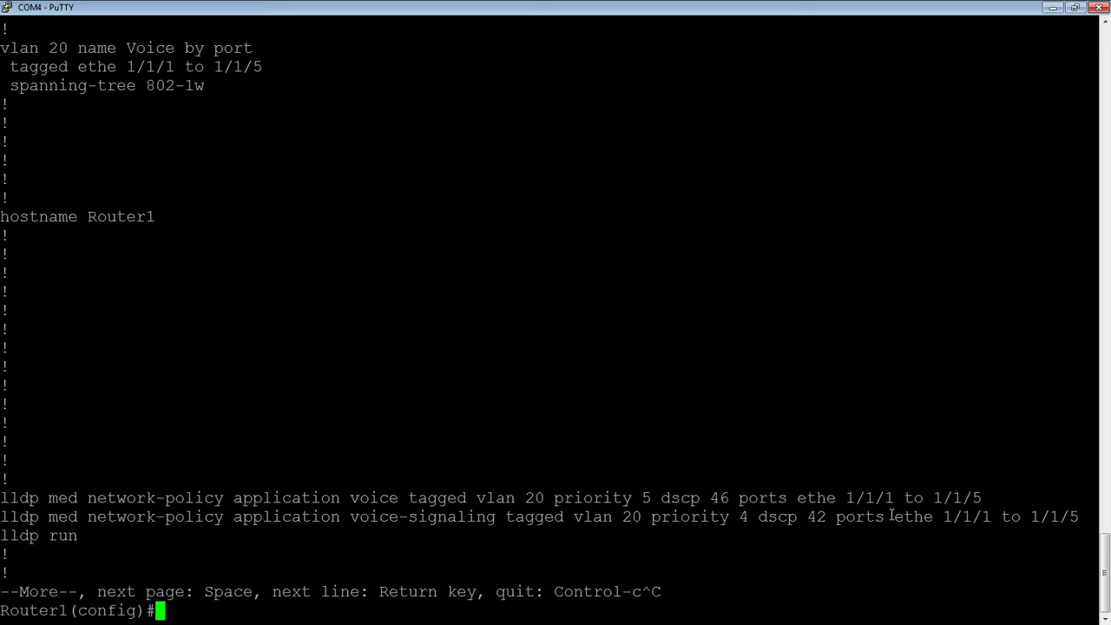
mouse_move(897, 514)
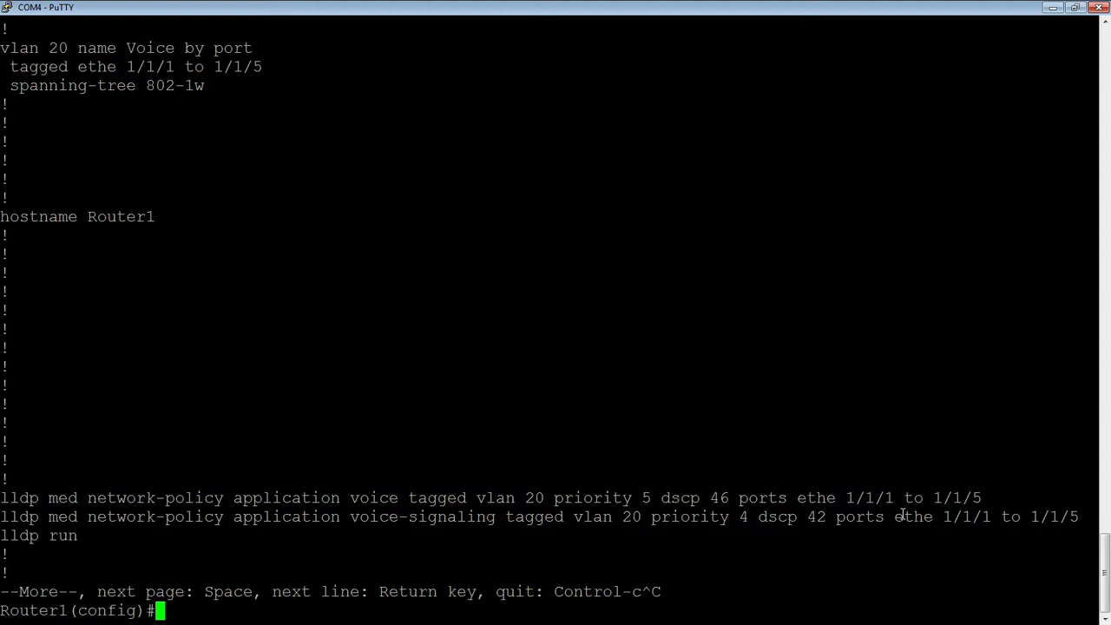
Enter interfaces e 1/1/1 to 1/1/5 and set dual-mode 10.
type("int e 1/1/")
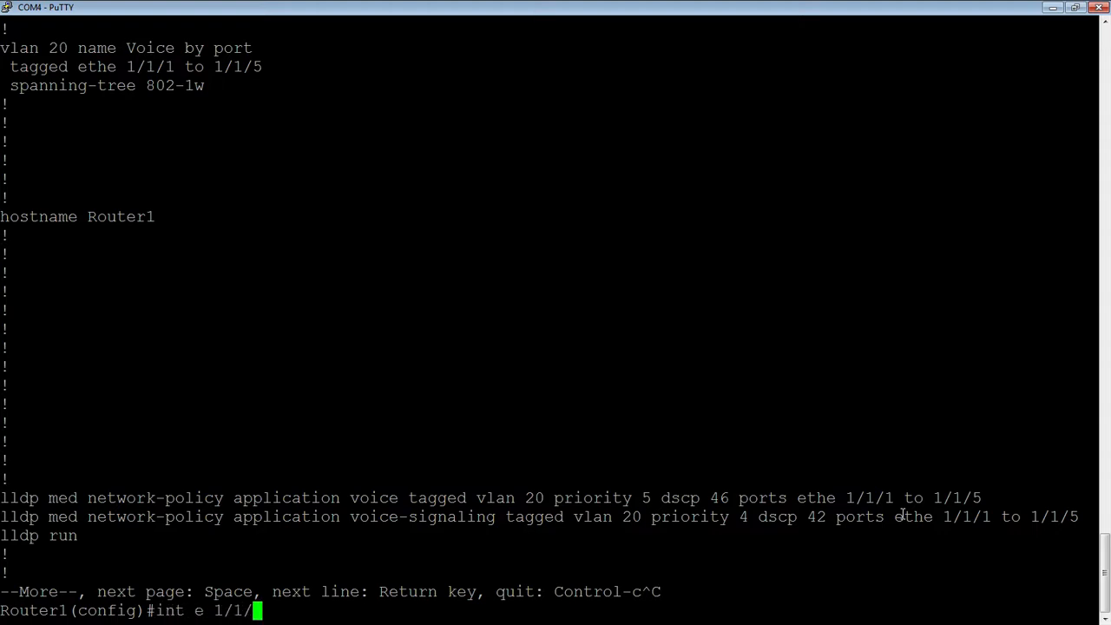
type("1 to 1/1/5")
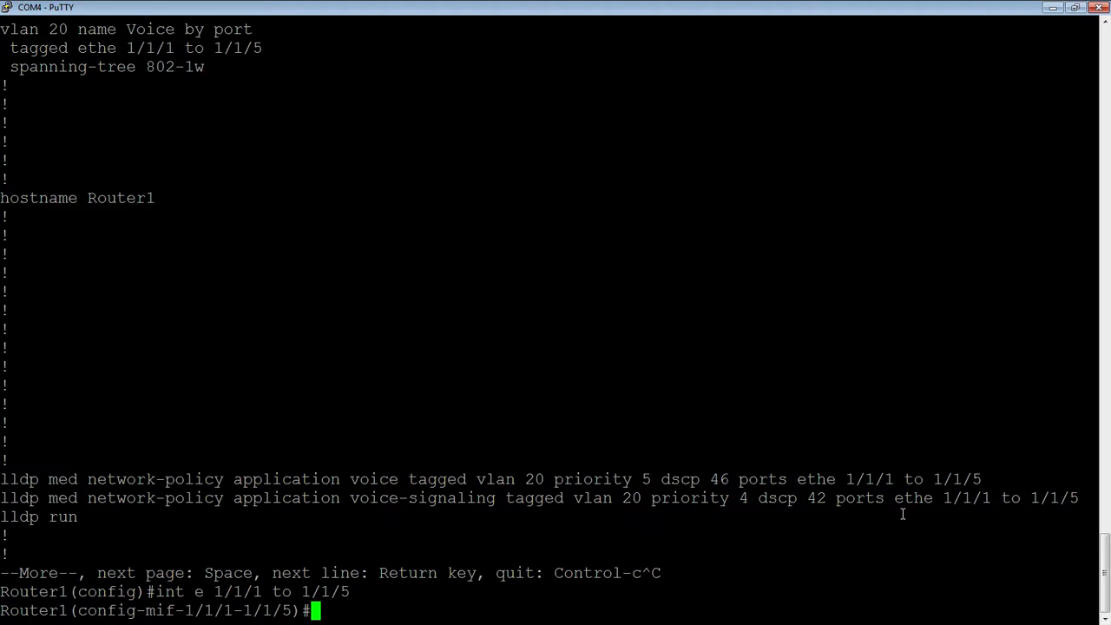
type("dual-m")
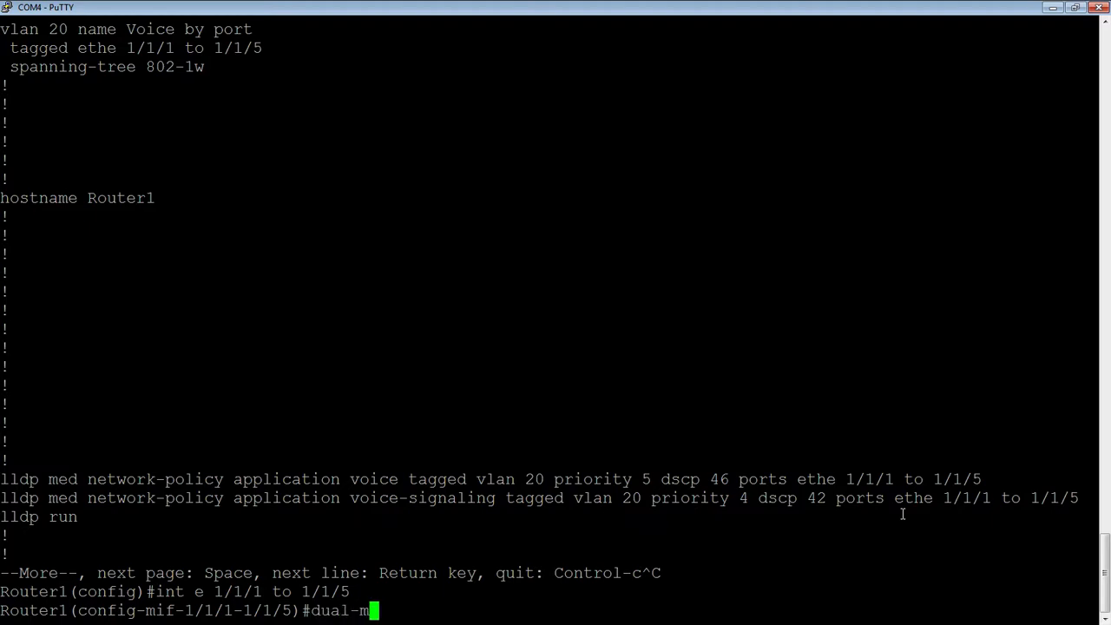
type("ode")
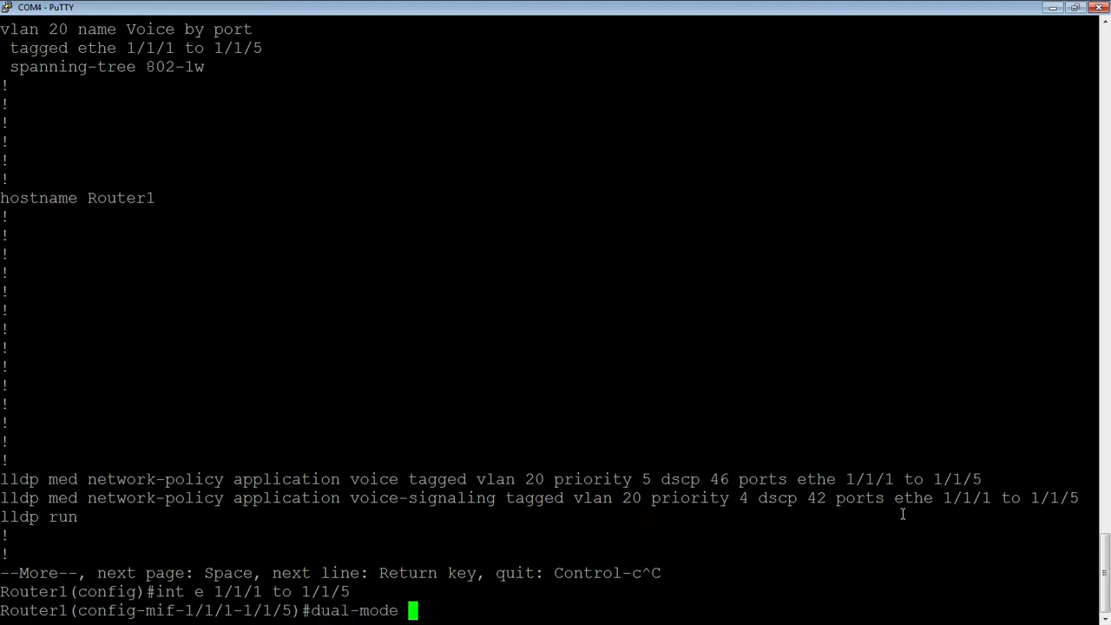
type("10")
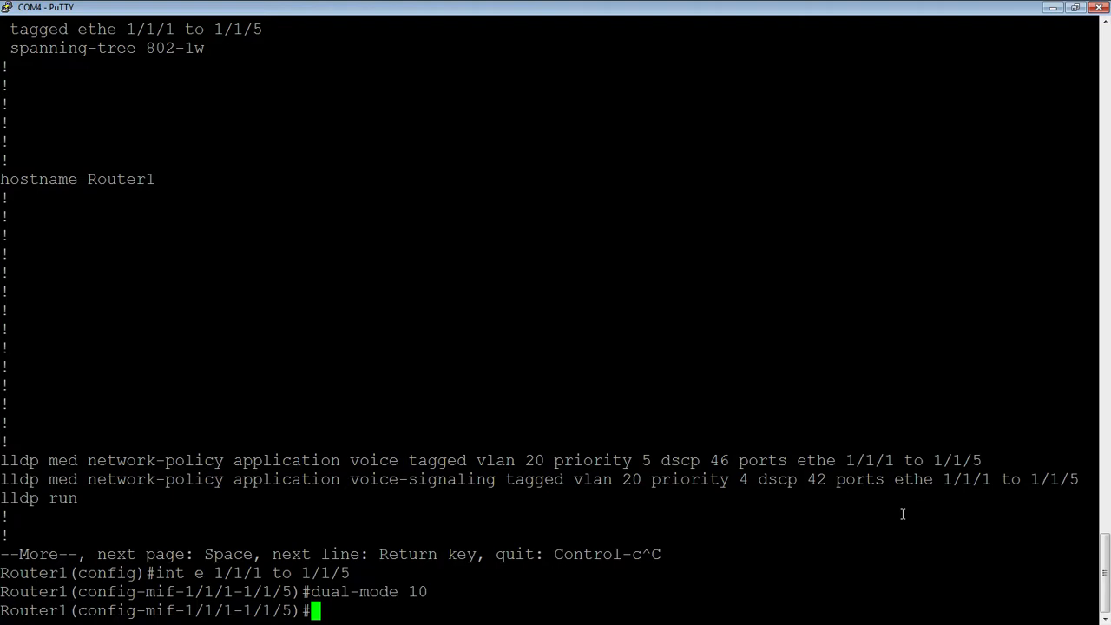
Set spanning-tree 802-1w admin-edge-port on ports 1/1/1 to 1/1/5, then begin an inline command.
type("spann")
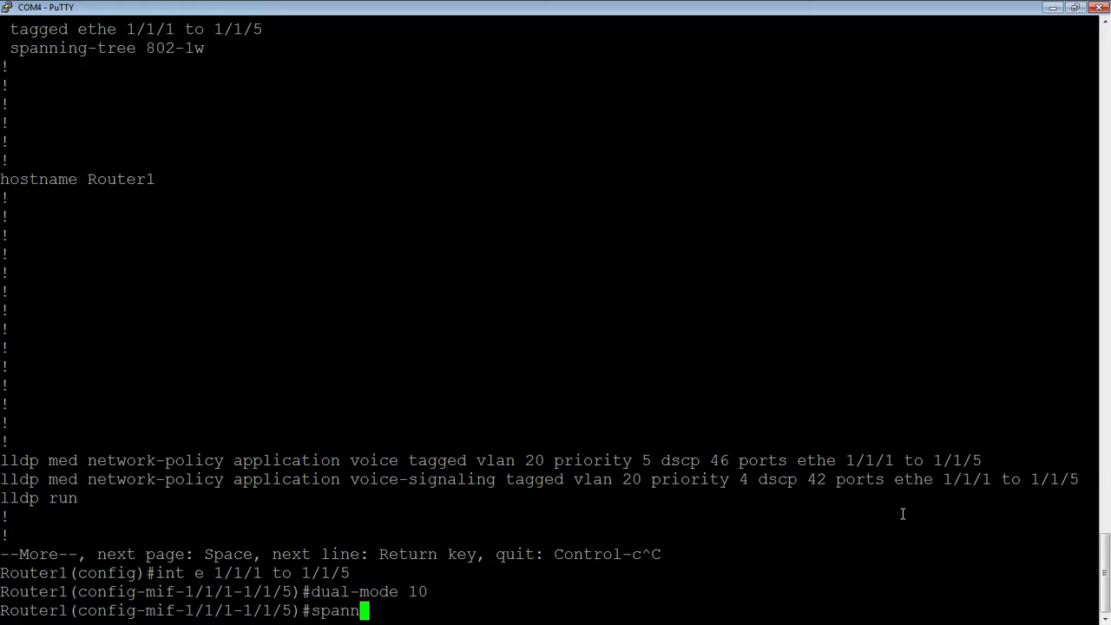
type("ing-tree")
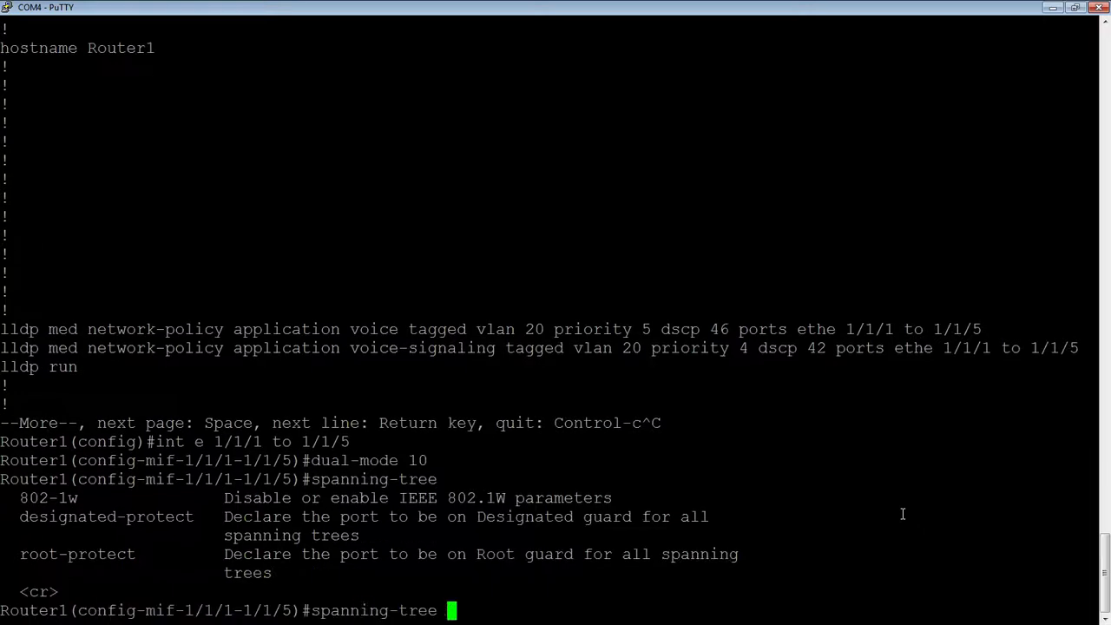
type("802")
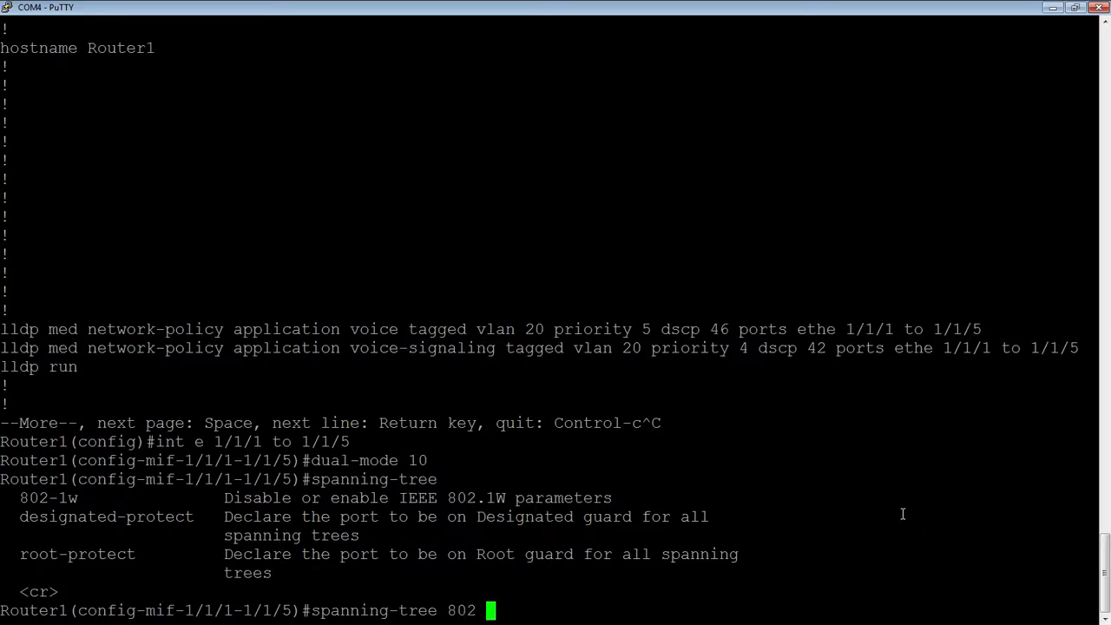
type("a")
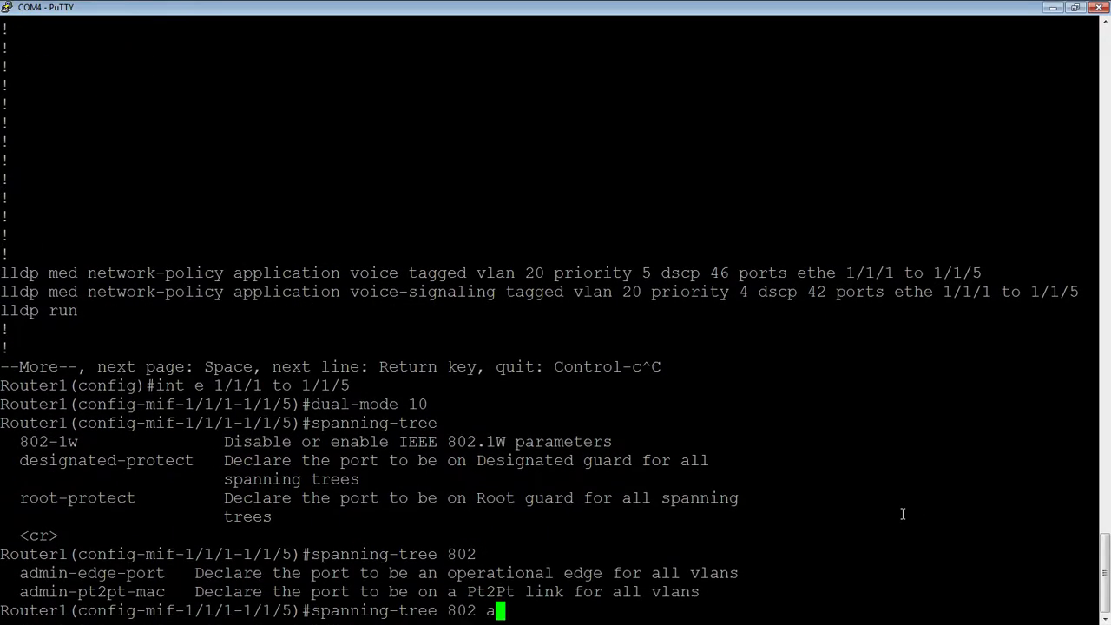
type("dmin-e")
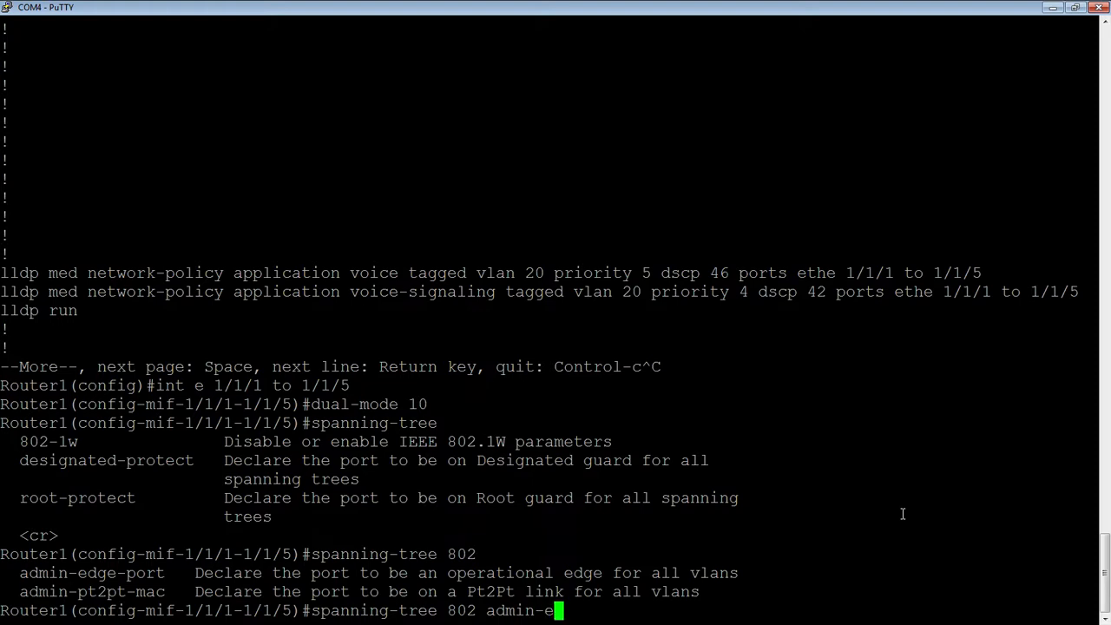
type("dge-p")
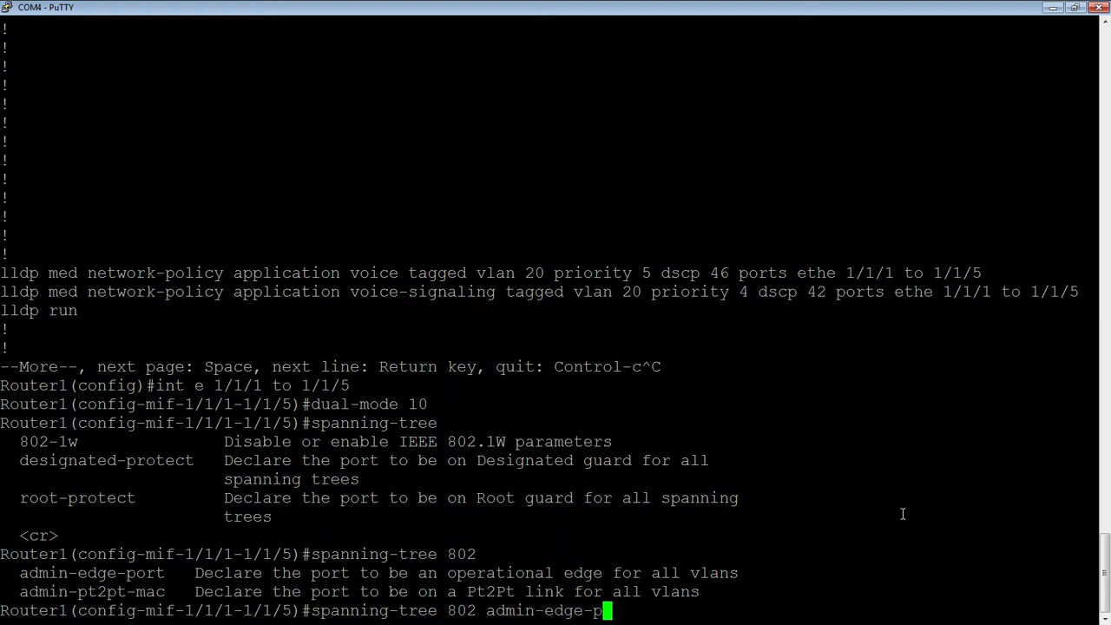
type("ort")
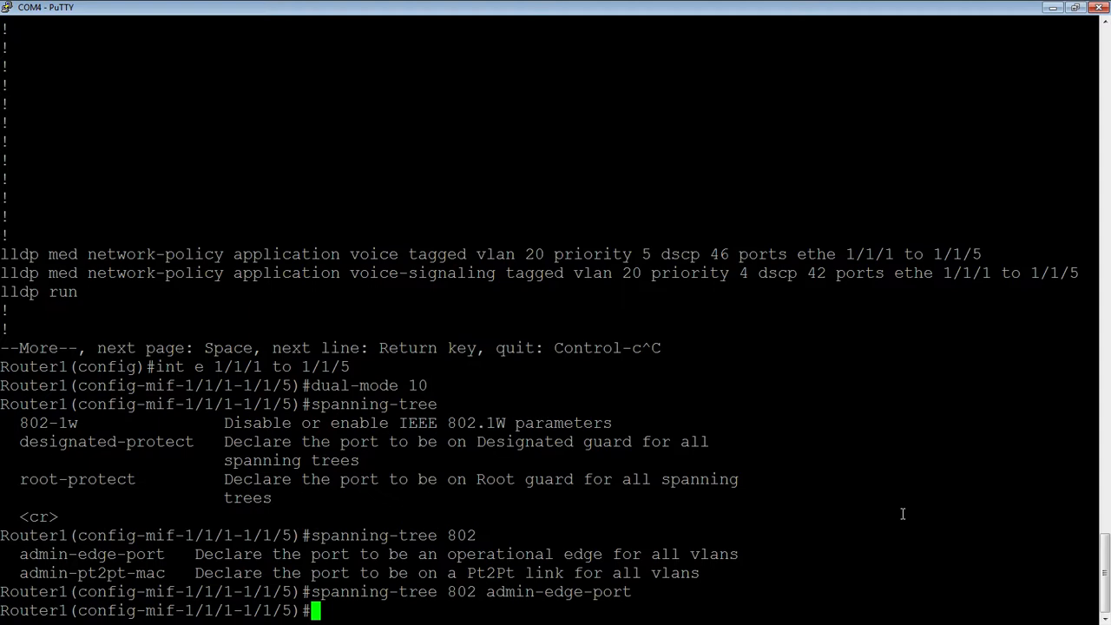
type("inline")
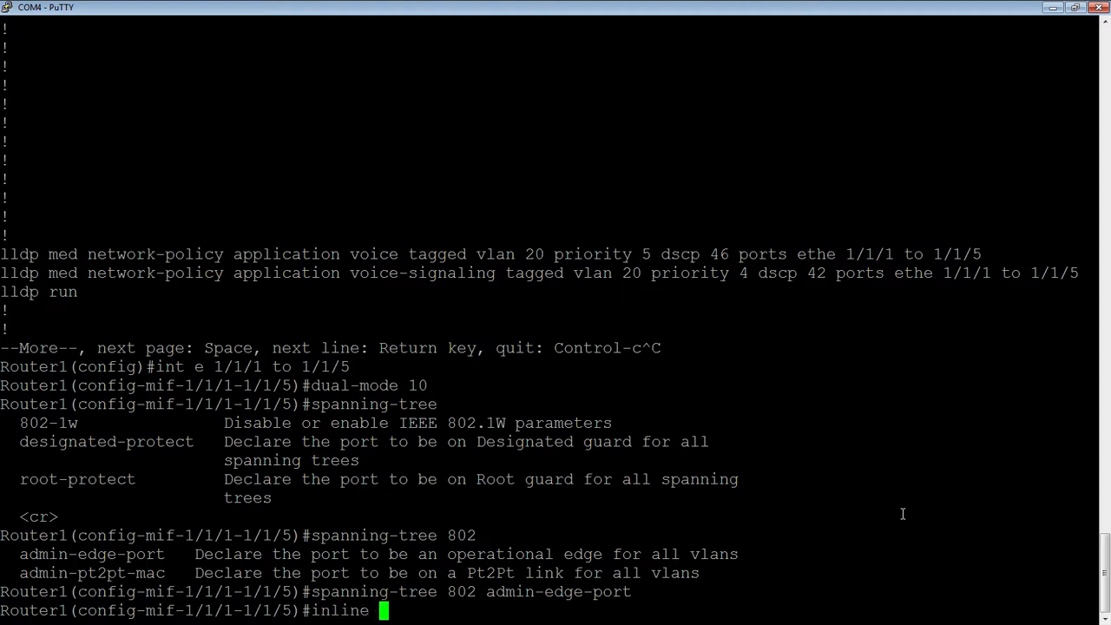
Enable inline power on ports 1/1/1–1/1/5, with PoE reported on 1/1/1 and 1/1/2.
type("power")
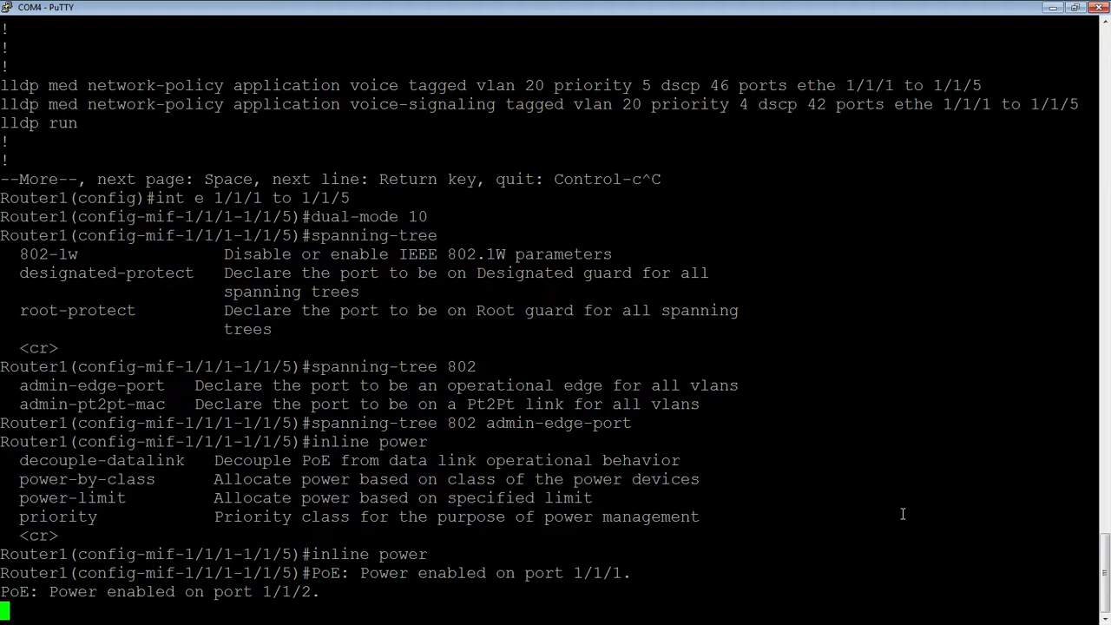
key("Return")
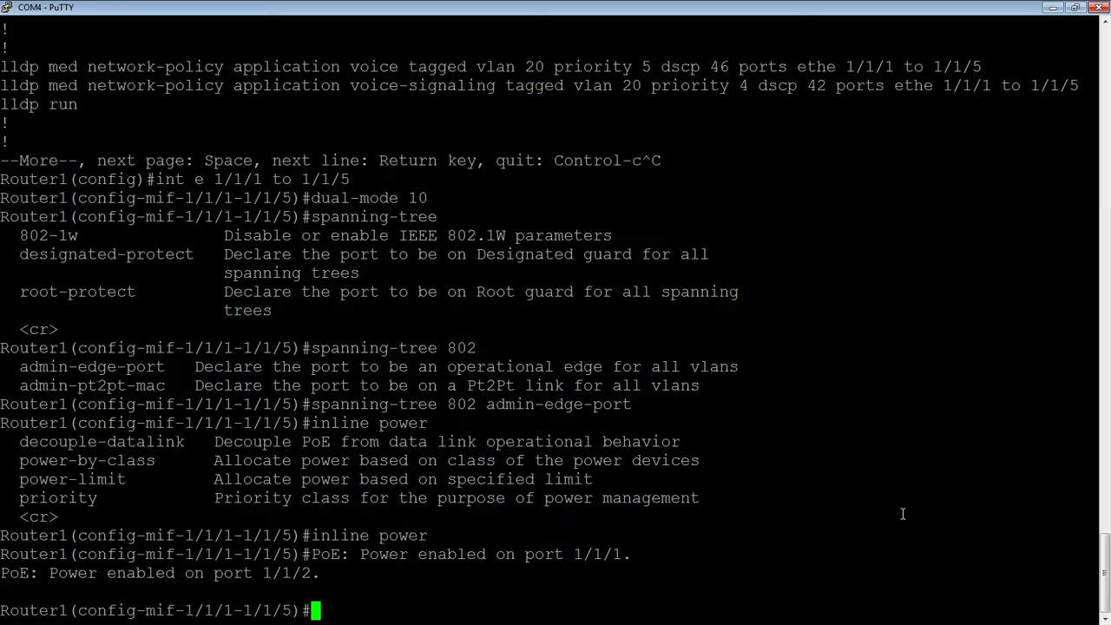
Apply trust dscp and loop-detection to ports 1/1/1–1/1/5.
type("trust")
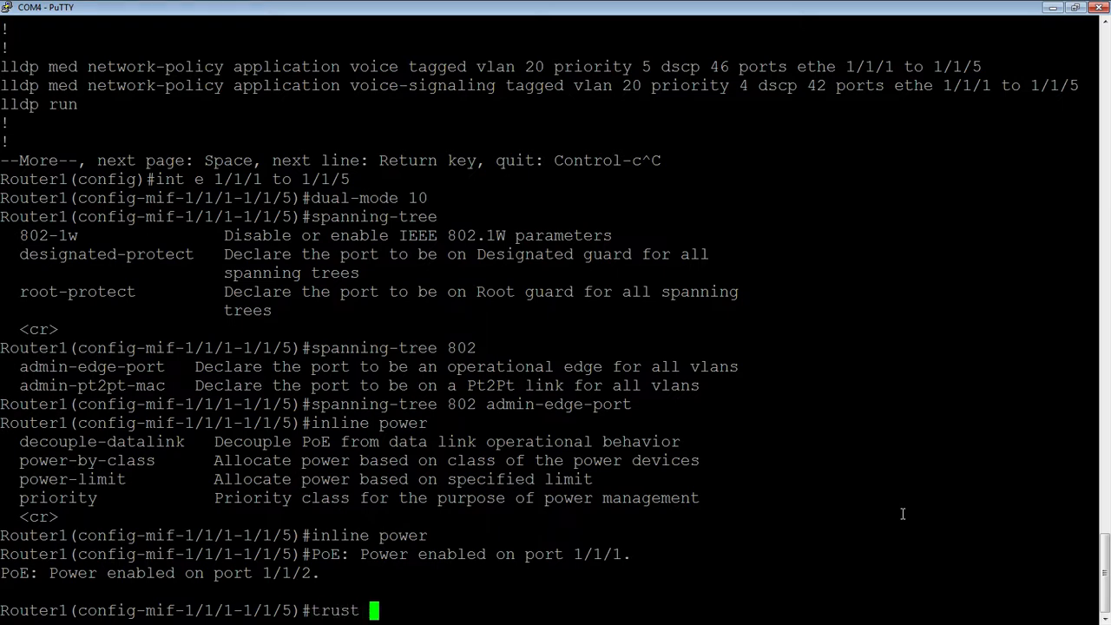
type("dscp")
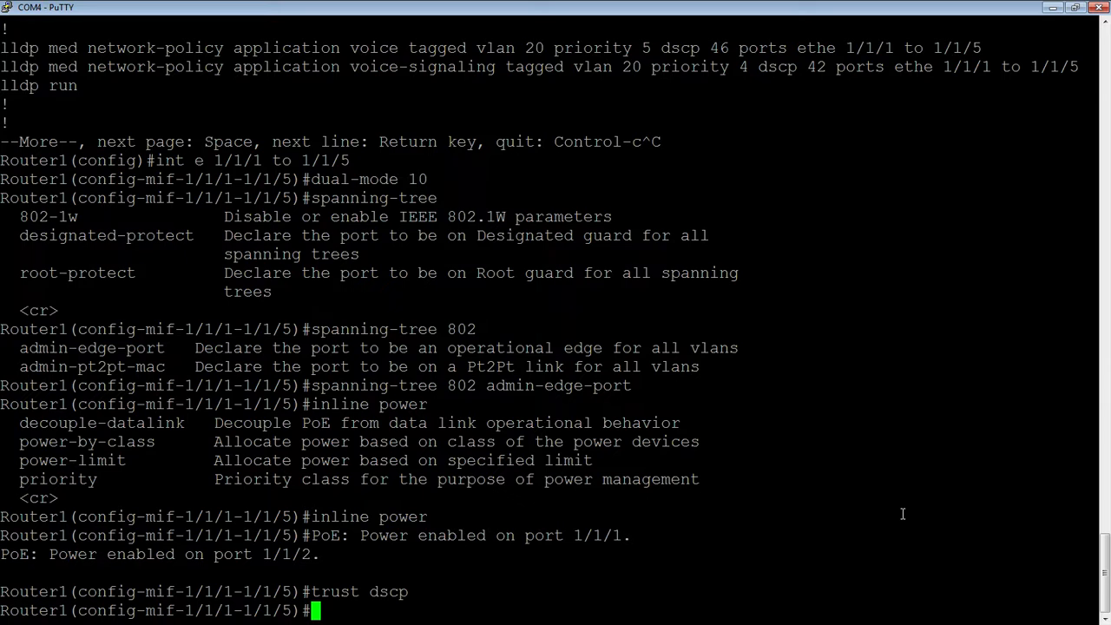
type("loop")
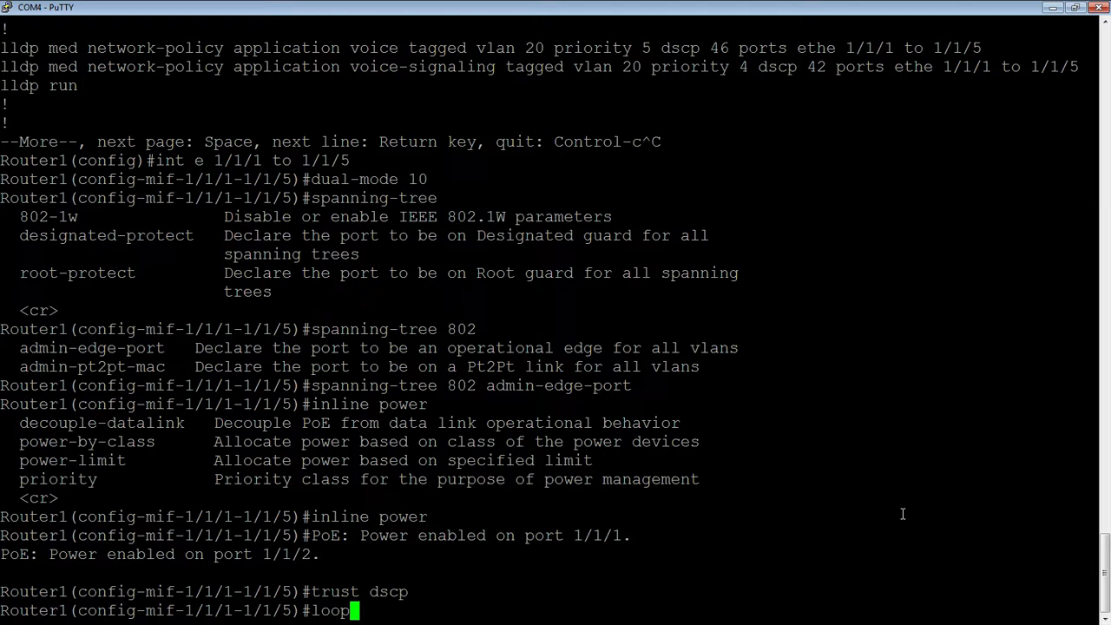
type("-")
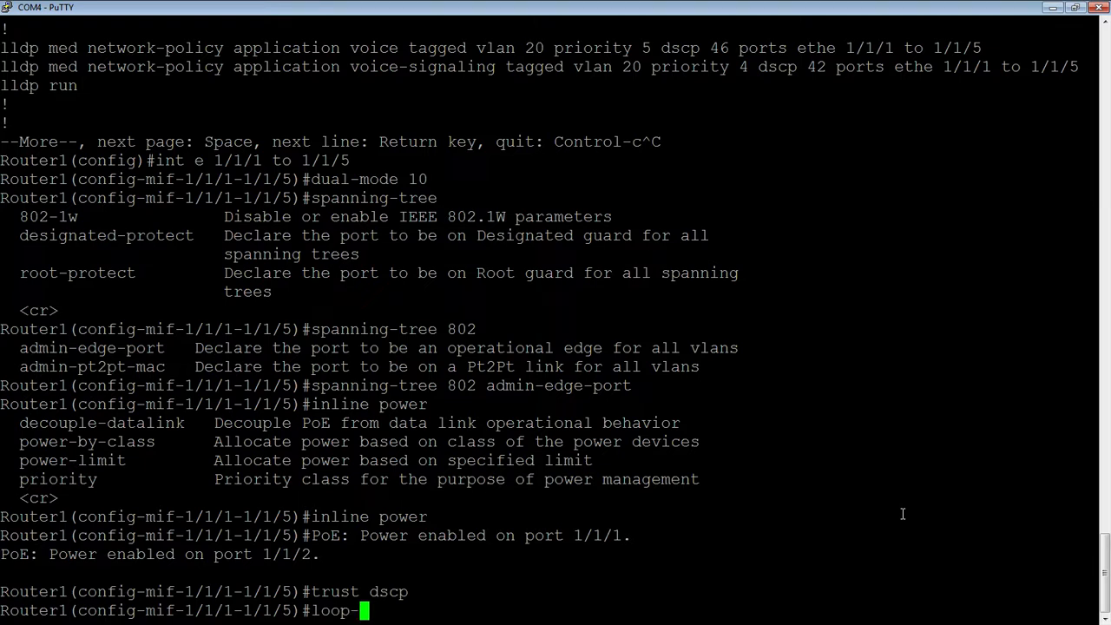
type("de")
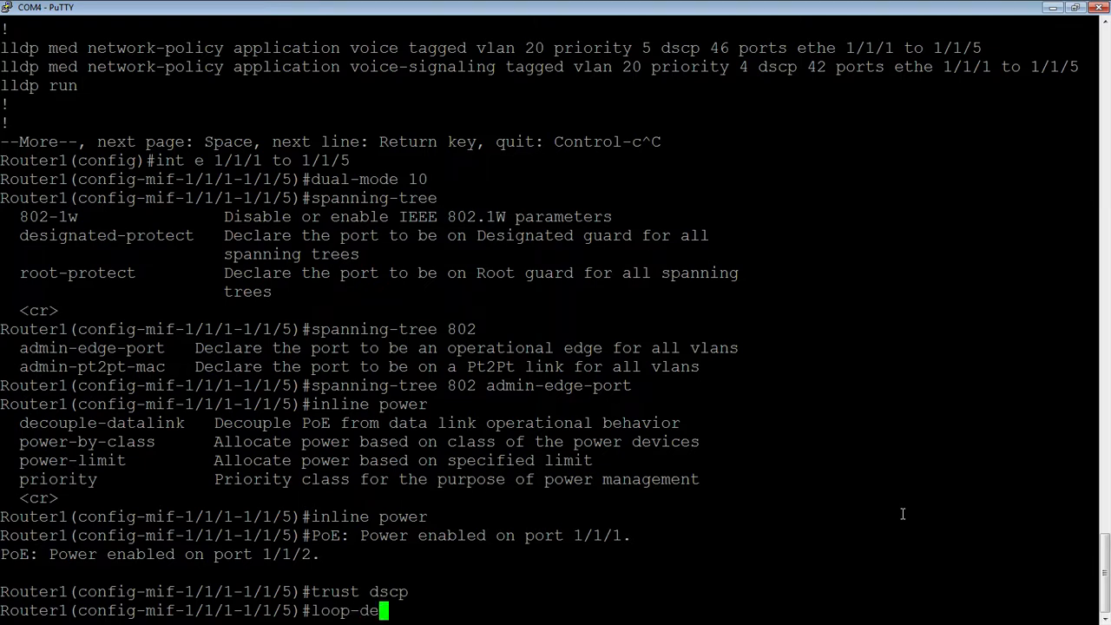
type("tec")
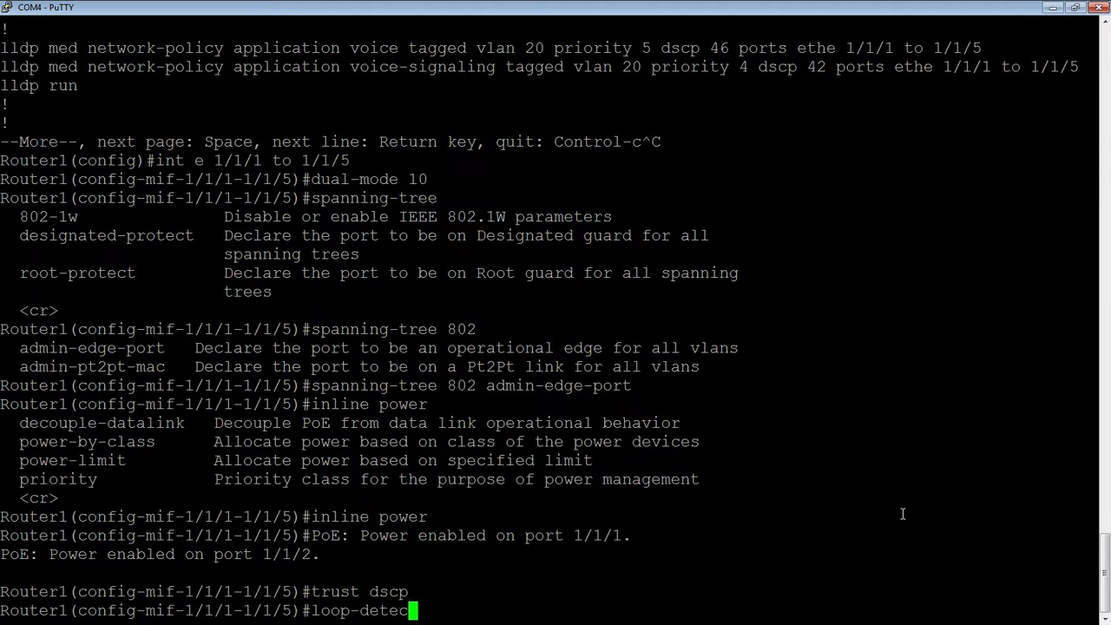
type("tion")
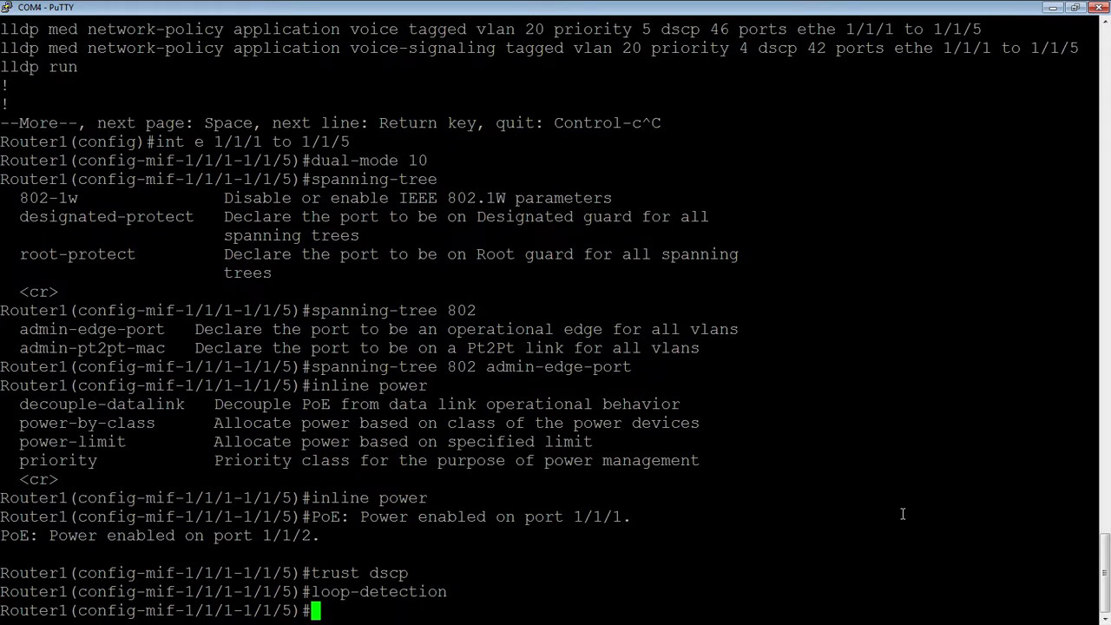
key("Return")
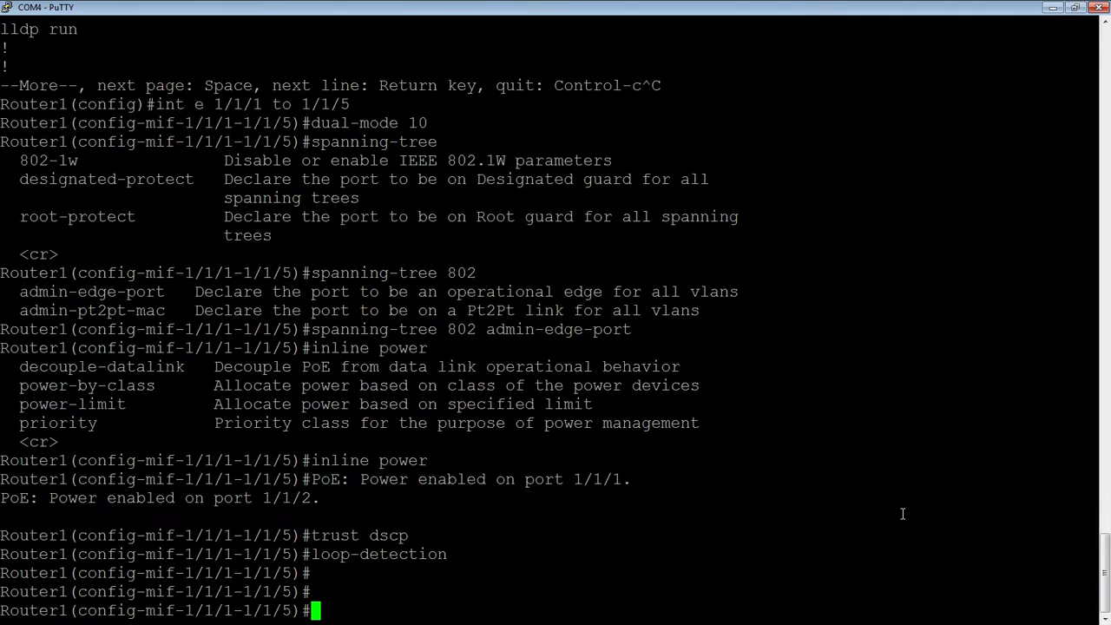
Page through 'sh run' showing VLANs 10/20 and edge-port settings on 1/1/1–1/1/5, then stop the listing.
type("sh run")
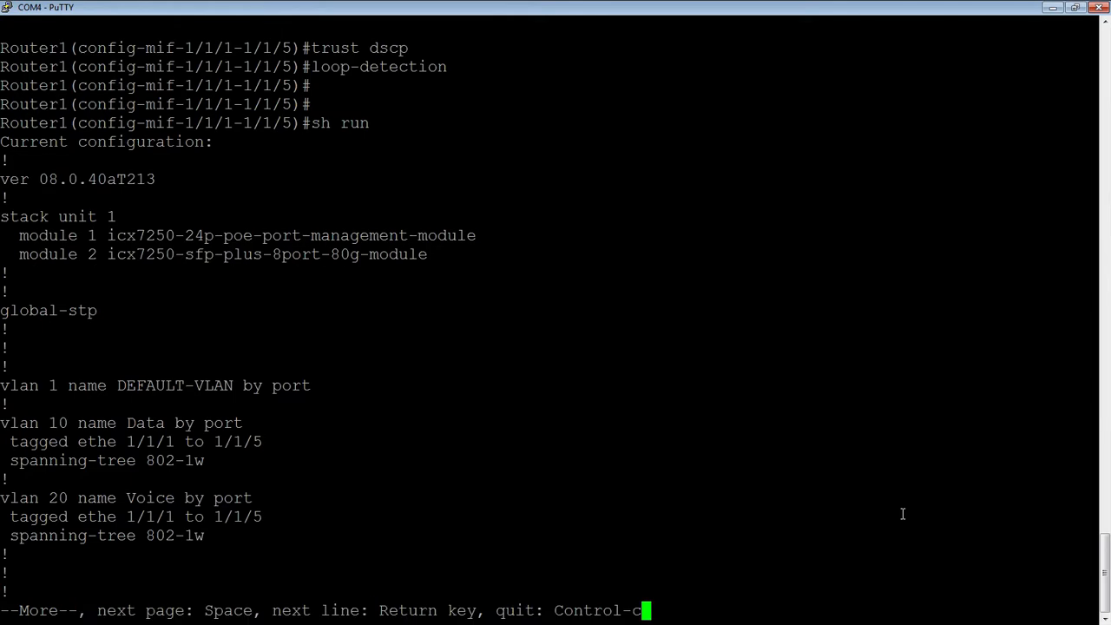
key("space")
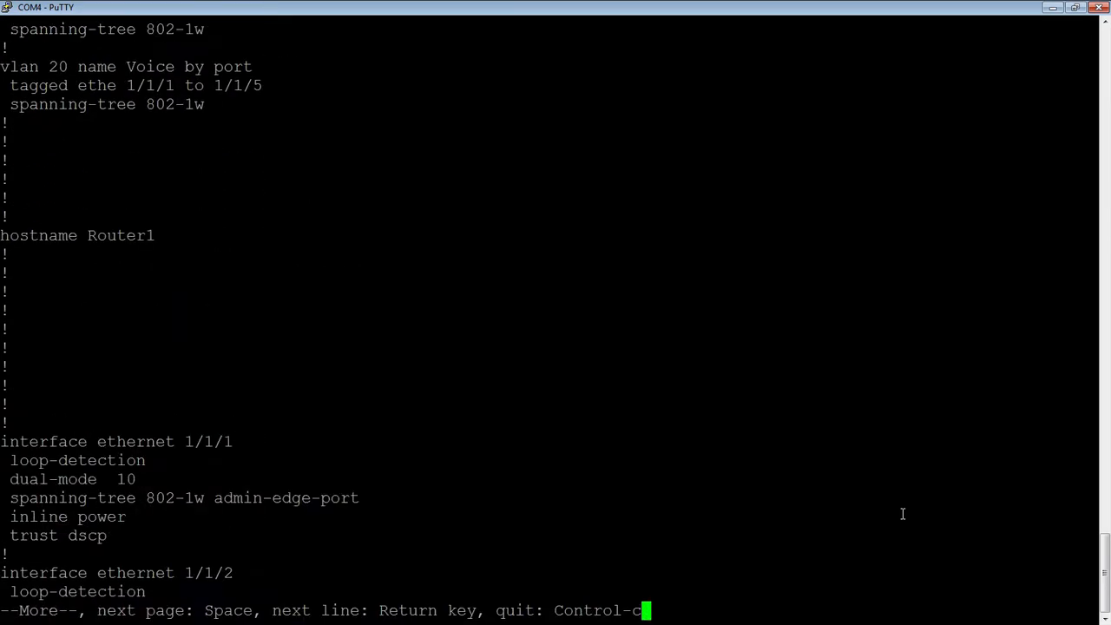
key("space")
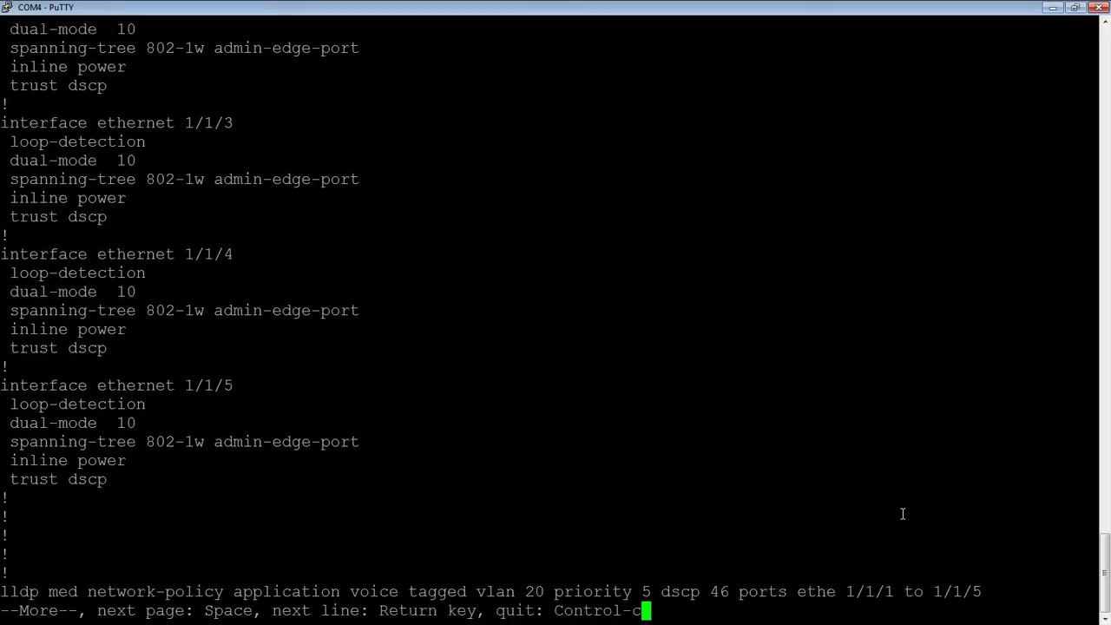
key("Return")
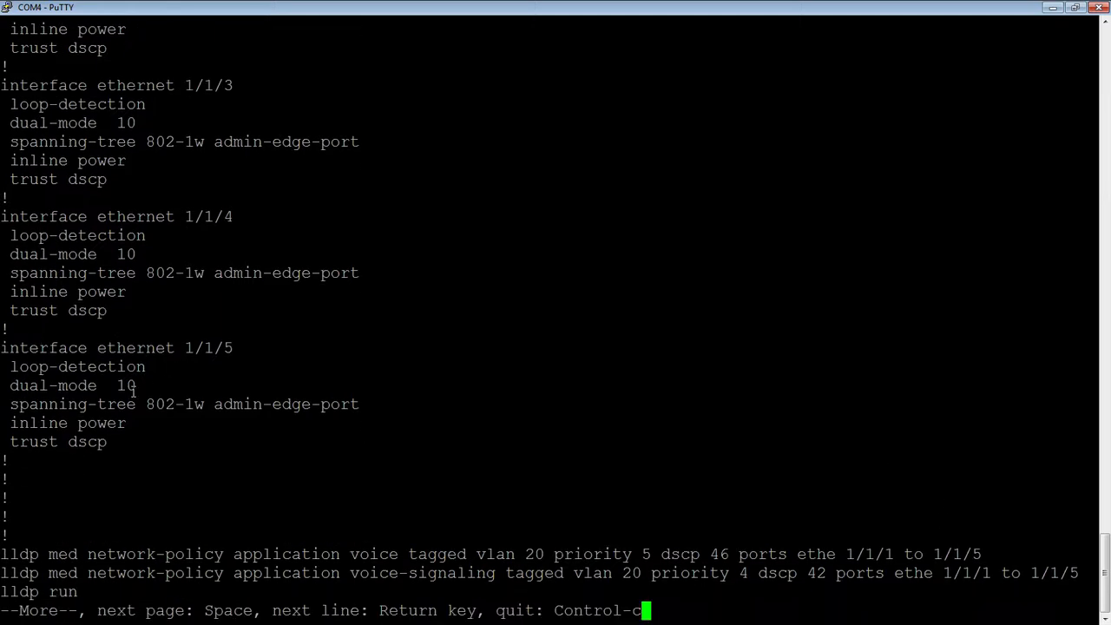
mouse_move(175, 390)
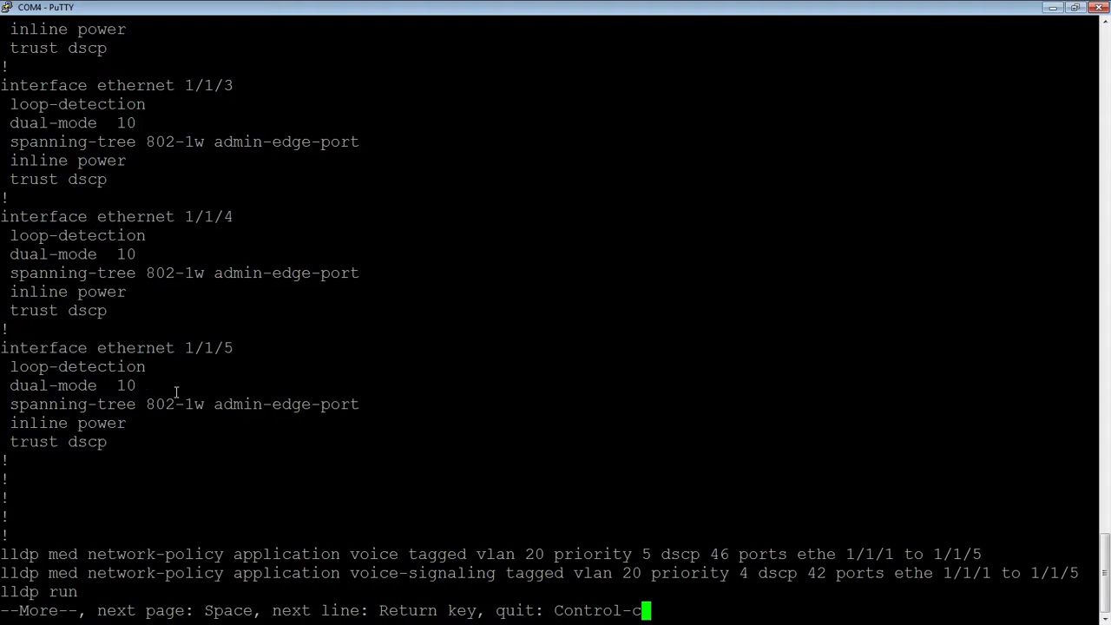
mouse_move(340, 404)
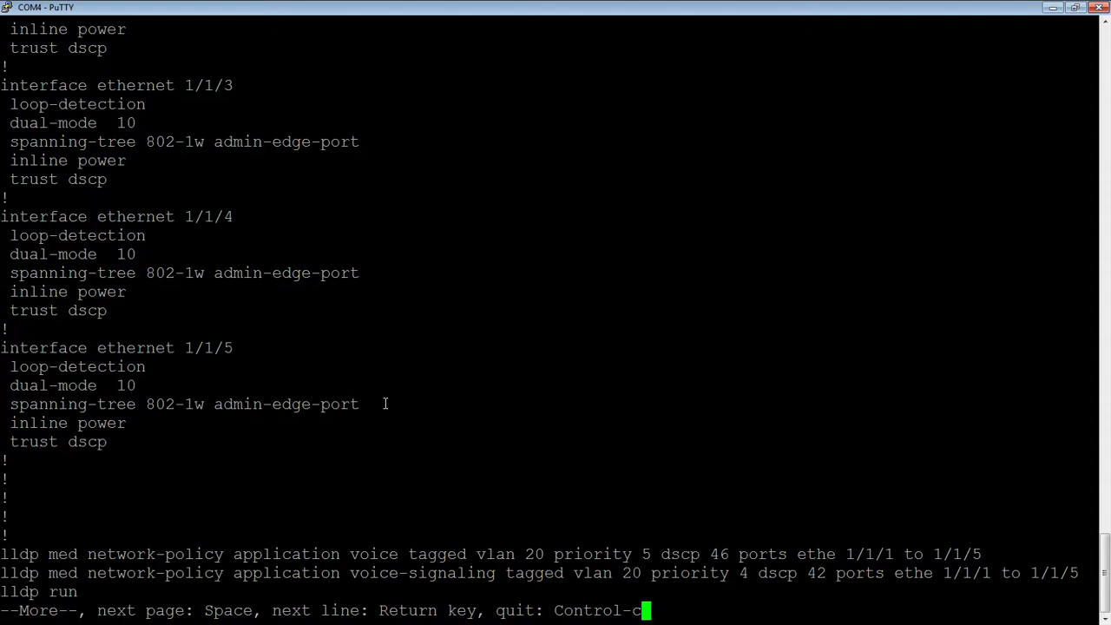
mouse_move(125, 445)
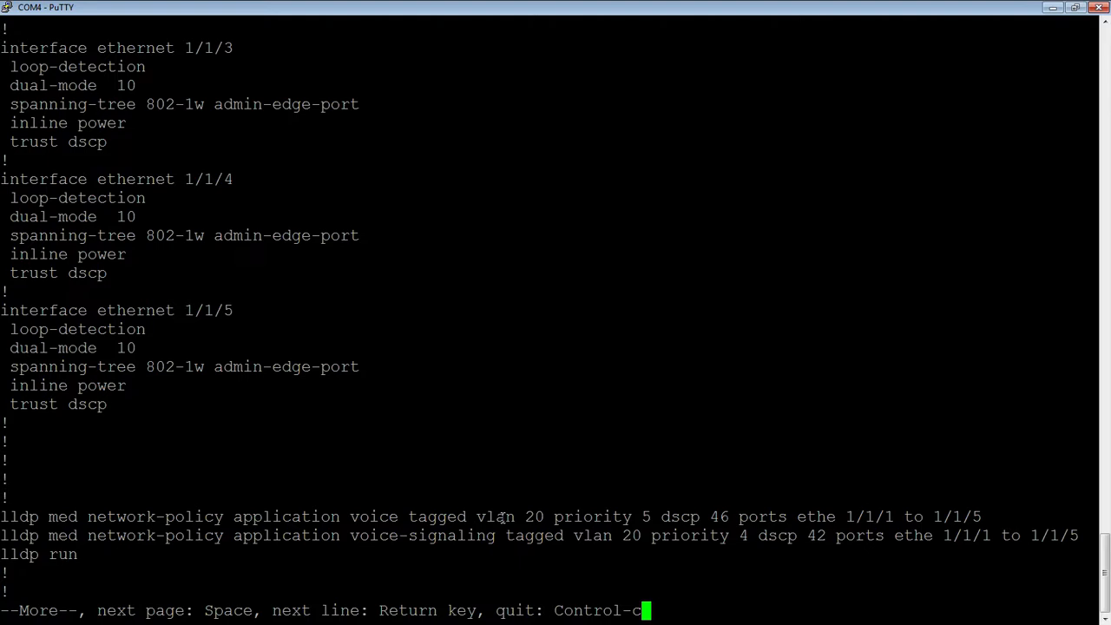
key("ctrl+c")
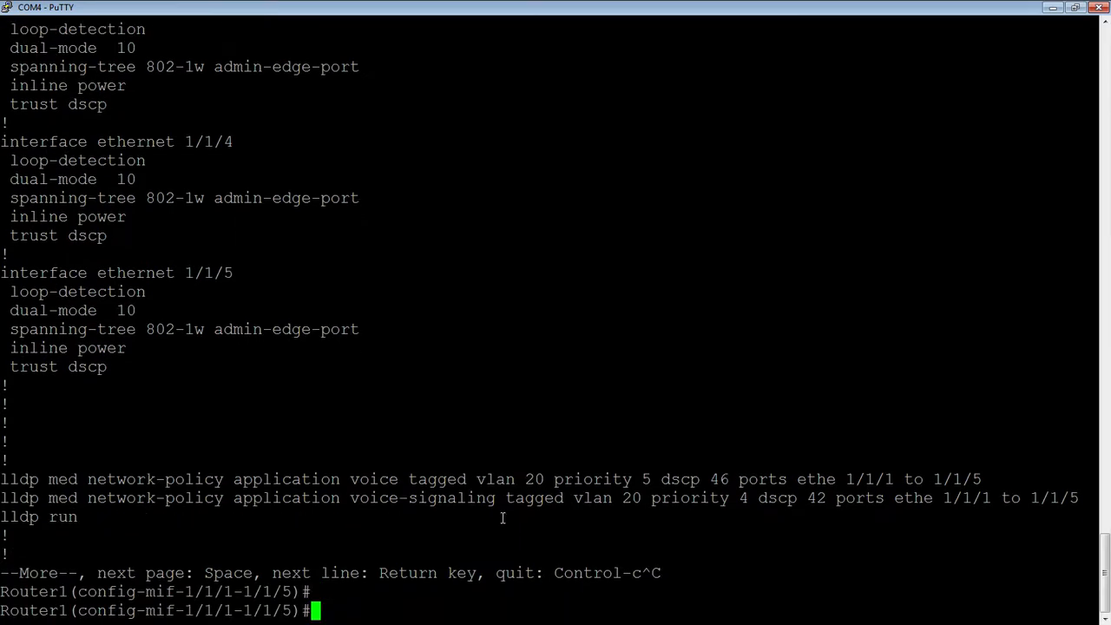
Exit configuration mode and display inline power status showing ports 1/1/1–1/1/2 powered.
type("exit")
type("show inline power")
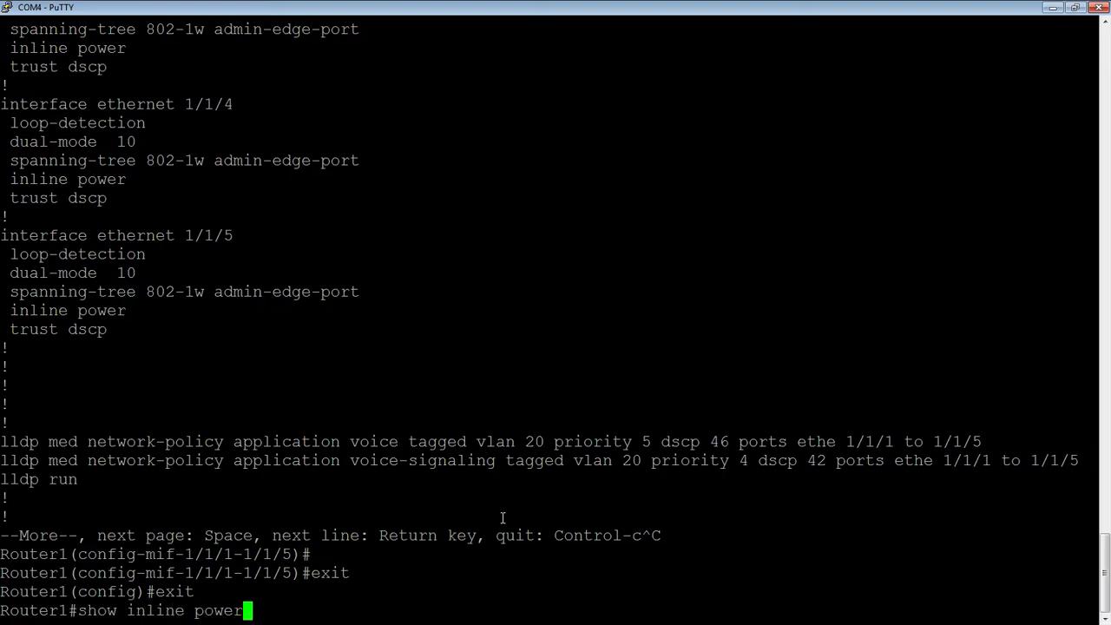
key("Return")
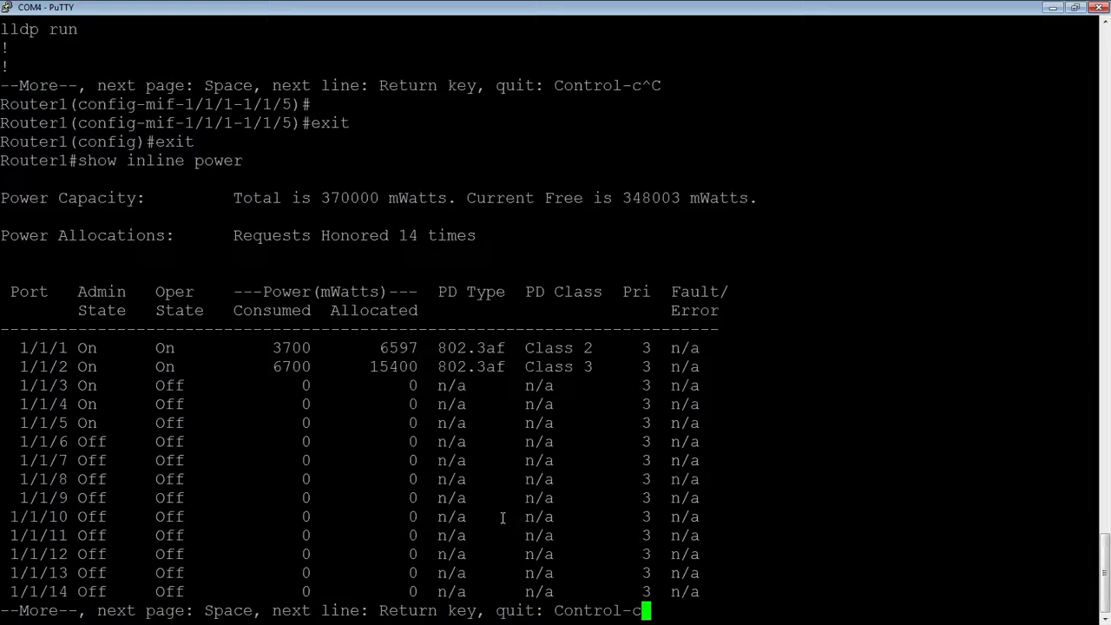
mouse_move(26, 367)
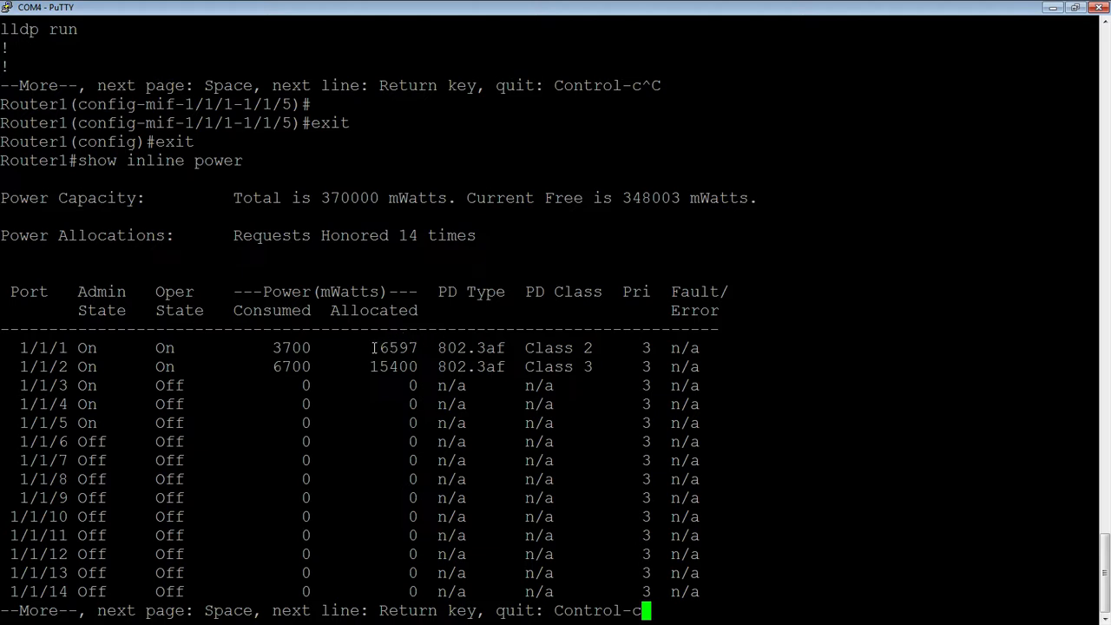
mouse_move(755, 327)
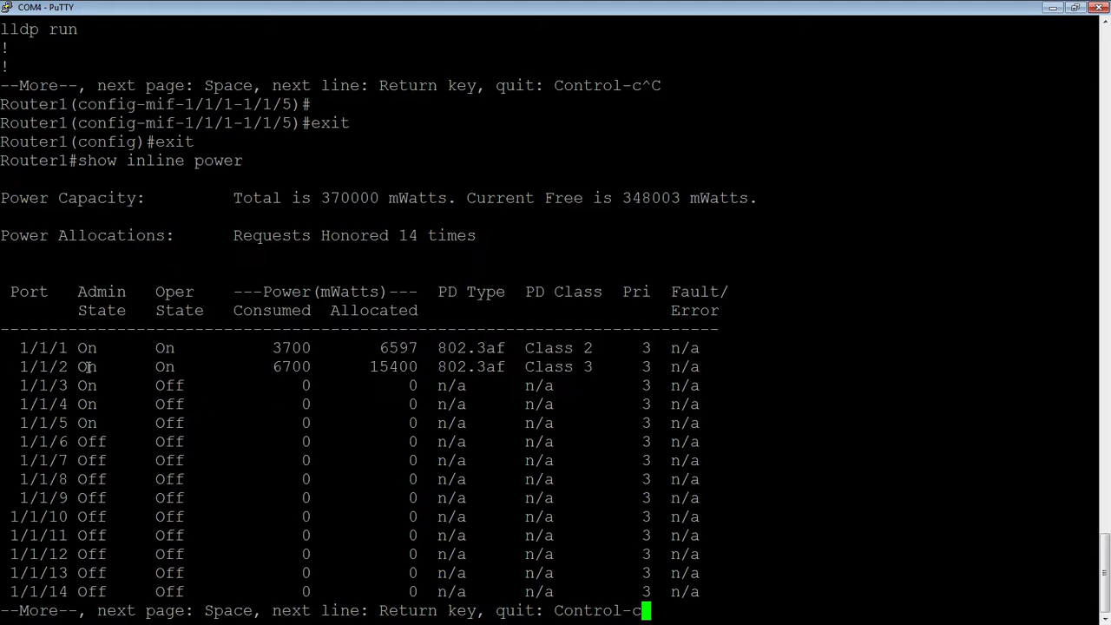
mouse_move(257, 366)
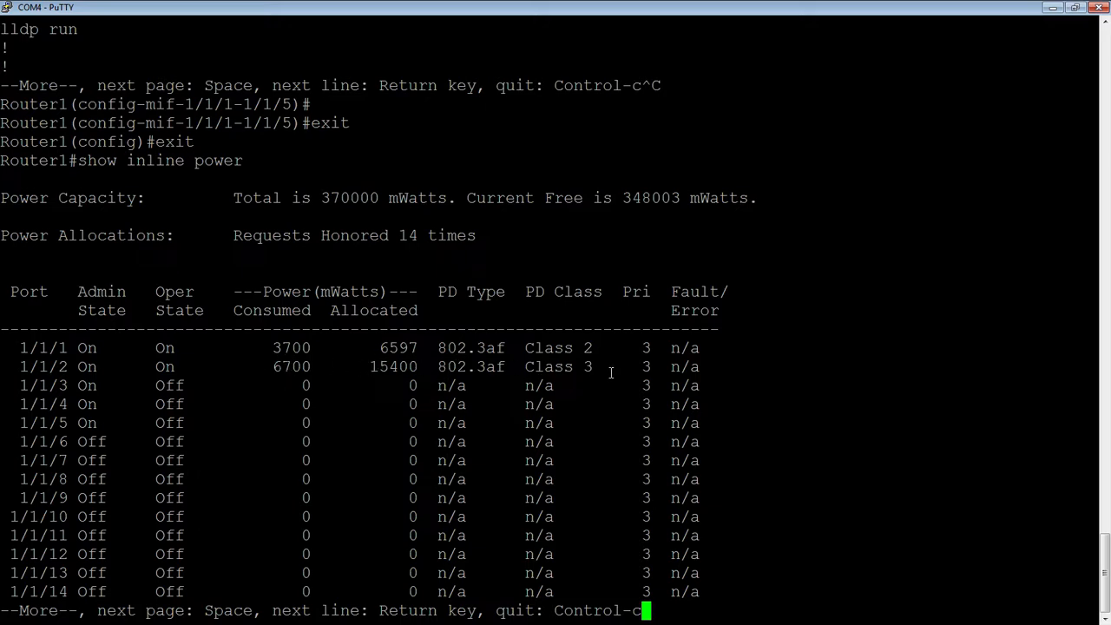
mouse_move(76, 366)
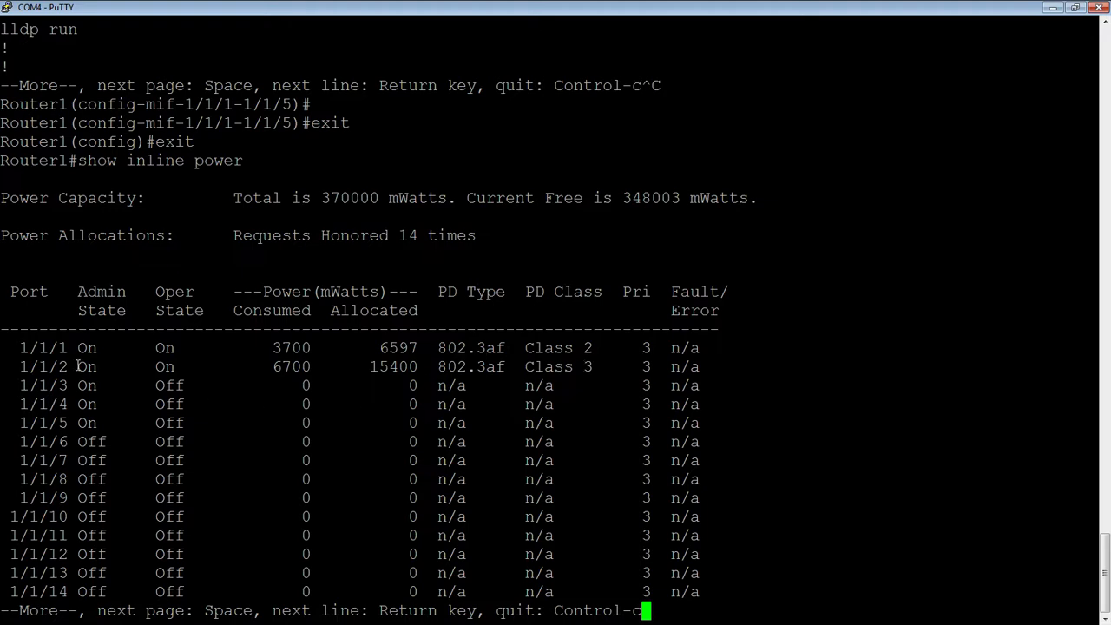
key("space")
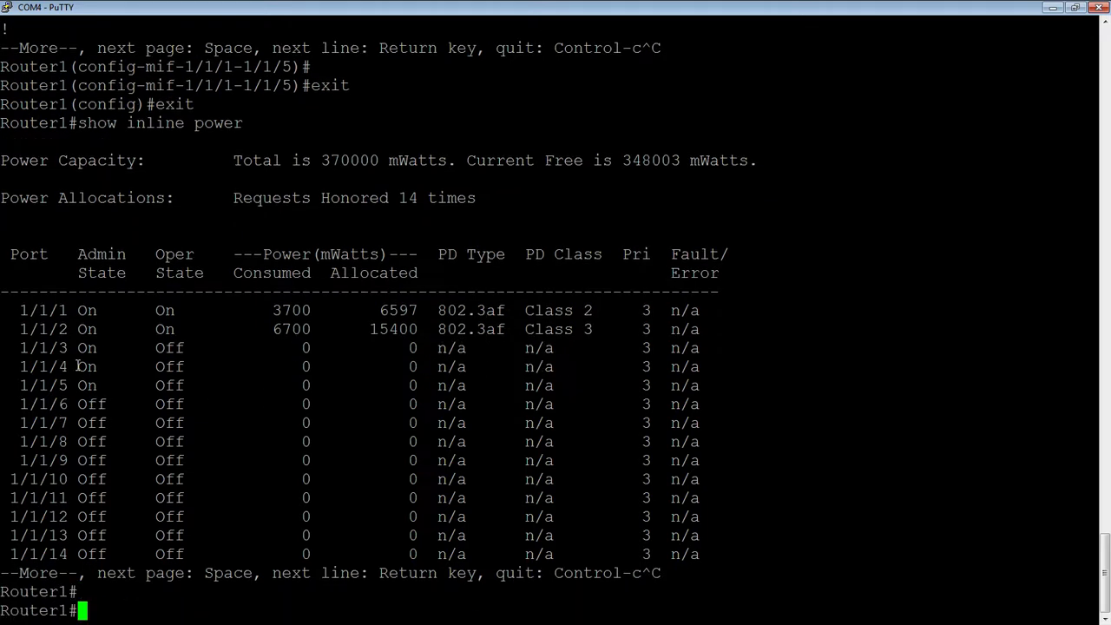
List LLDP neighbors (phone on 1/1/1, Router2 on 1/2/1) and start the detailed neighbor command.
type("show")
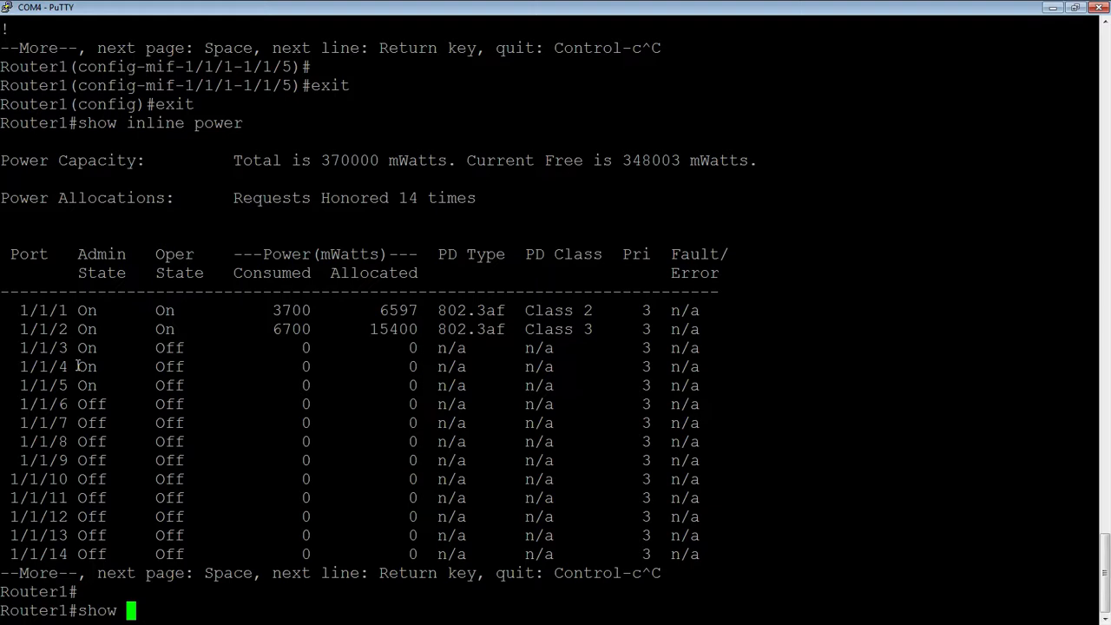
type("lldp neigh")
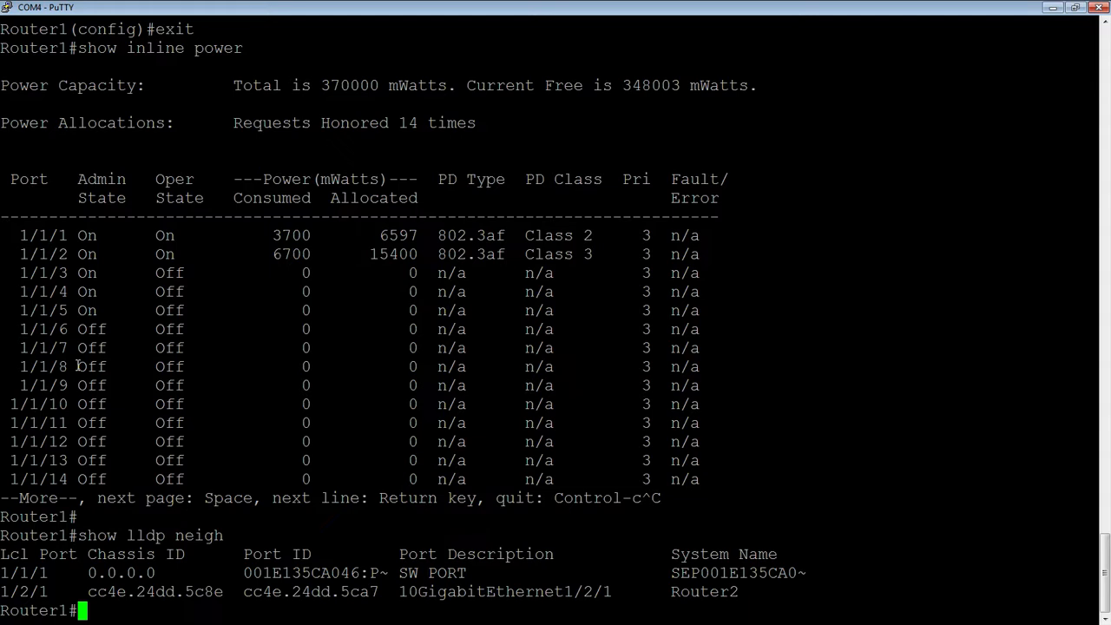
type("show lld")
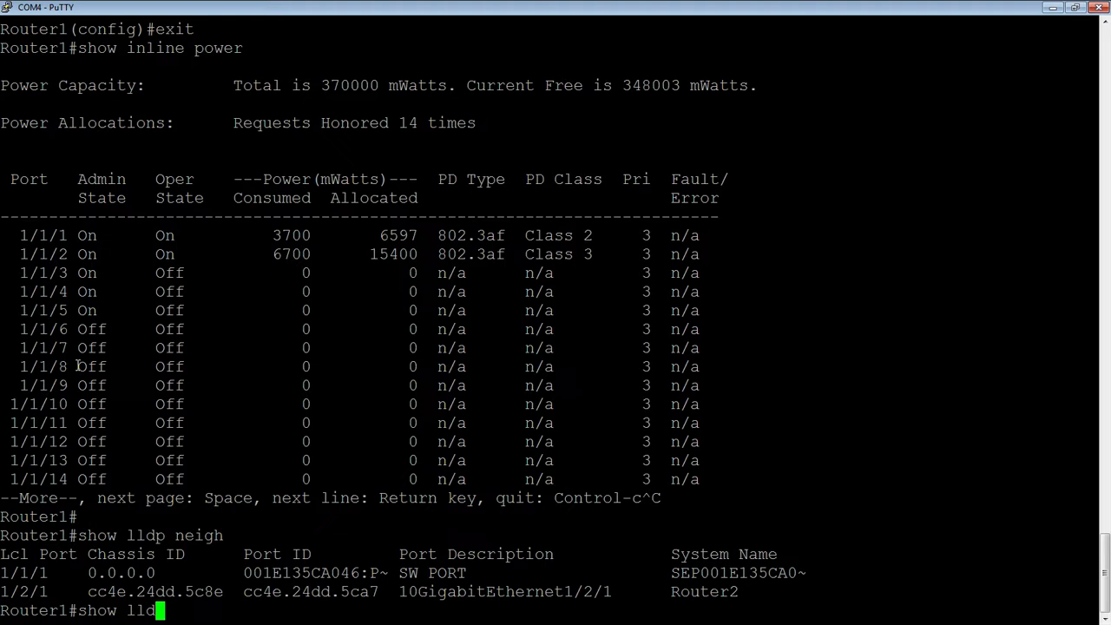
type("det")
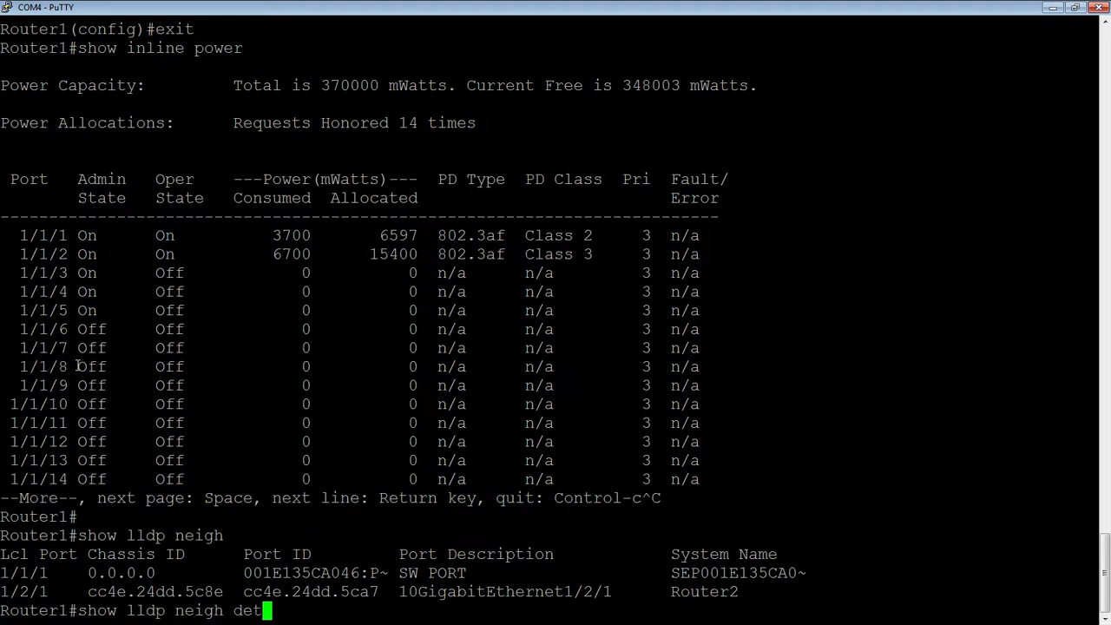
Run show lldp neigh detail showing the Cisco 7961G phone's voice VLAN 20, priority 5 and DSCP 46.
key("Return")
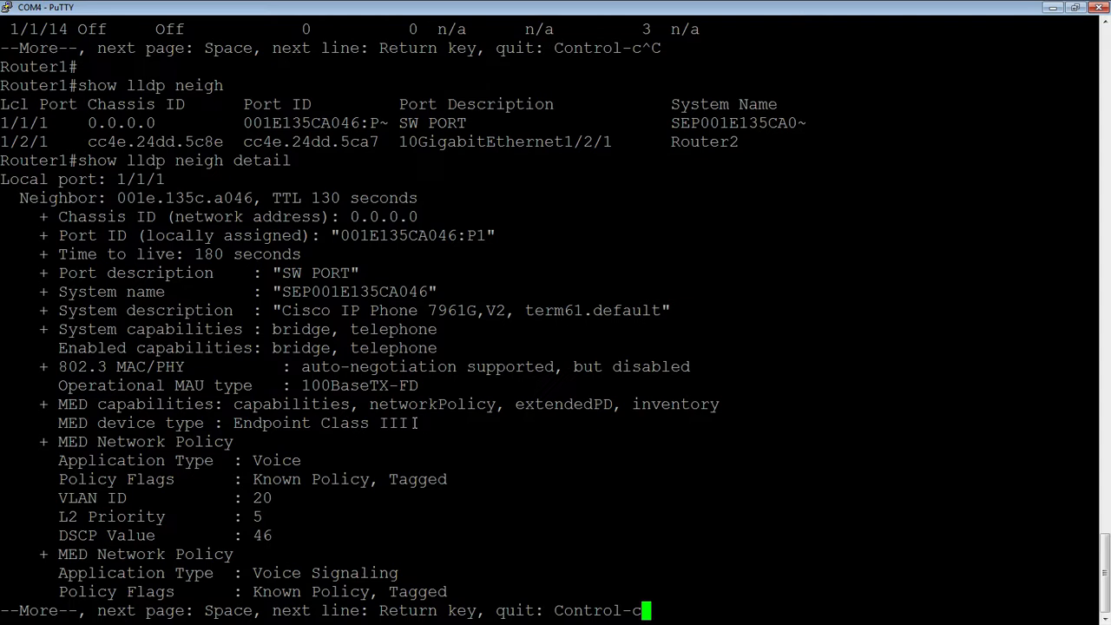
mouse_move(415, 422)
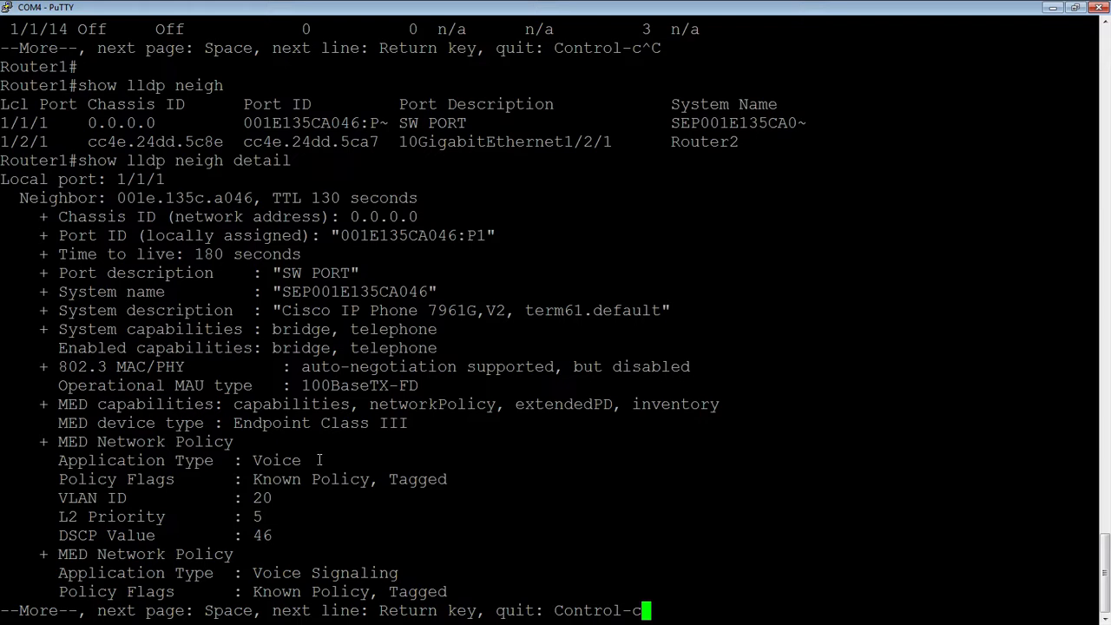
mouse_move(237, 498)
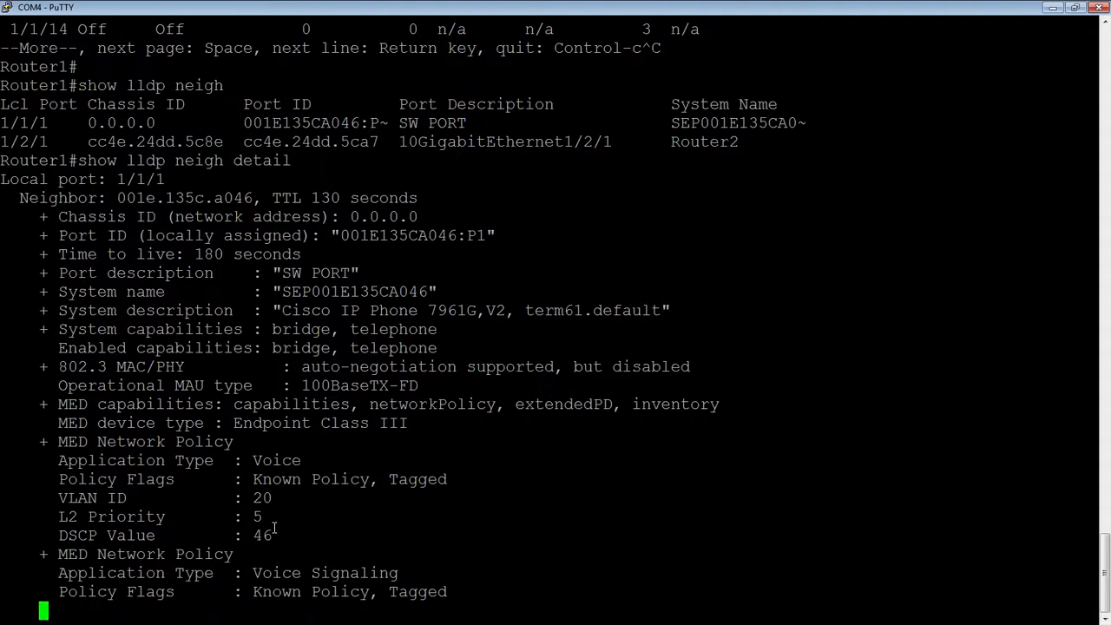
key("space")
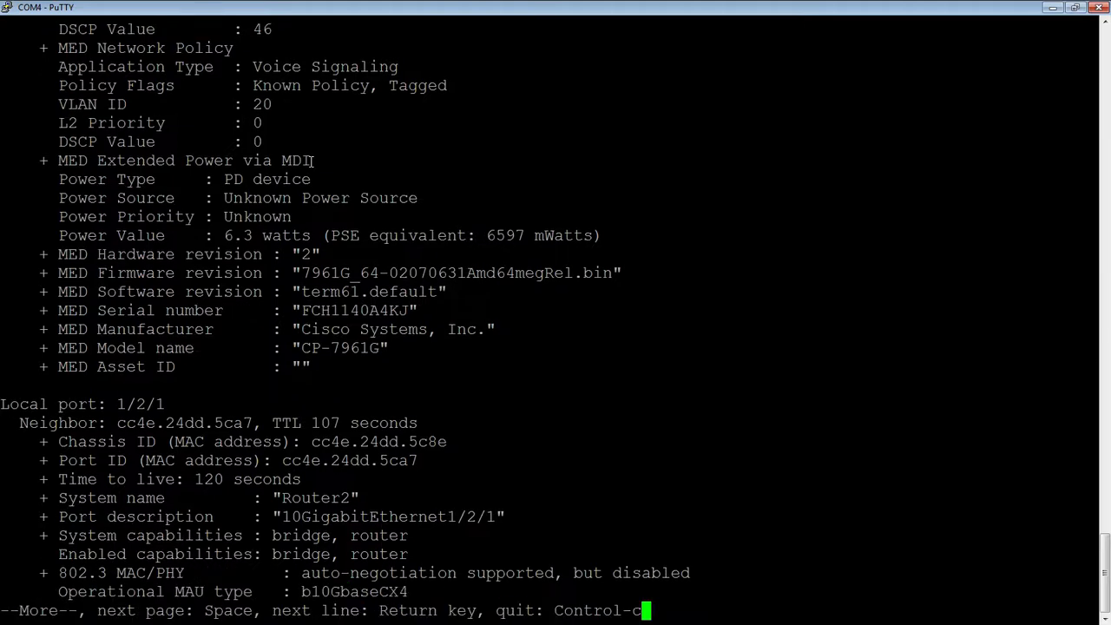
Show the remaining detail pages with the phone's PoE power and Router2's address 10.0.0.2.
key("Return")
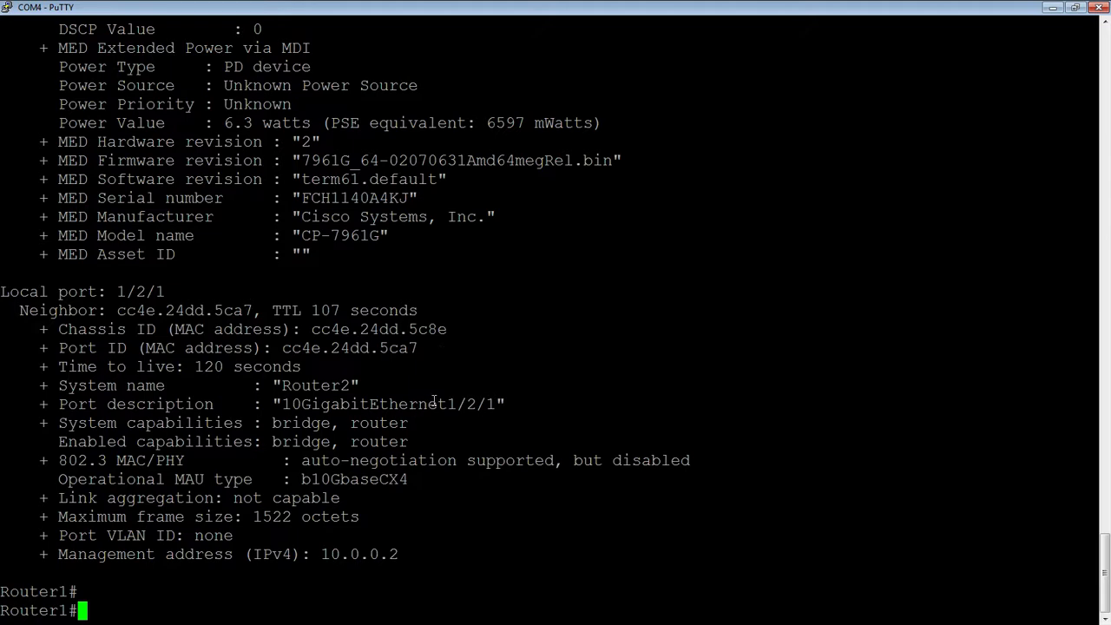
mouse_move(495, 416)
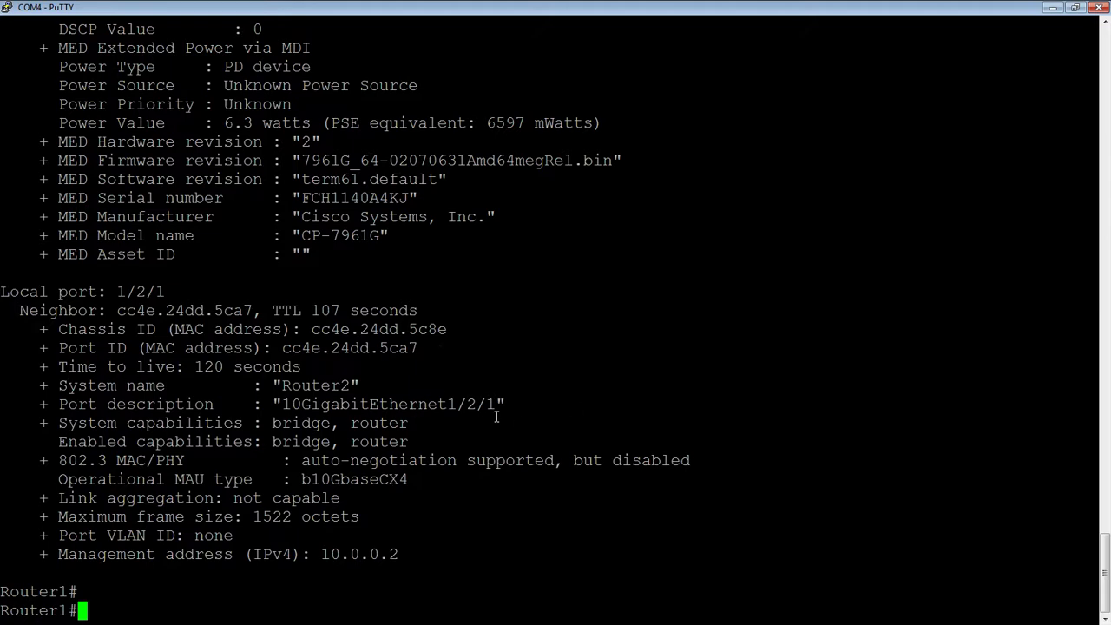